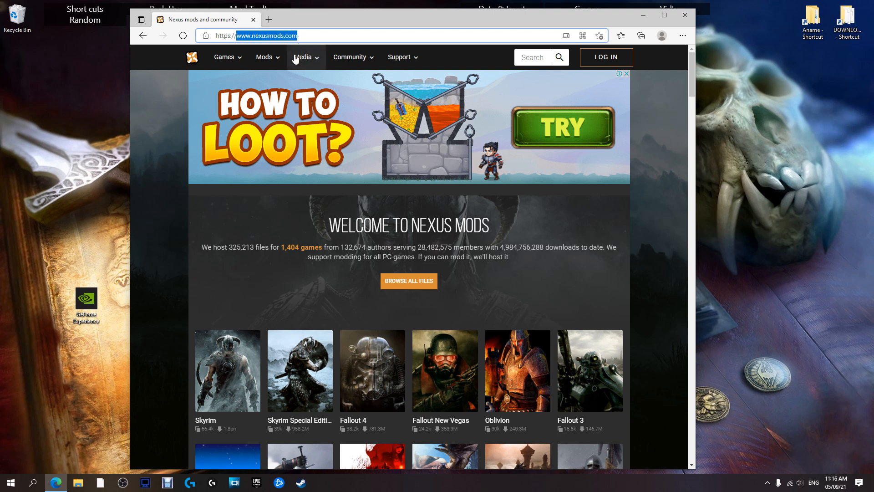
mouse_move(566, 107)
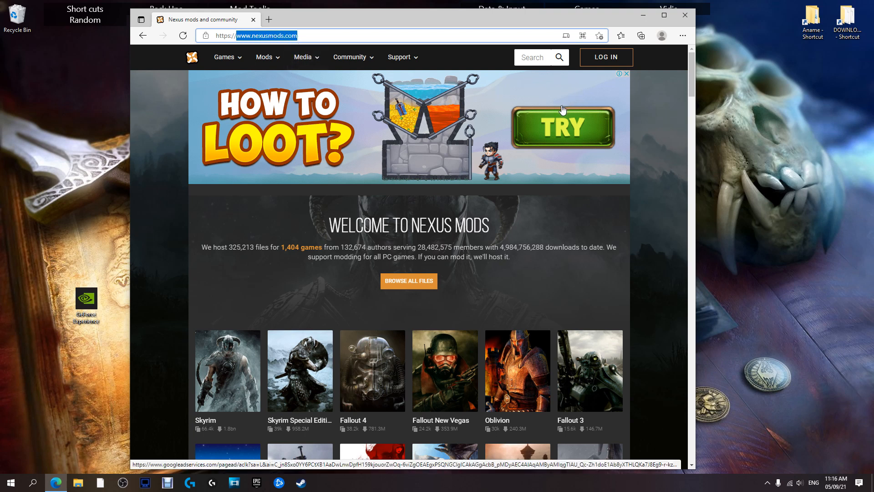
mouse_move(605, 57)
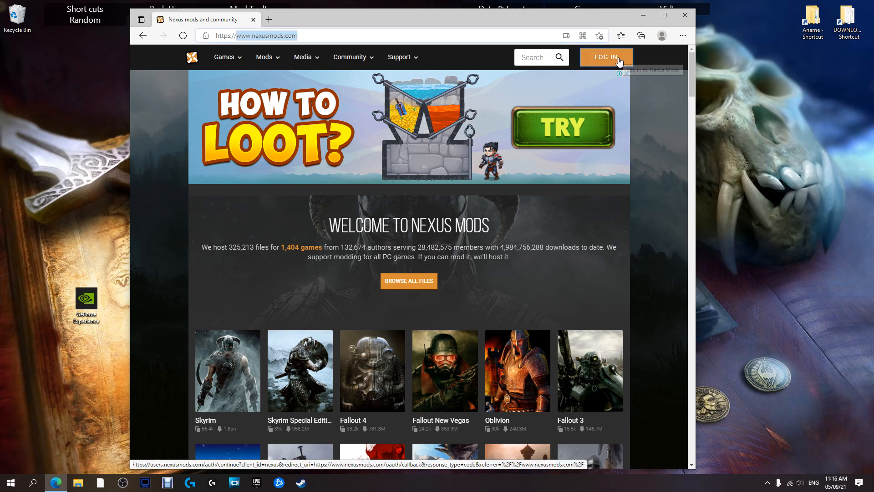
Go to the Nexus Mods sign-in page and briefly view the Register here page
click(605, 57)
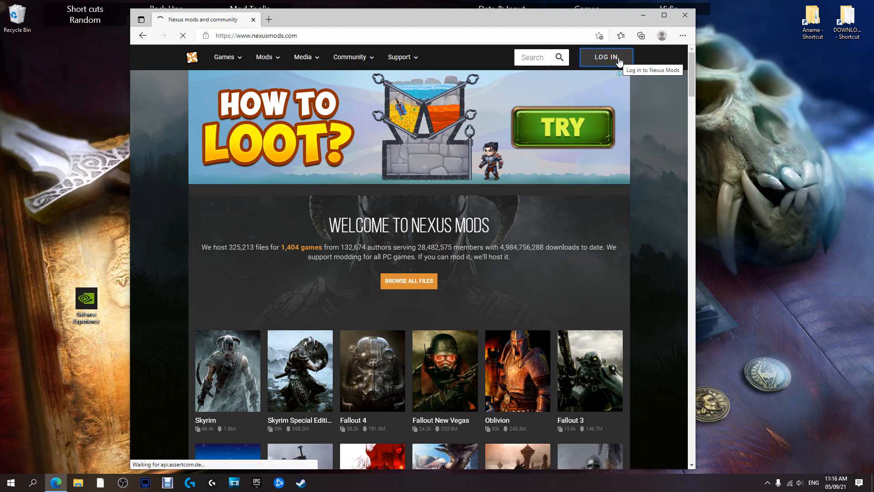
click(605, 57)
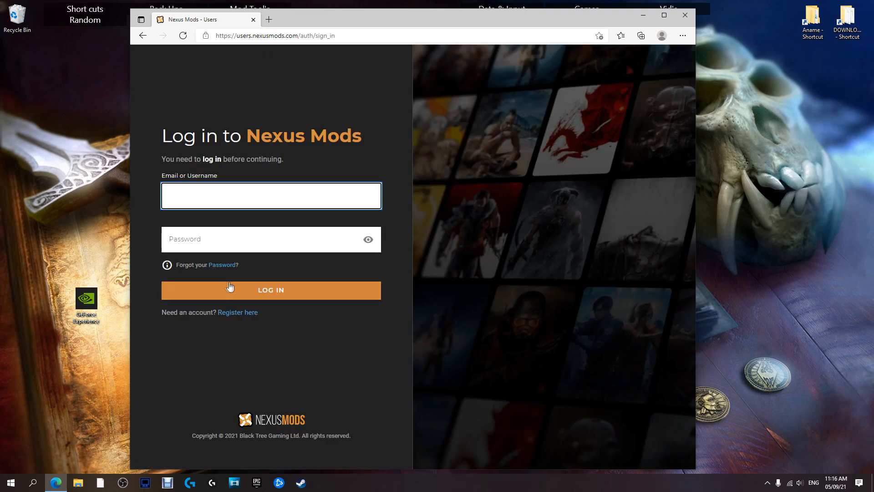
mouse_move(237, 312)
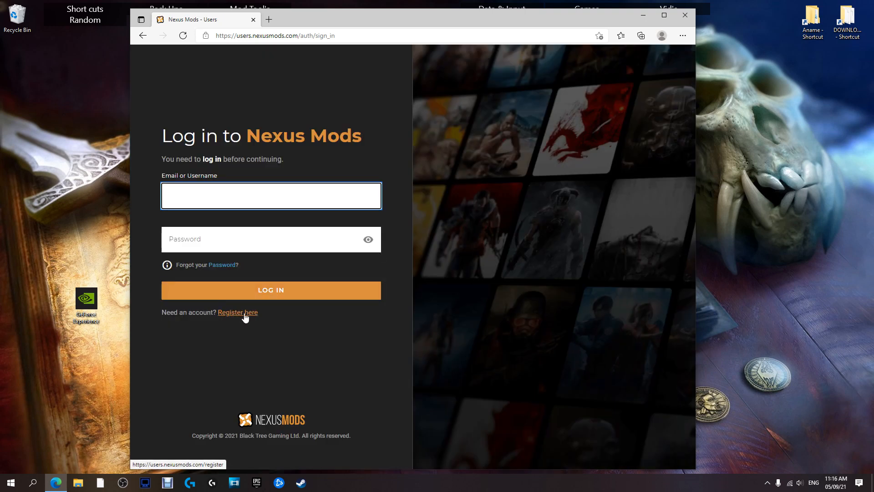
click(237, 312)
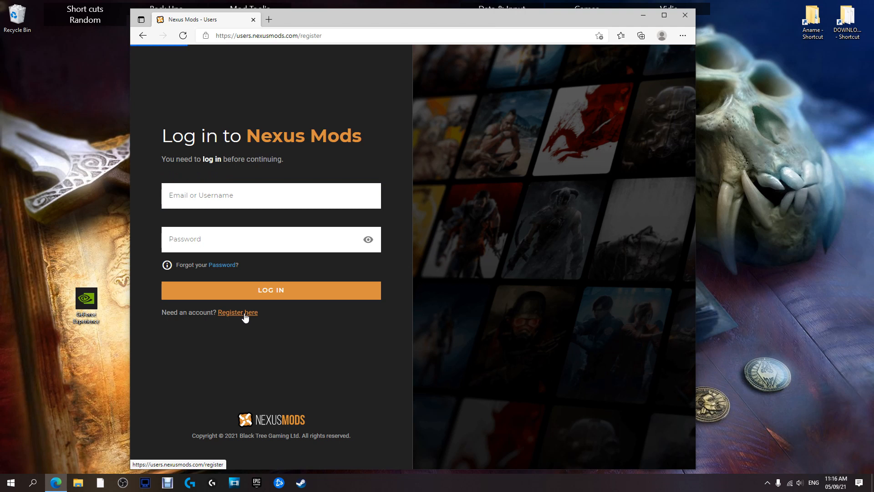
click(238, 312)
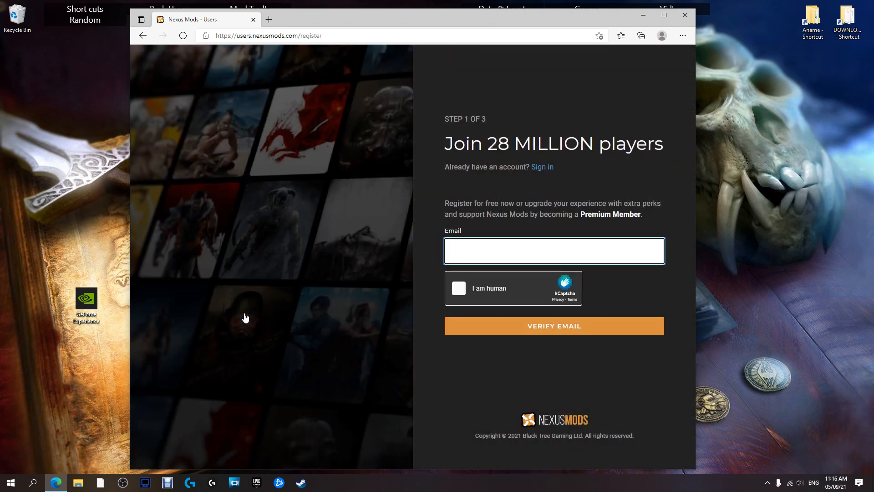
mouse_move(187, 147)
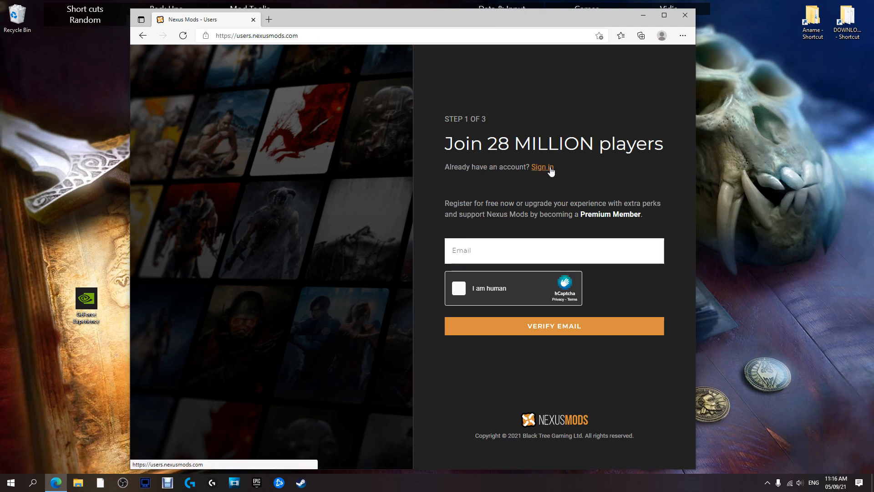
Return to signing in with an existing account and begin entering the account name
click(542, 167)
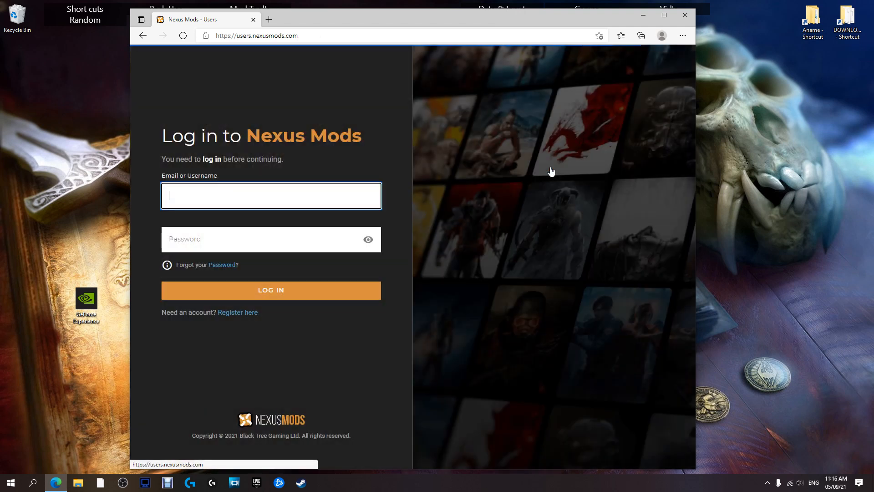
click(271, 290)
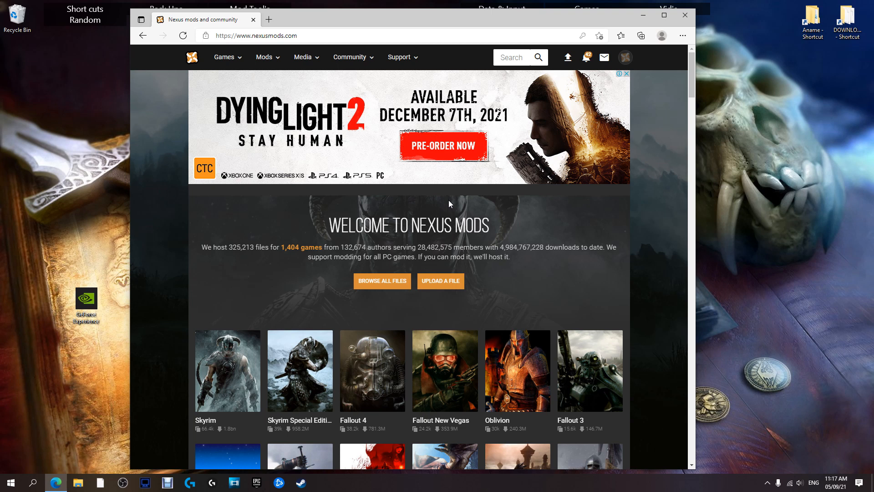
mouse_move(192, 62)
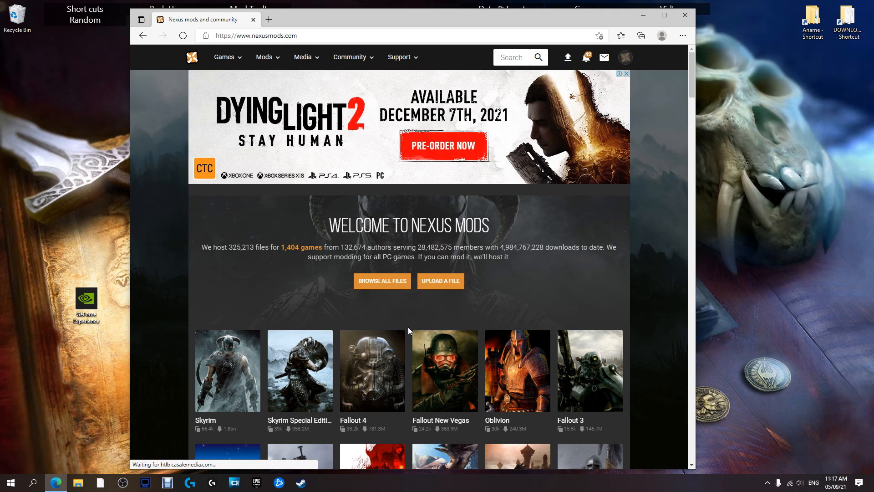
mouse_move(509, 77)
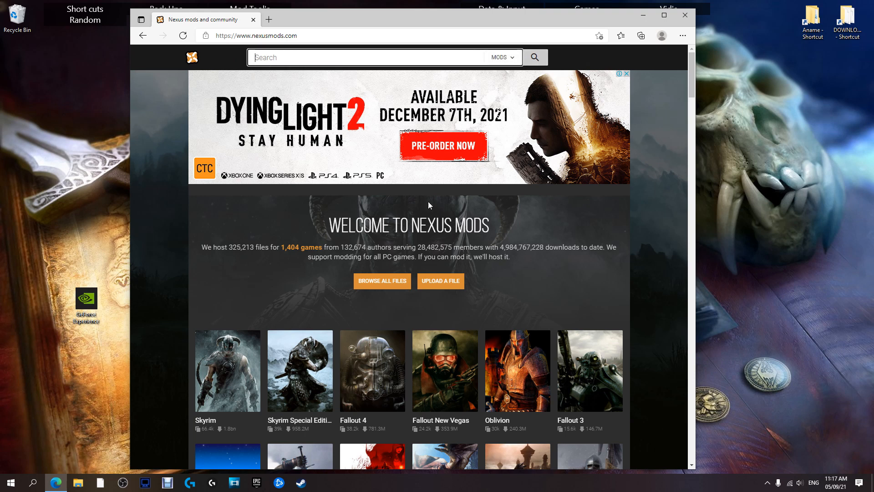
Search the site for 'vort' and choose the official Vortex quick-search result
text(vort)
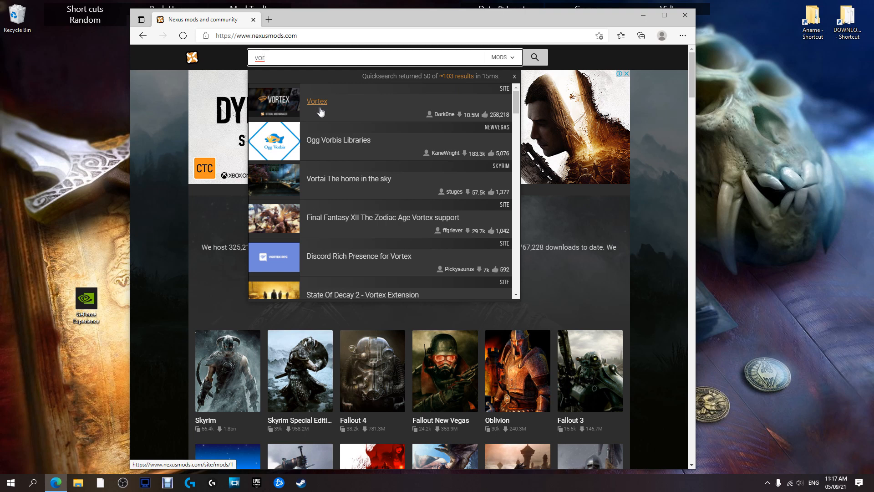
click(316, 101)
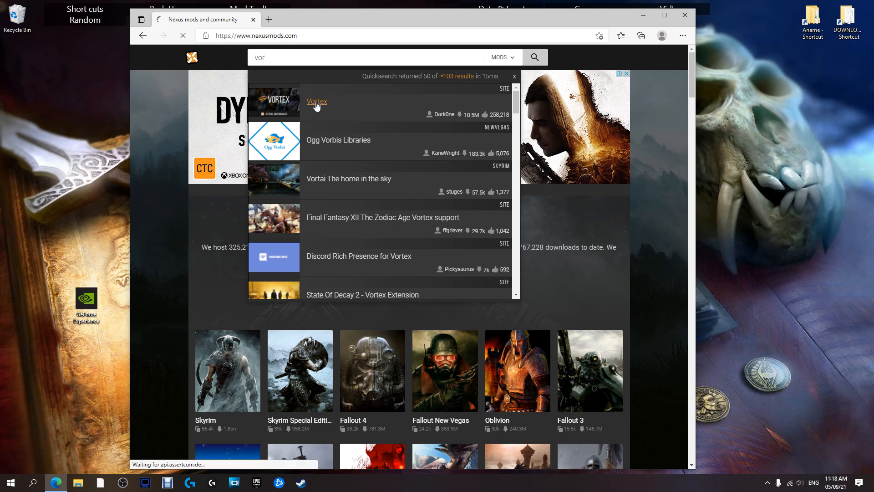
Load the Vortex mod page and scroll through About This Mod and Why Vortex
click(316, 101)
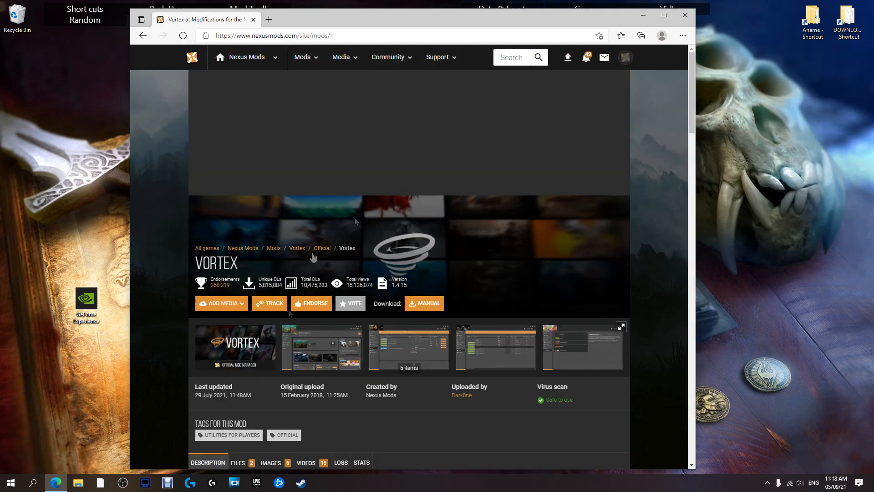
scroll(down, 3)
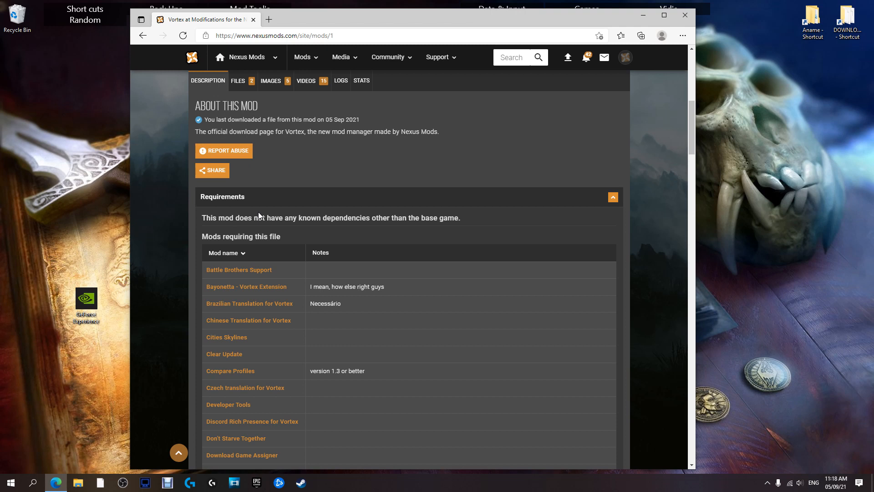
mouse_move(259, 217)
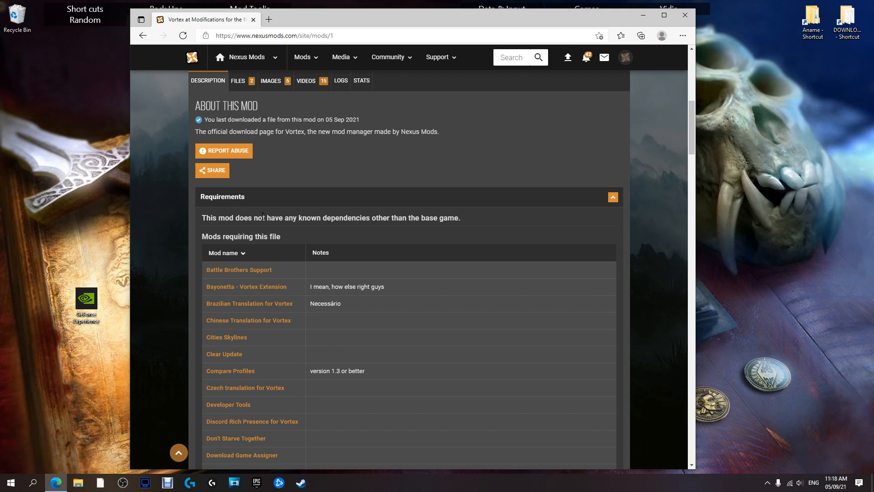
scroll(down, 3)
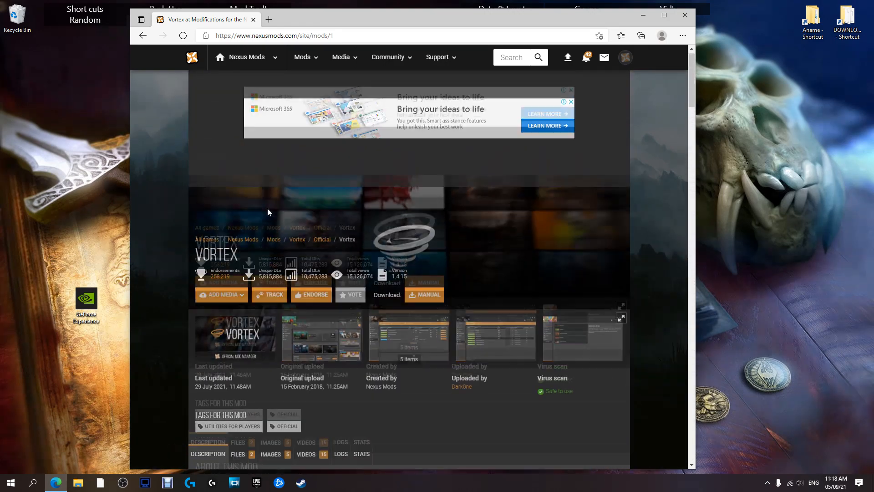
scroll(down, 3)
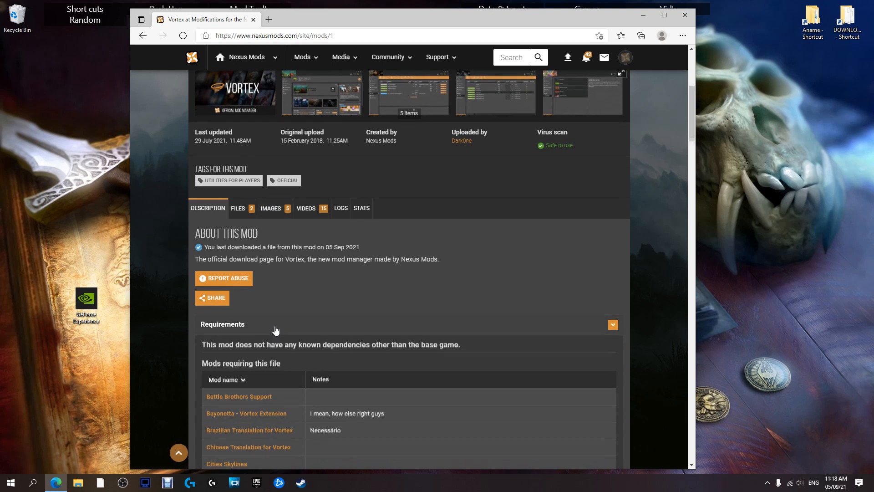
scroll(down, 3)
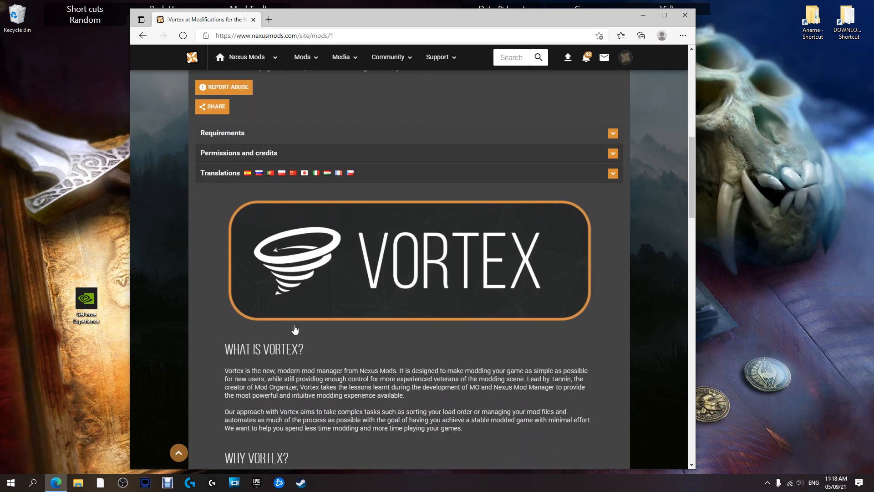
scroll(down, 3)
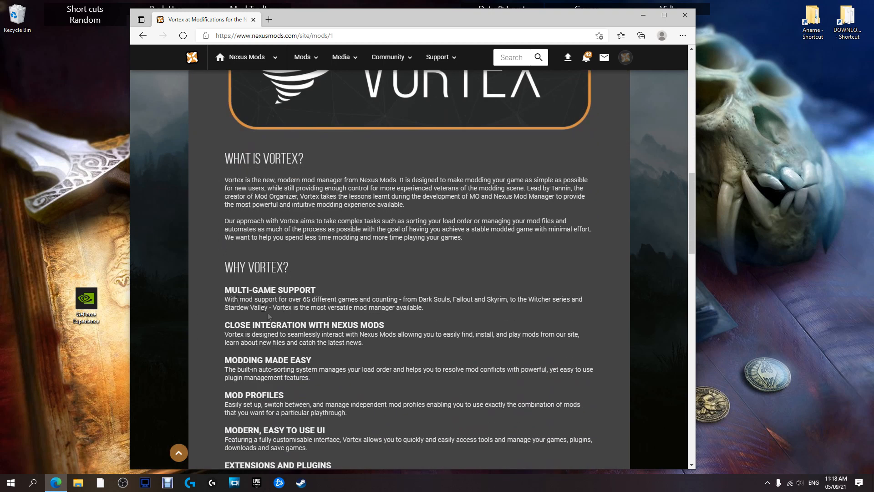
scroll(down, 3)
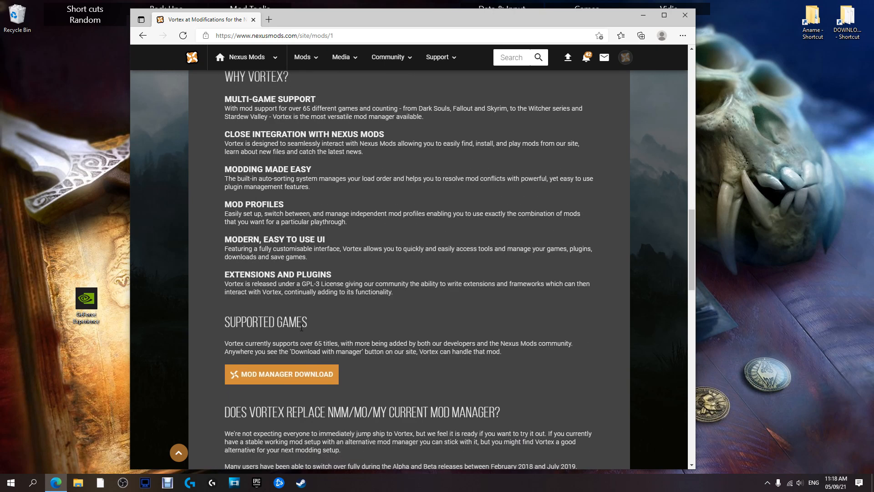
scroll(down, 3)
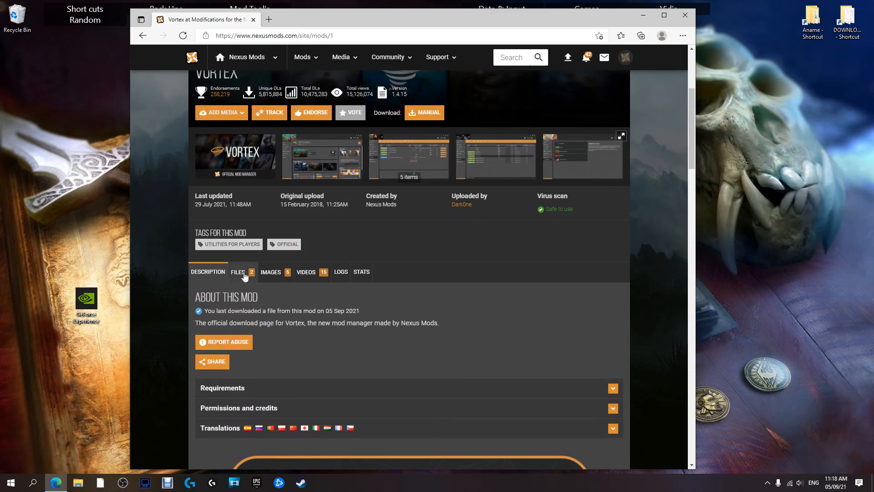
Show the Vortex FILES list down to Main Files with the custom install location installer
click(238, 271)
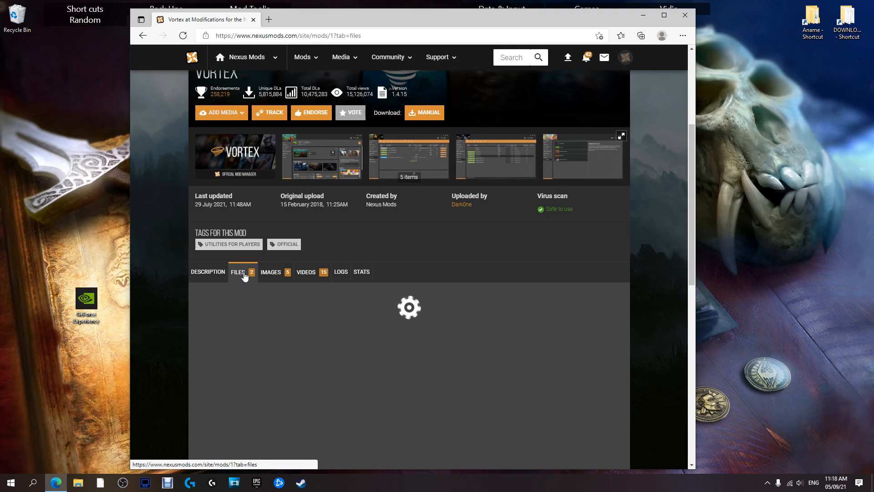
click(238, 271)
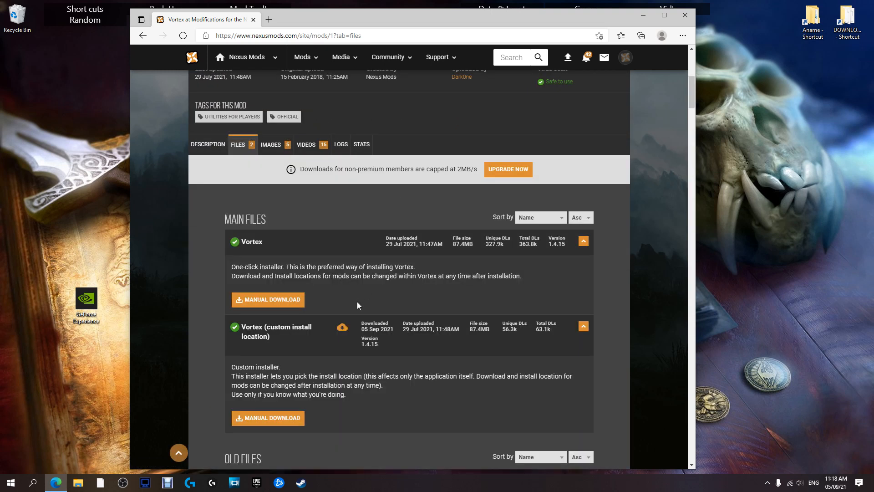
scroll(down, 3)
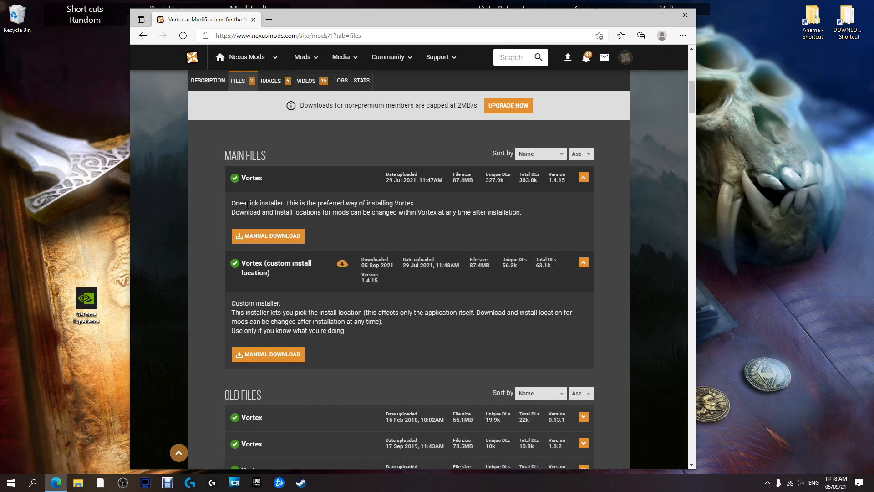
mouse_move(610, 243)
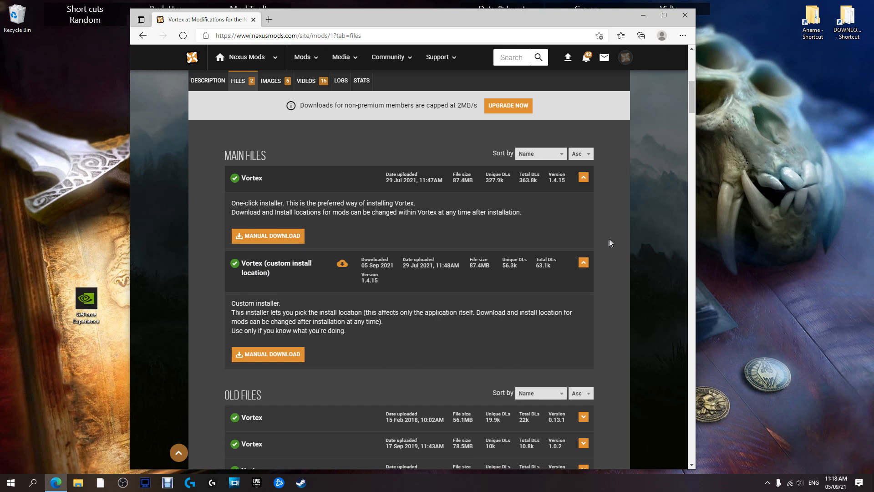
mouse_move(608, 244)
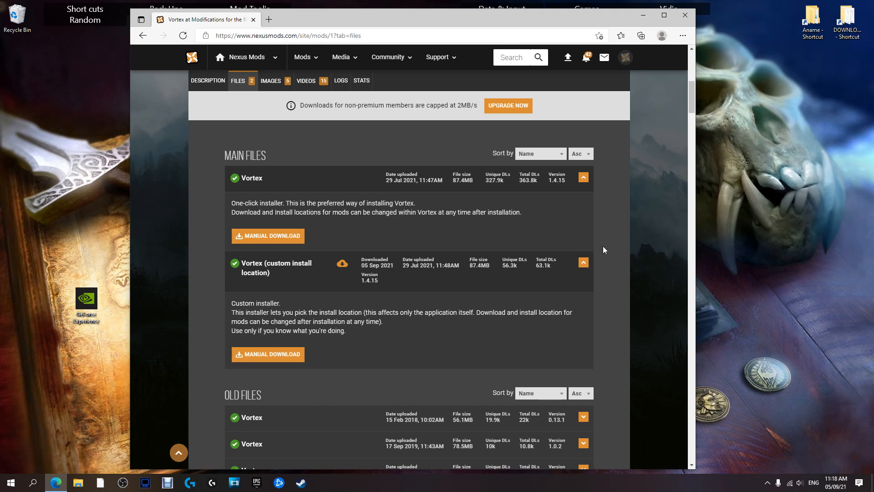
mouse_move(555, 231)
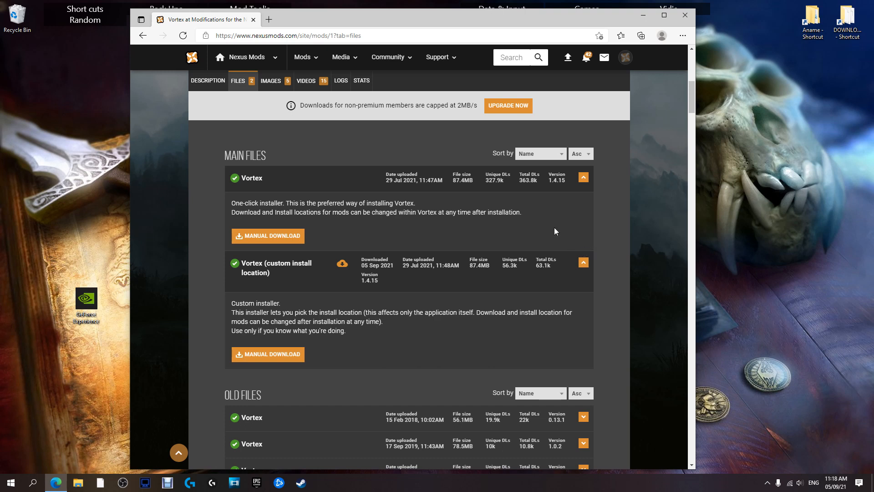
mouse_move(368, 233)
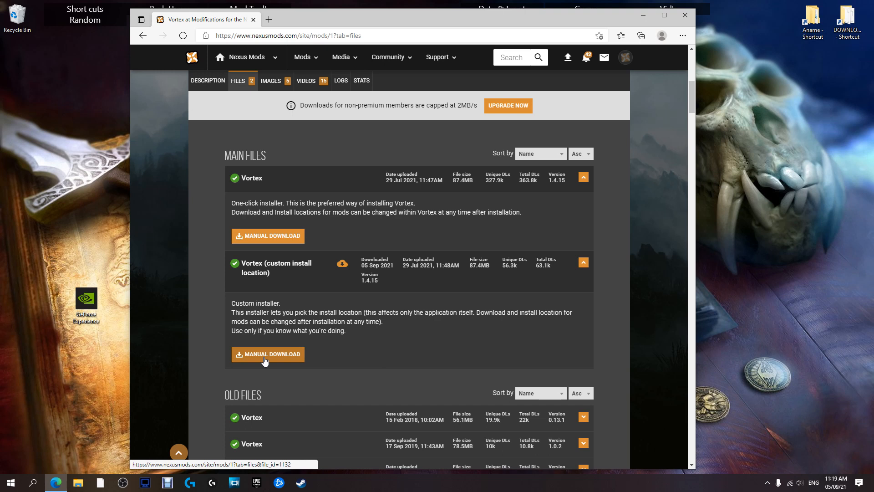
Start the Slow Download of the Vortex custom install location installer and check it in browser downloads
click(267, 354)
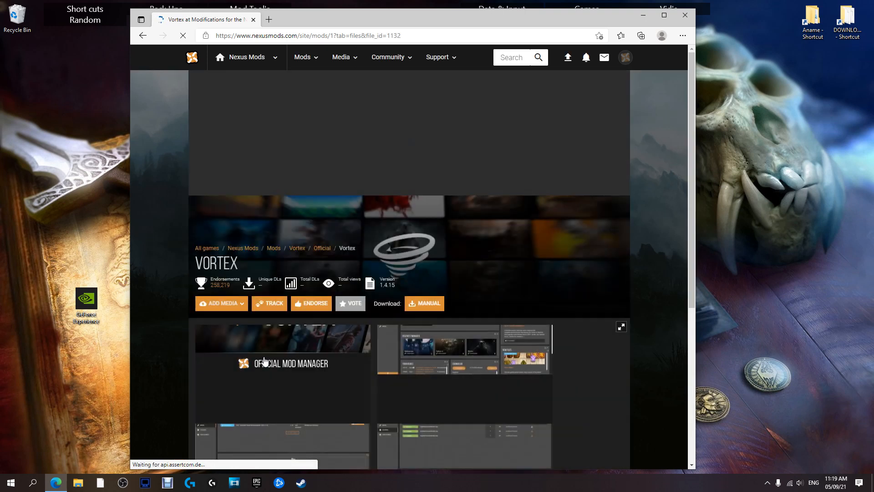
click(424, 303)
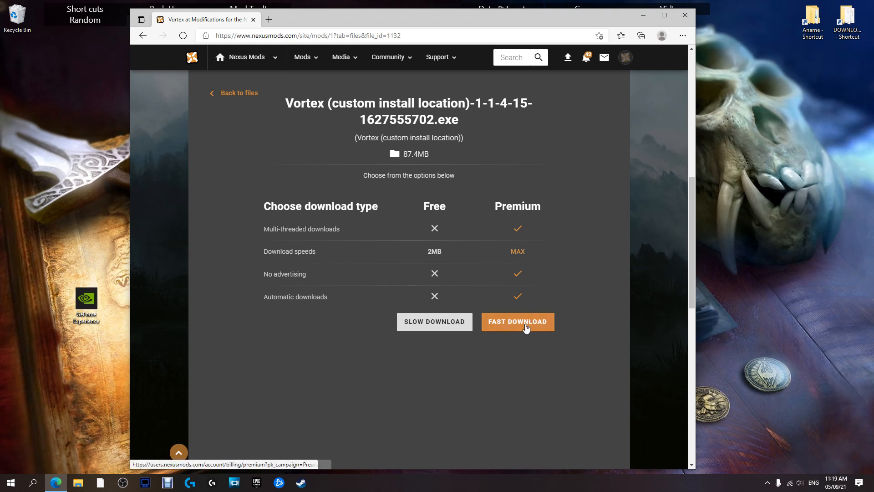
mouse_move(435, 322)
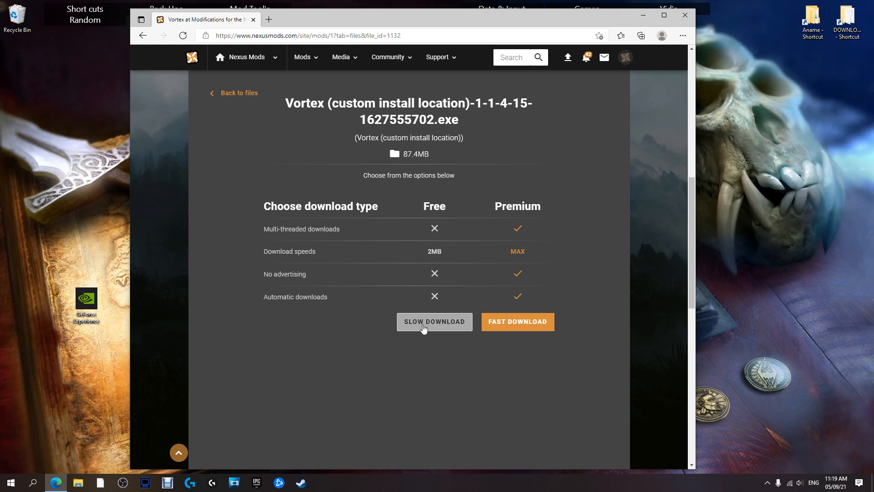
click(433, 322)
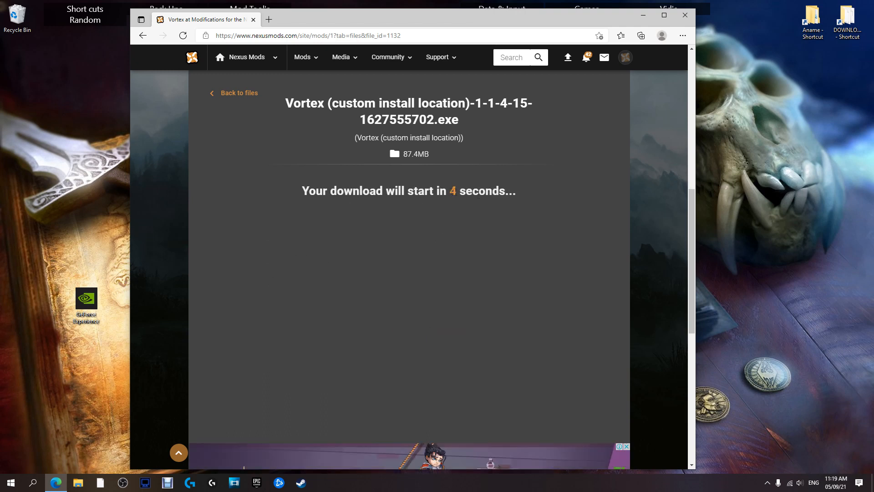
mouse_move(618, 99)
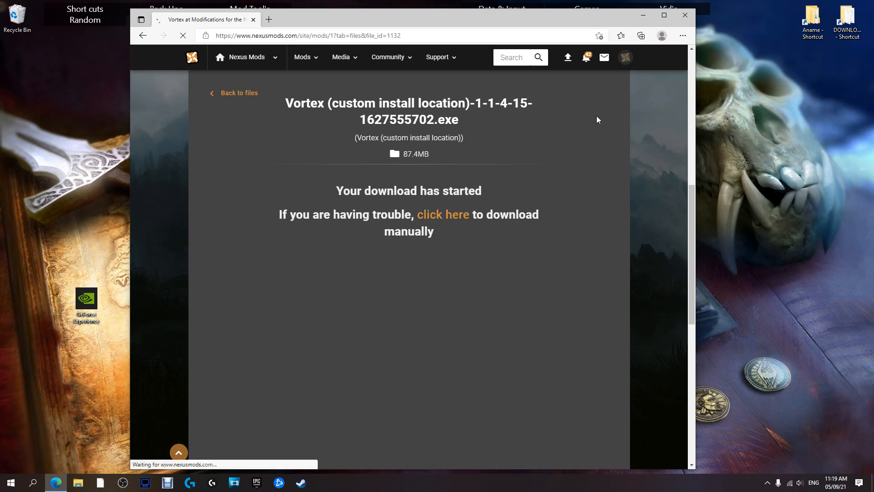
click(640, 35)
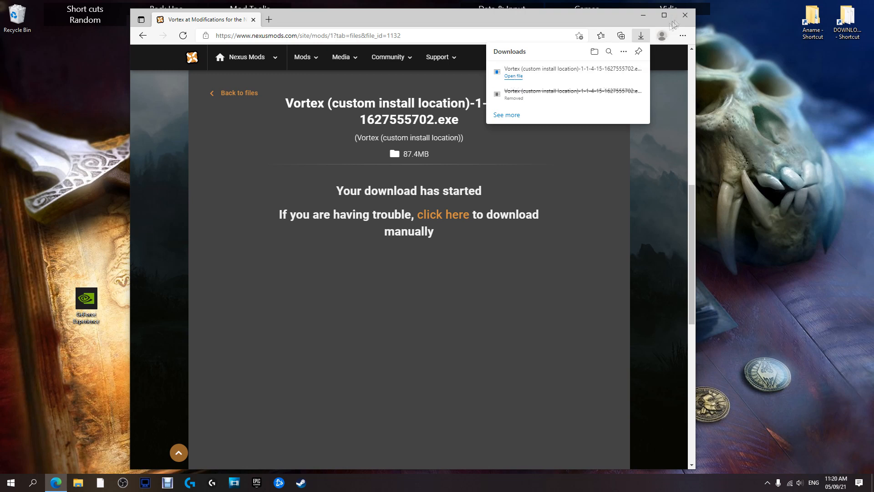
mouse_move(663, 115)
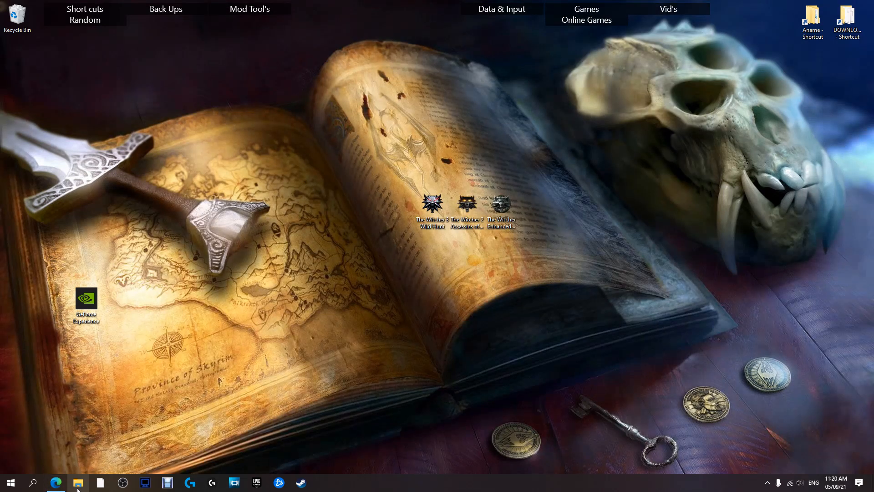
Cut the downloaded Vortex installer from E:\DOWNLOADS in File Explorer
click(78, 483)
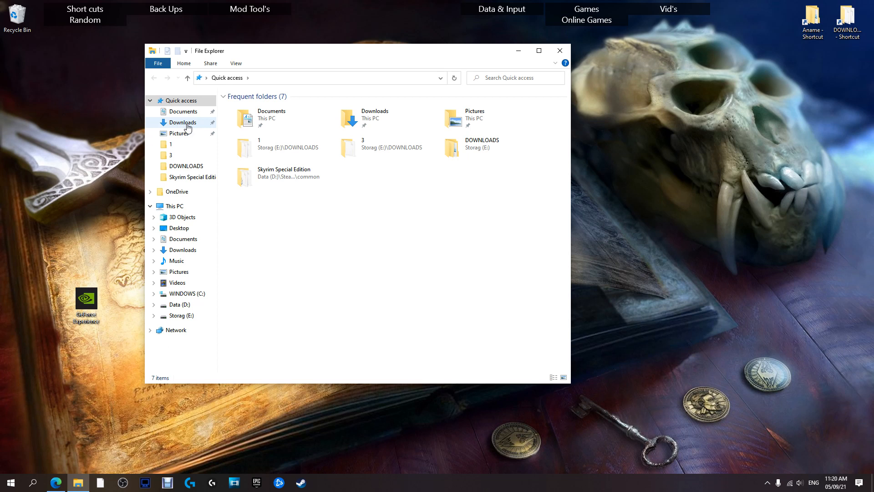
click(183, 122)
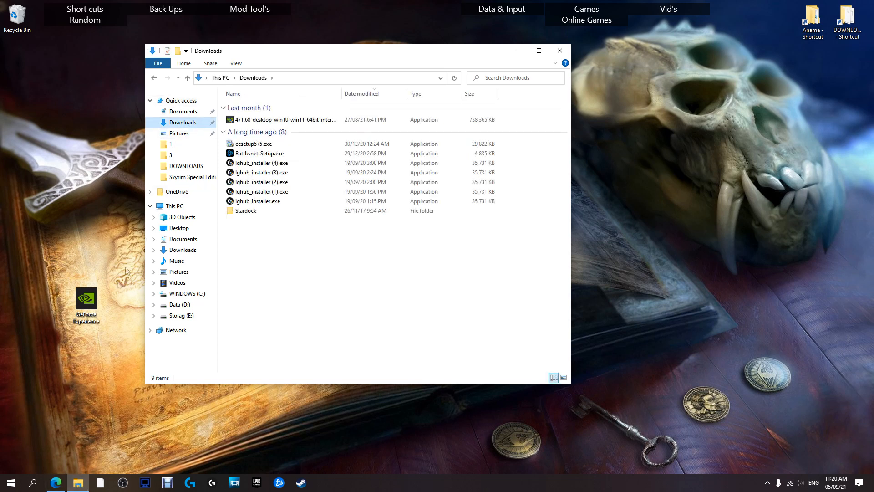
click(254, 144)
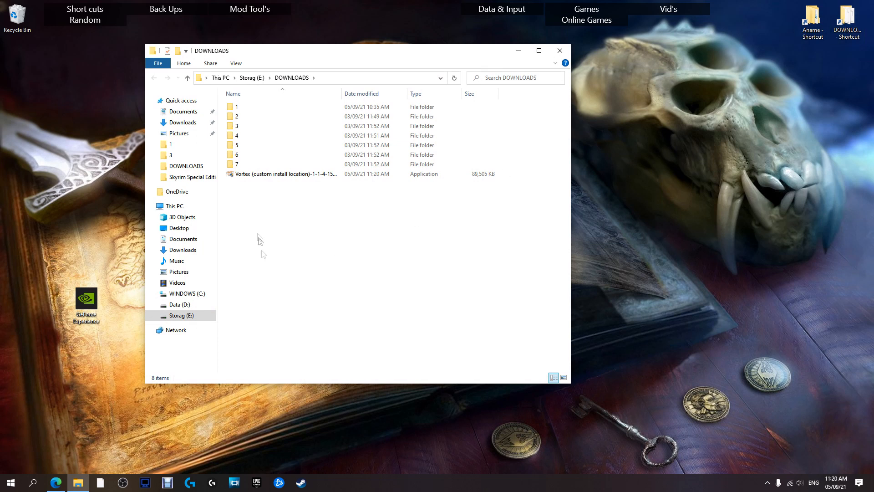
right_click(284, 174)
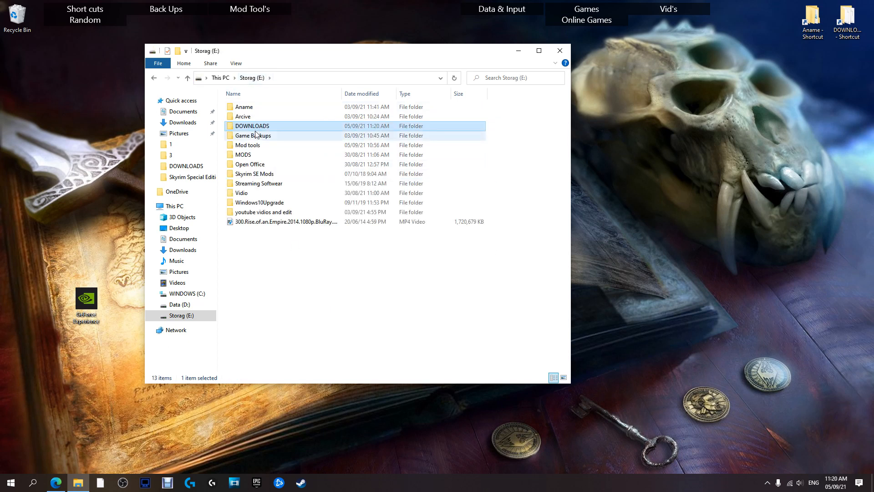
Paste it into Mod tools\Installers\Vortex Instaler, replacing the older copy, and select it
double_click(246, 144)
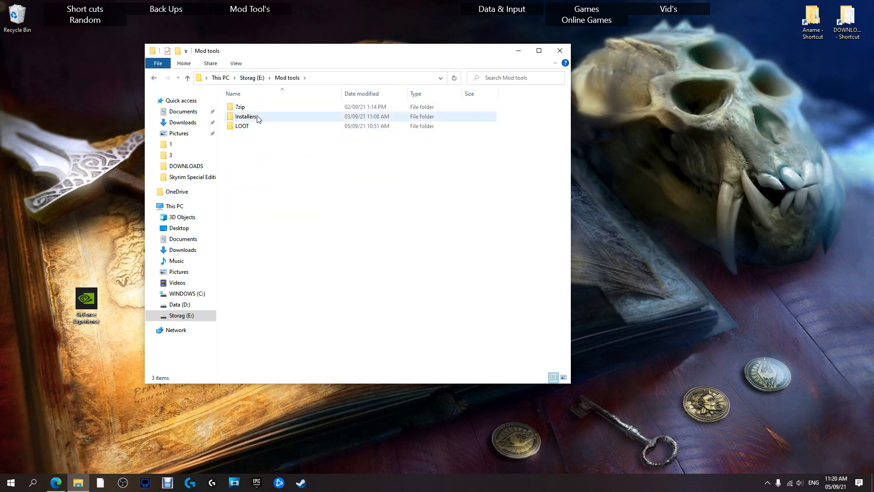
double_click(245, 116)
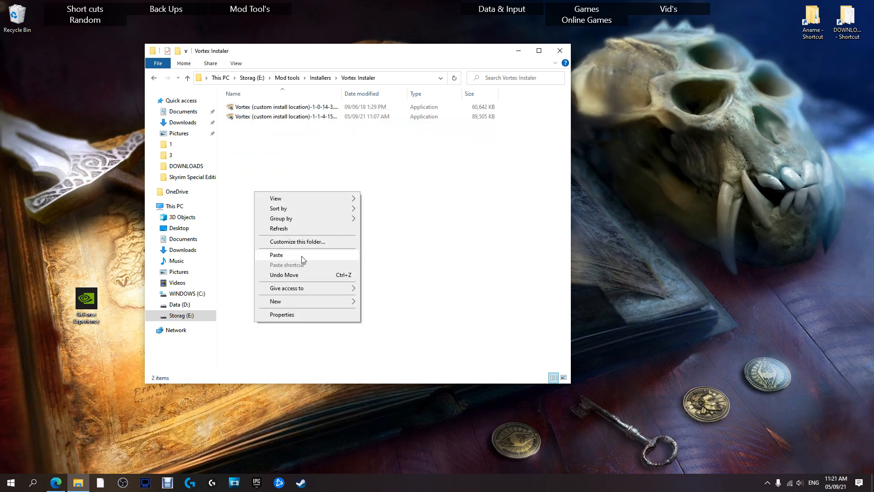
click(277, 255)
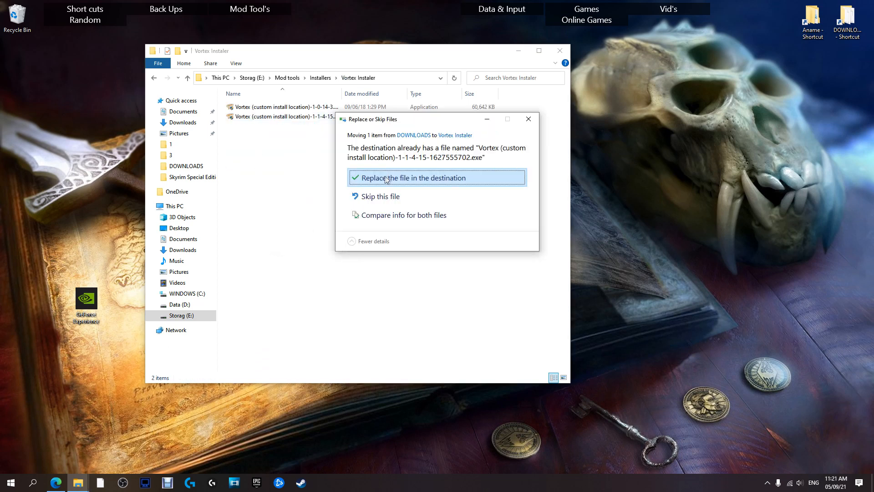
click(406, 177)
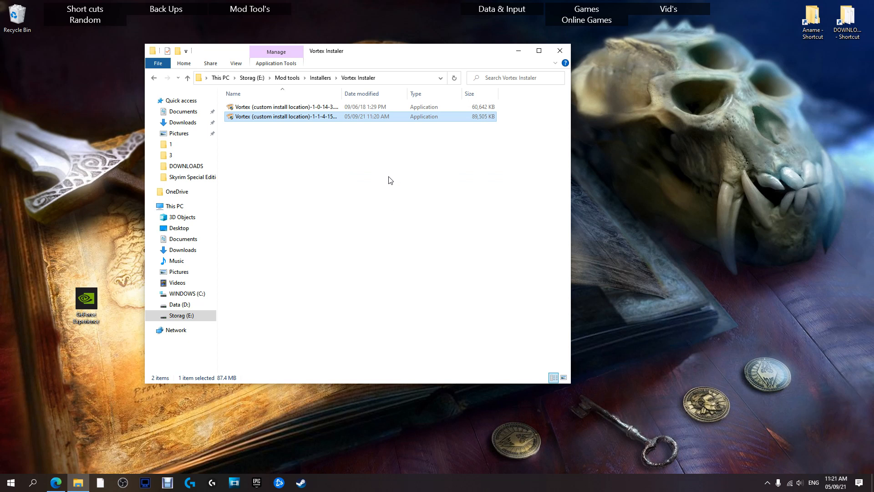
mouse_move(268, 119)
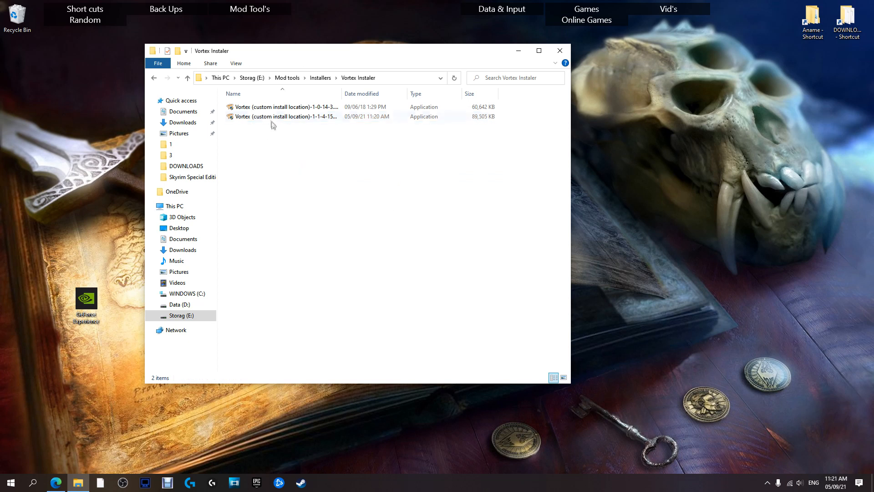
click(284, 117)
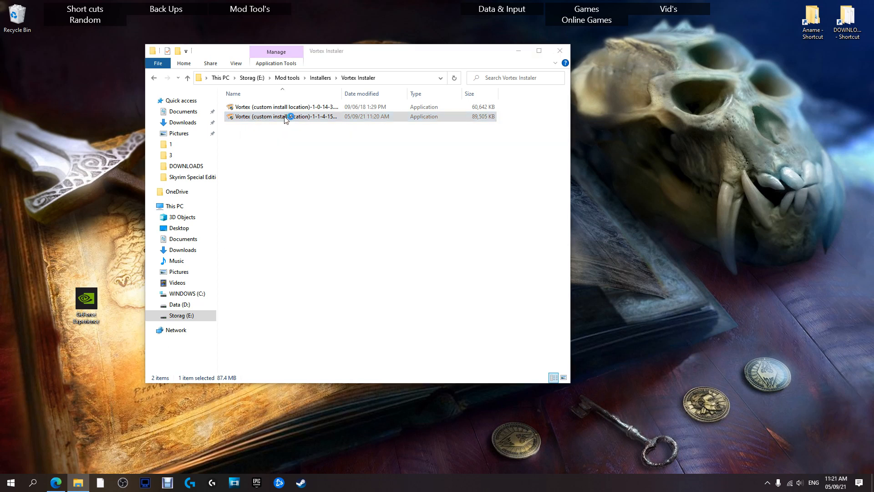
Run the Vortex installer and choose Install anyway on the unverified-app warning
double_click(284, 117)
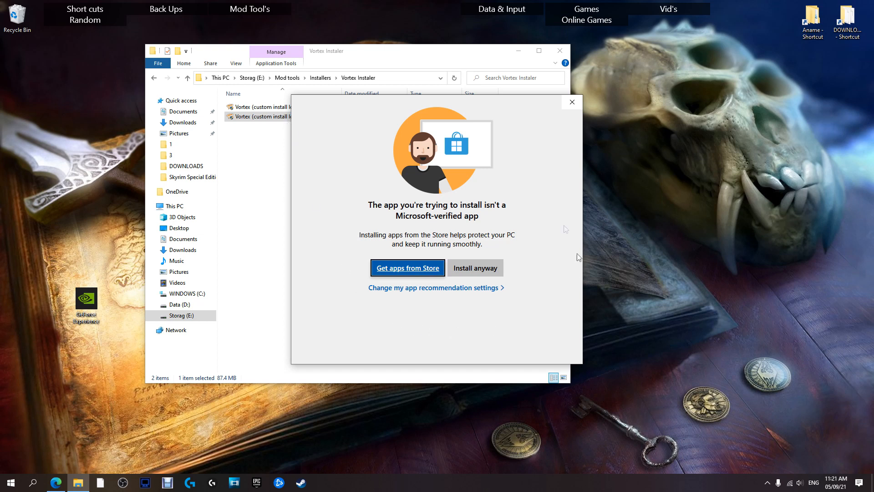
mouse_move(451, 177)
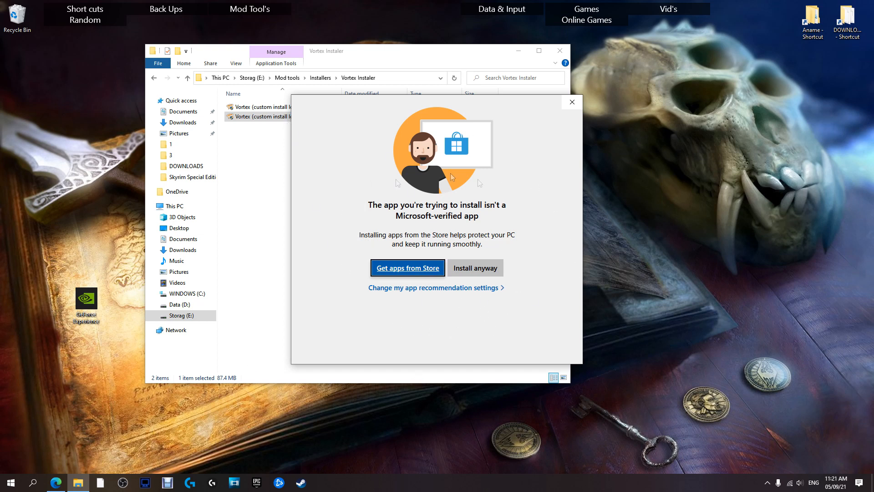
mouse_move(519, 260)
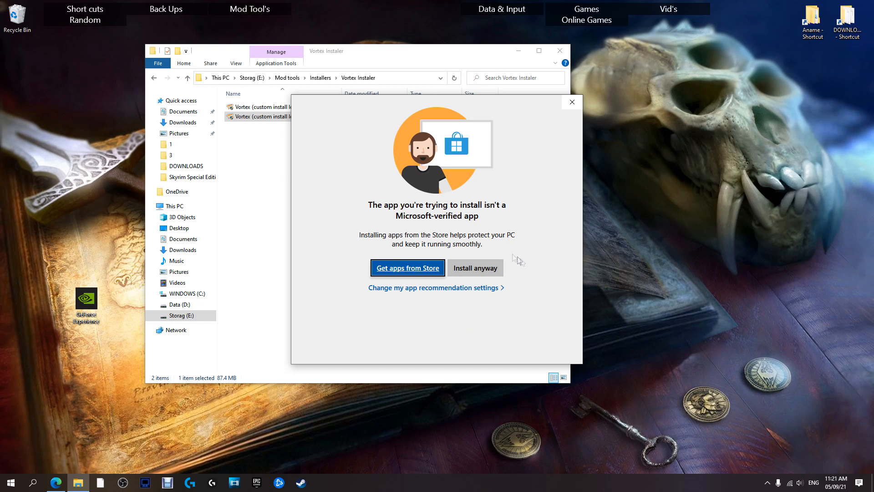
mouse_move(304, 203)
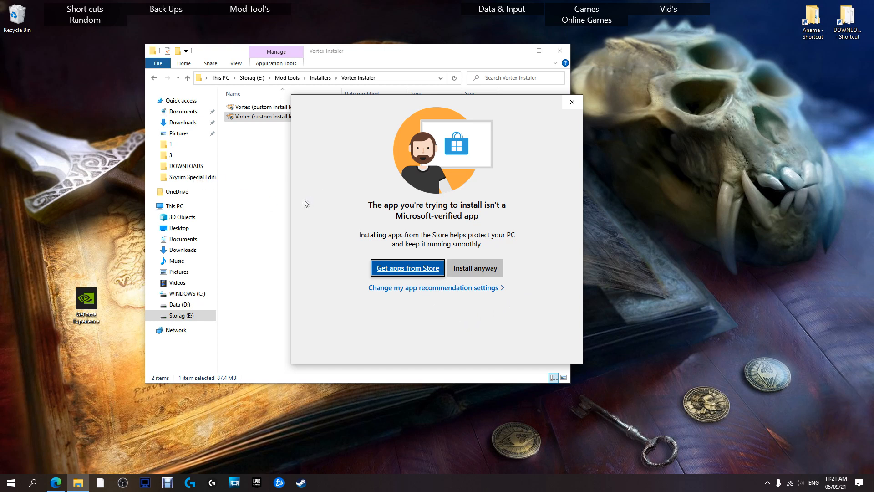
mouse_move(457, 156)
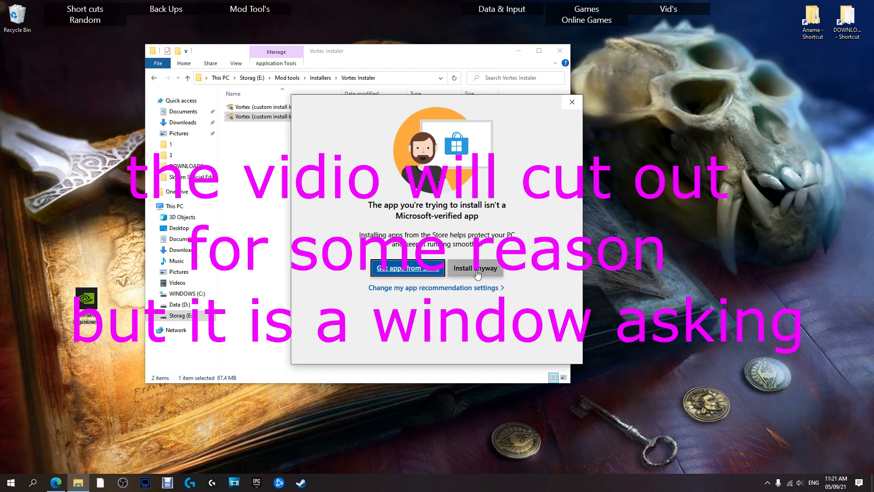
click(474, 268)
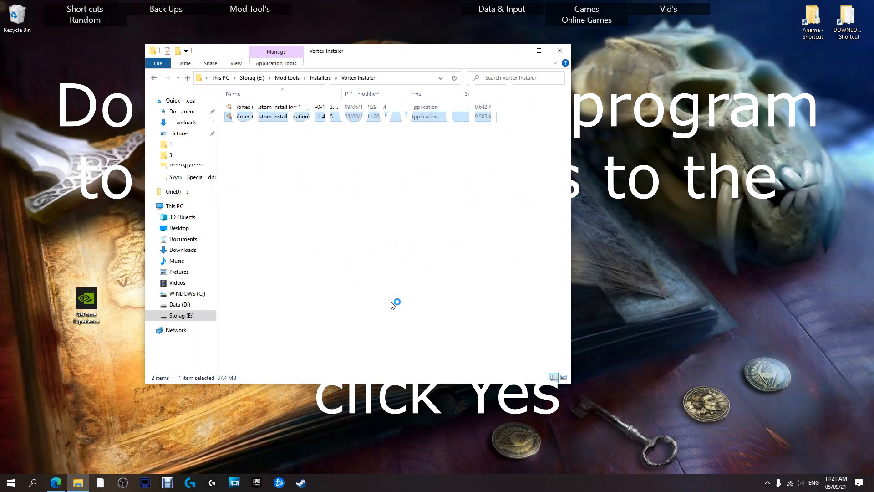
Allow the installer to make changes and set the destination to a new D:\Vortex\ folder
double_click(282, 116)
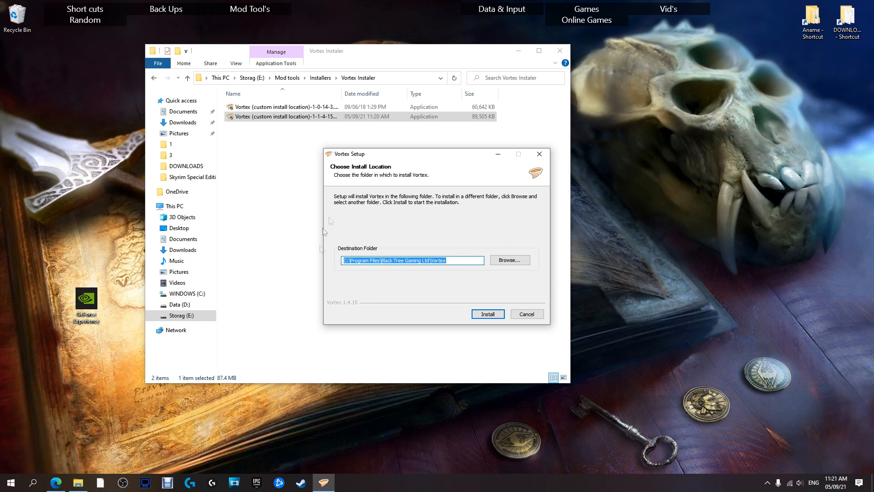
mouse_move(518, 262)
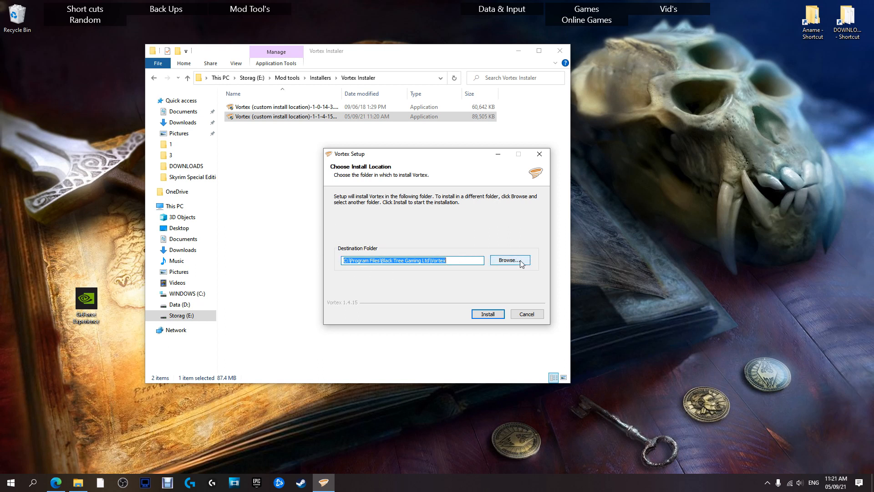
mouse_move(515, 264)
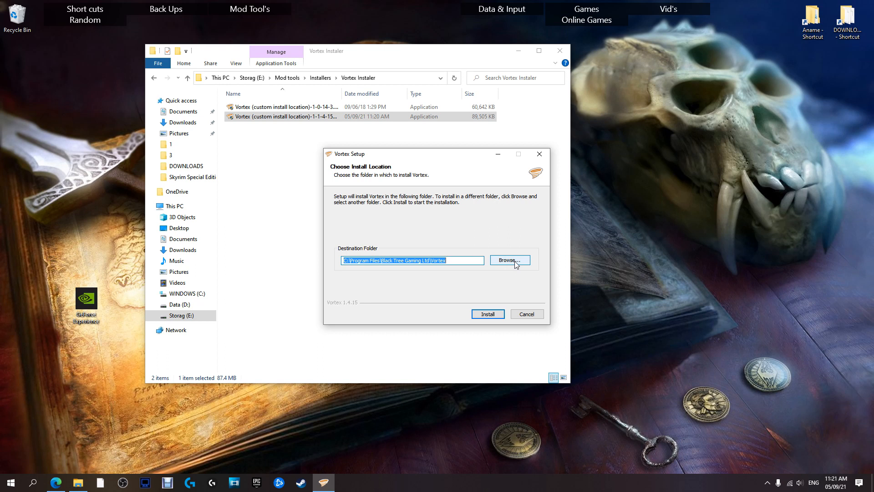
click(509, 260)
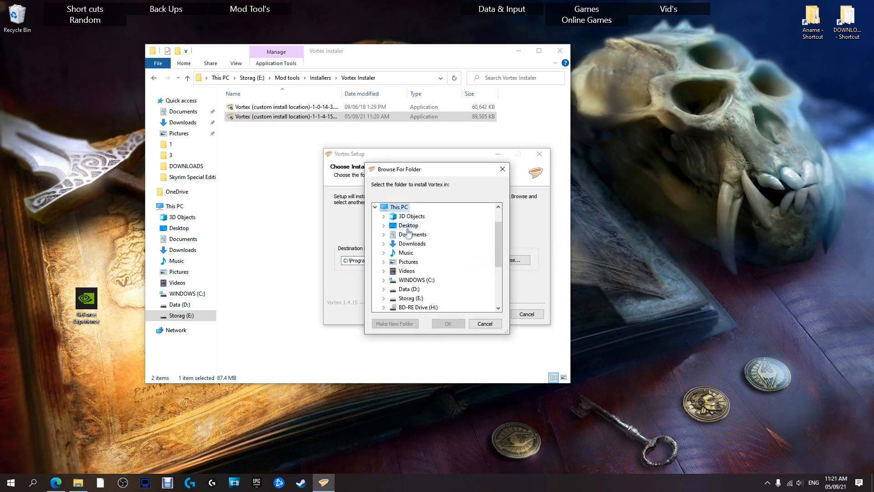
mouse_move(407, 298)
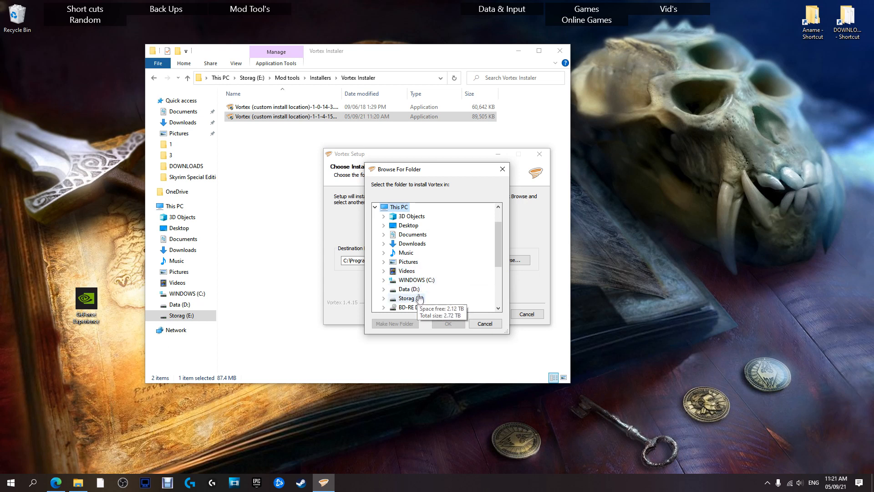
mouse_move(405, 288)
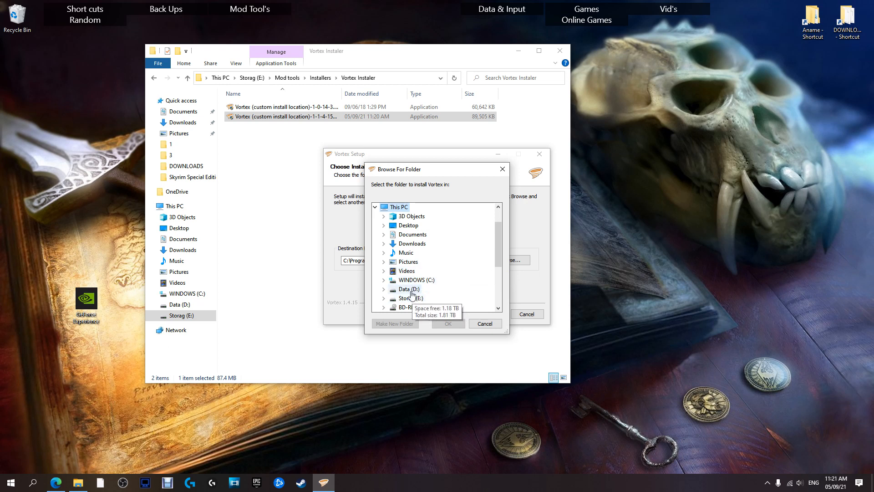
click(383, 288)
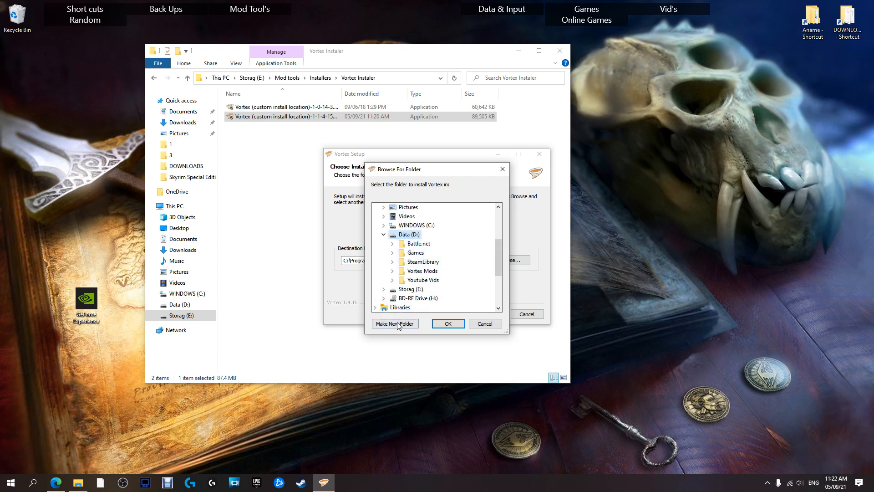
click(395, 323)
text(Vortex)
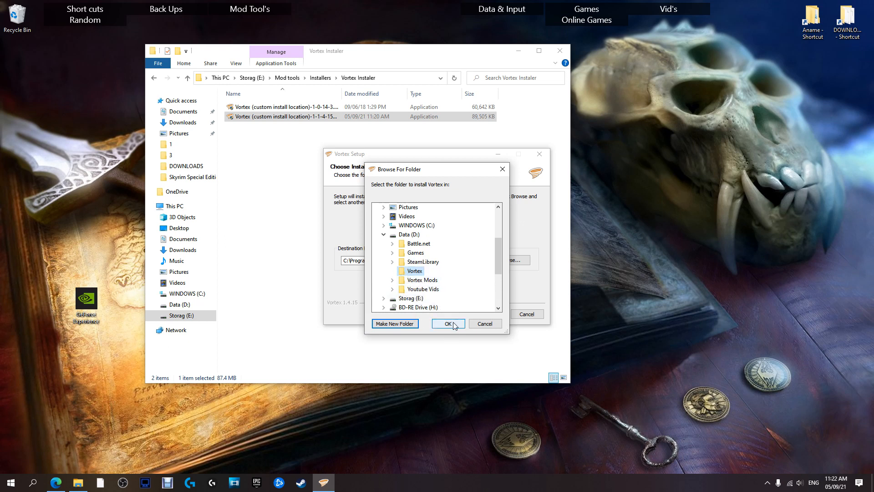
click(448, 323)
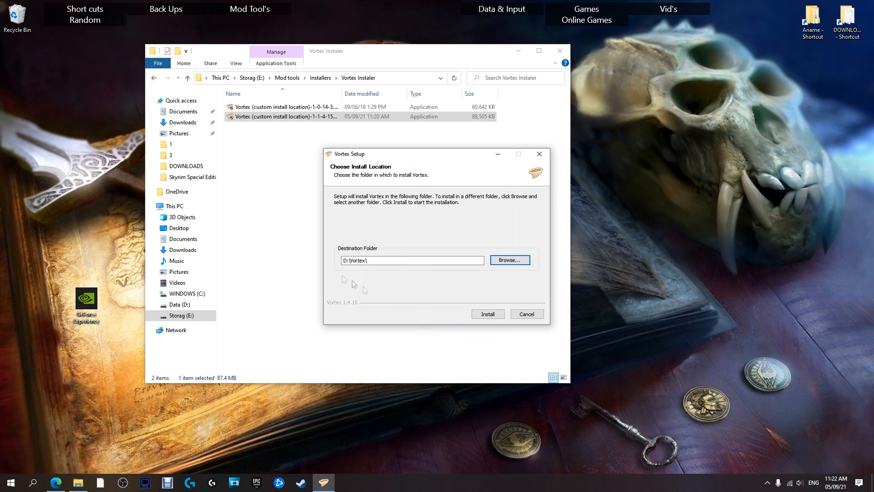
mouse_move(333, 268)
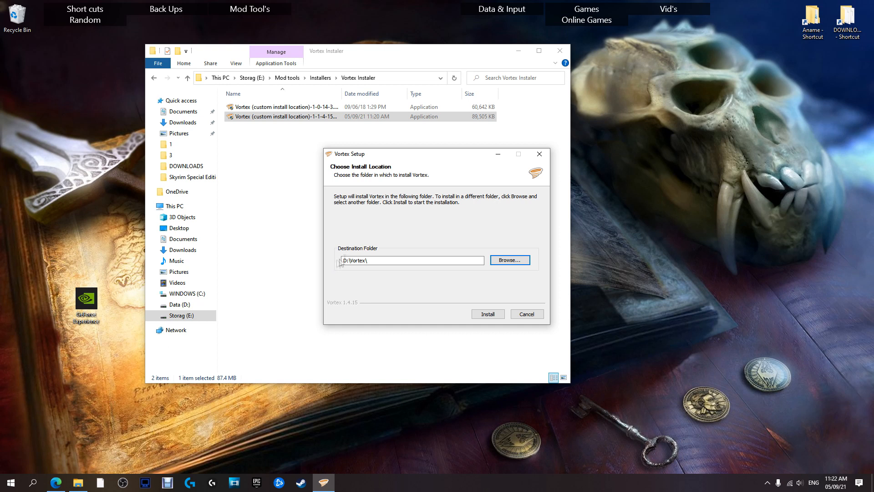
mouse_move(487, 314)
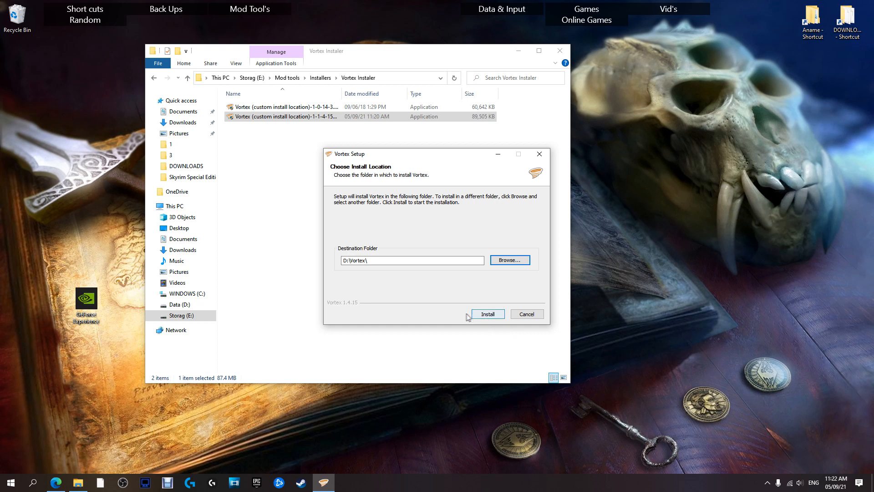
Install Vortex into D:\Vortex\ and finish setup with Run Vortex left checked
click(487, 313)
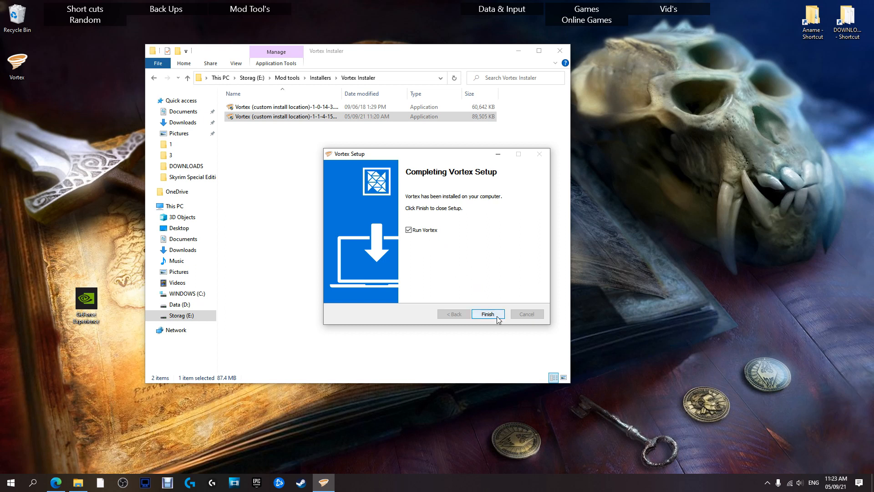
click(487, 314)
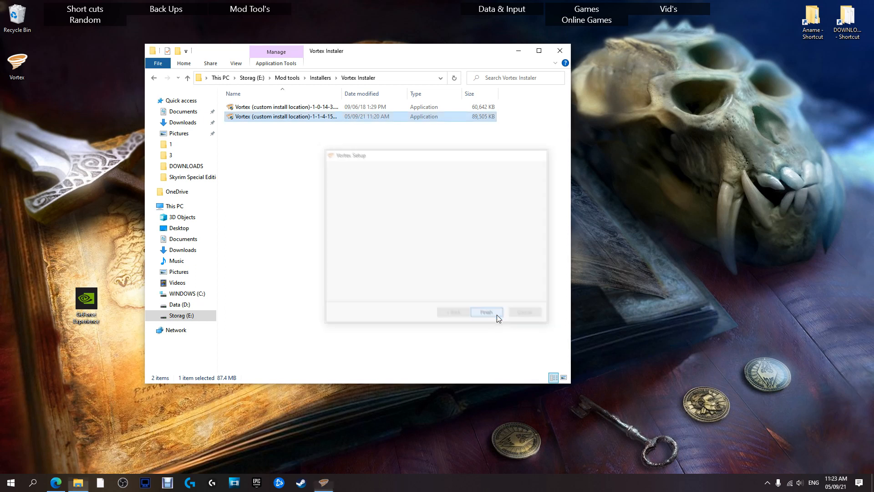
Let Vortex launch to the Dashboard and dismiss the 'Vortex will now handle Nexus Download links' notice
click(485, 312)
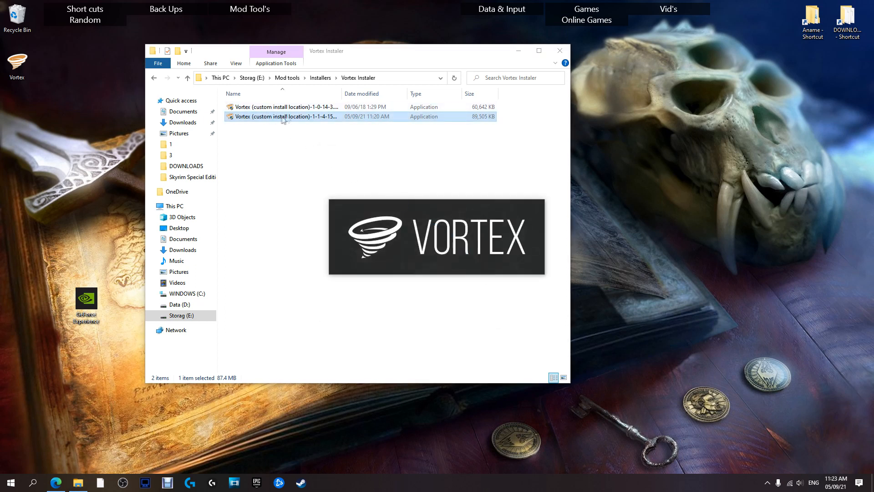
double_click(283, 116)
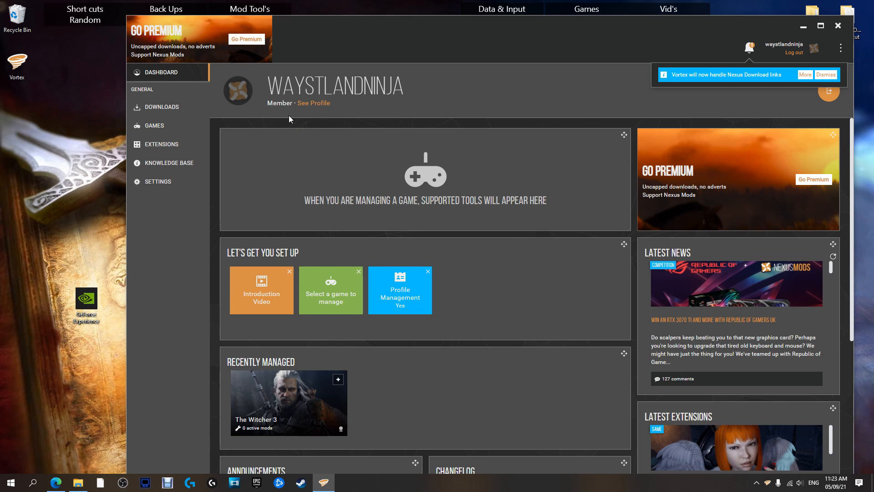
mouse_move(332, 176)
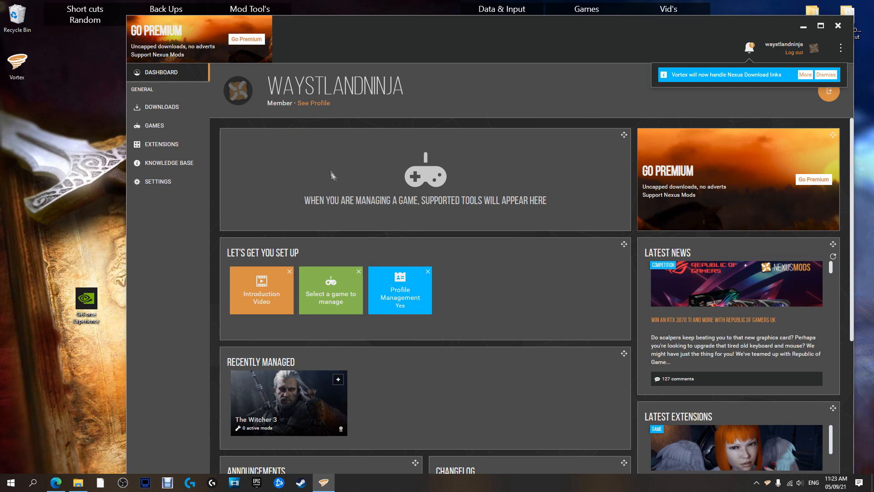
click(825, 75)
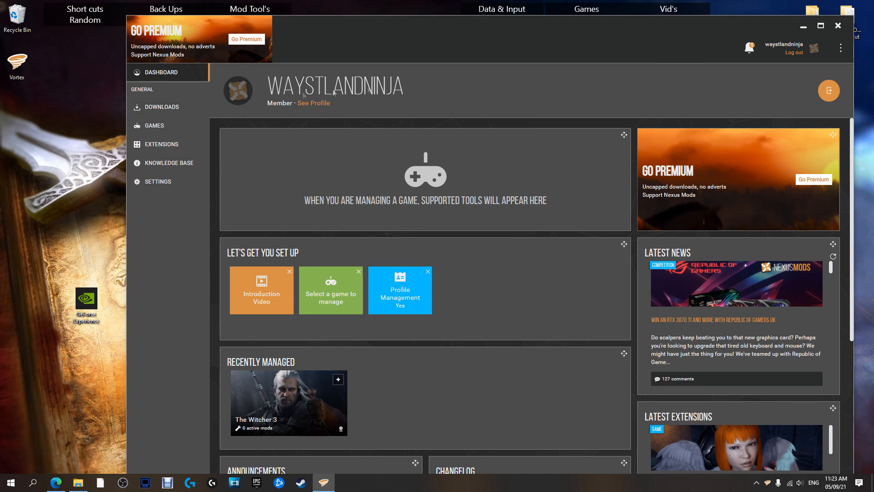
mouse_move(792, 53)
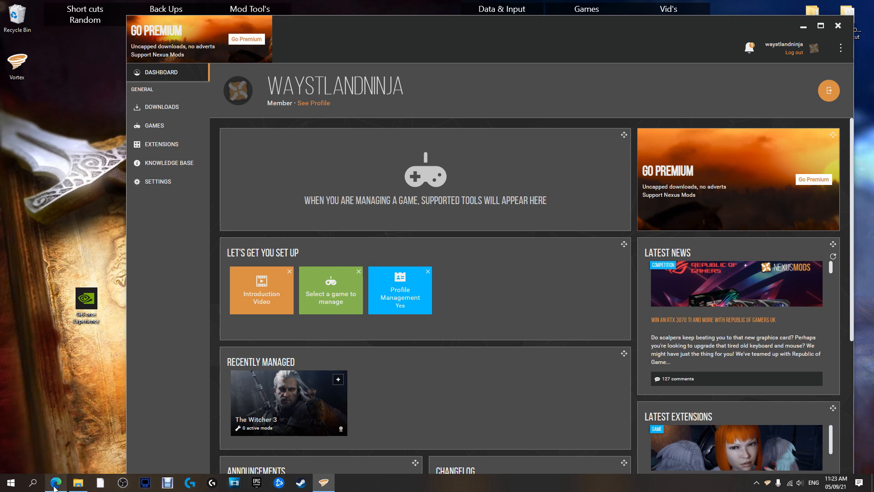
Switch to the browser's Nexus Mods download page for the Vortex installer
click(55, 482)
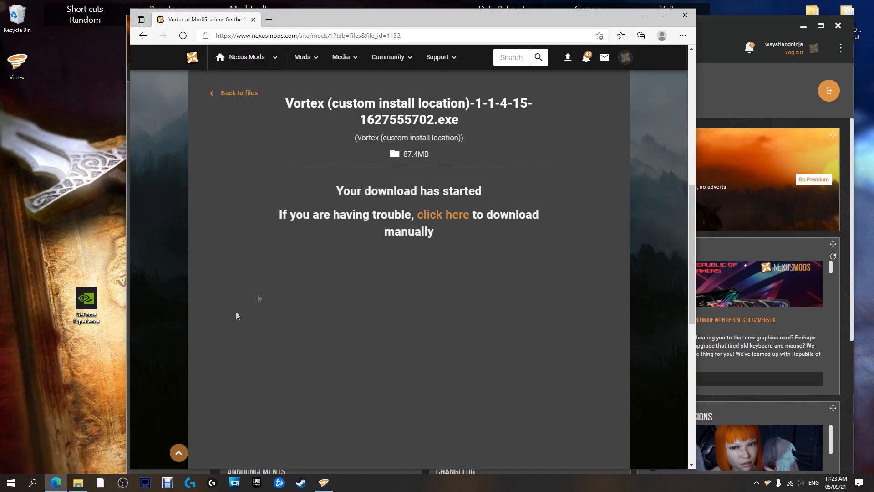
mouse_move(557, 74)
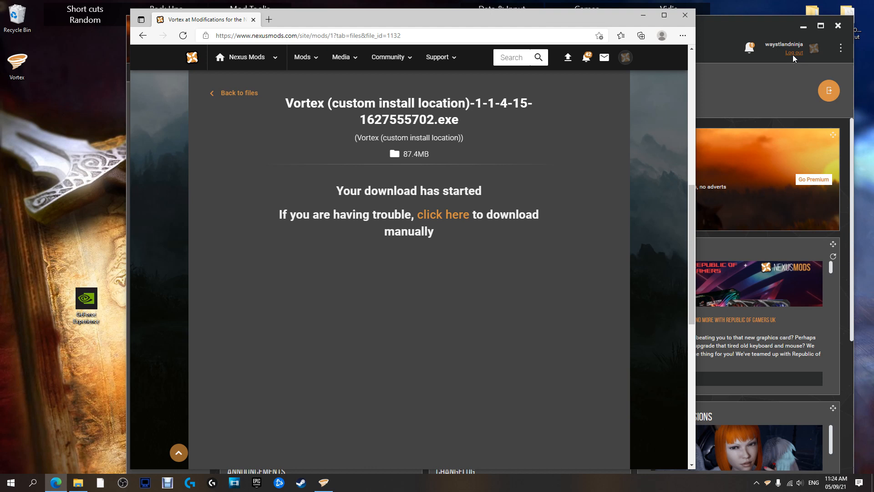
mouse_move(373, 186)
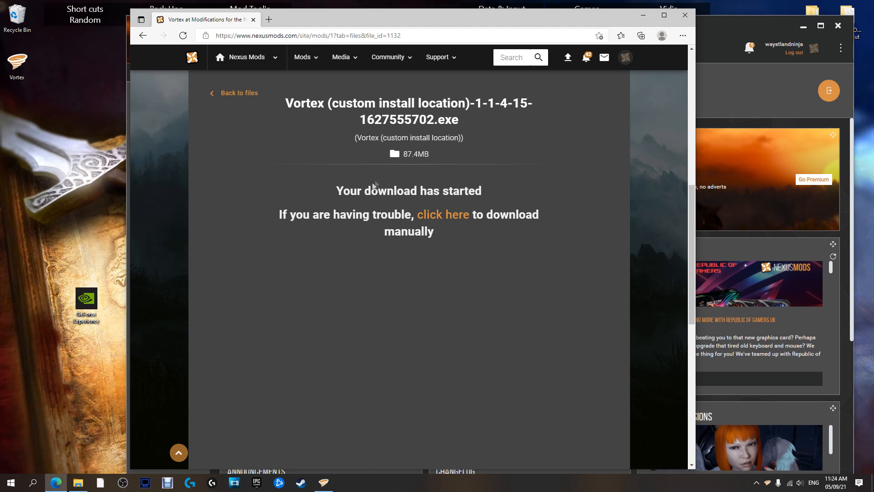
mouse_move(800, 61)
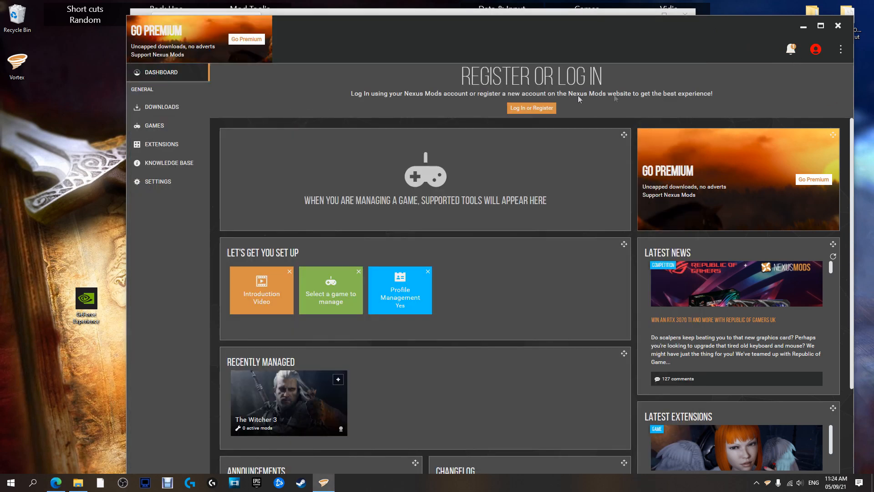
mouse_move(504, 144)
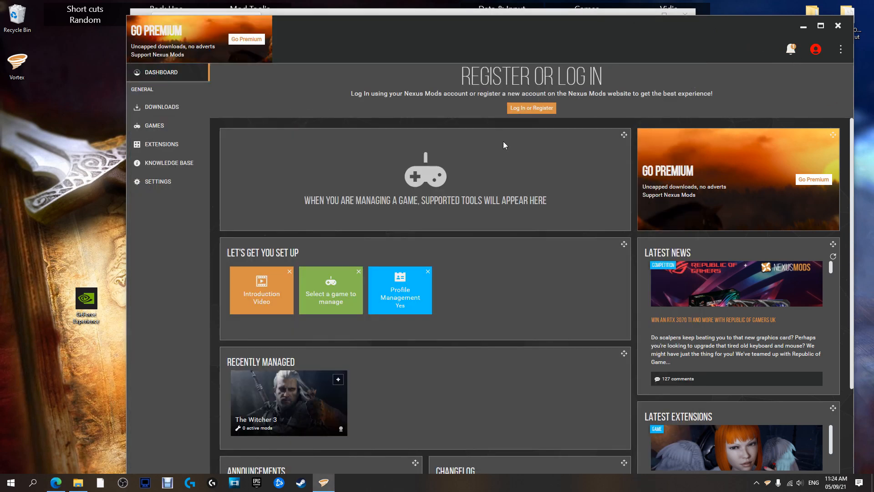
mouse_move(649, 119)
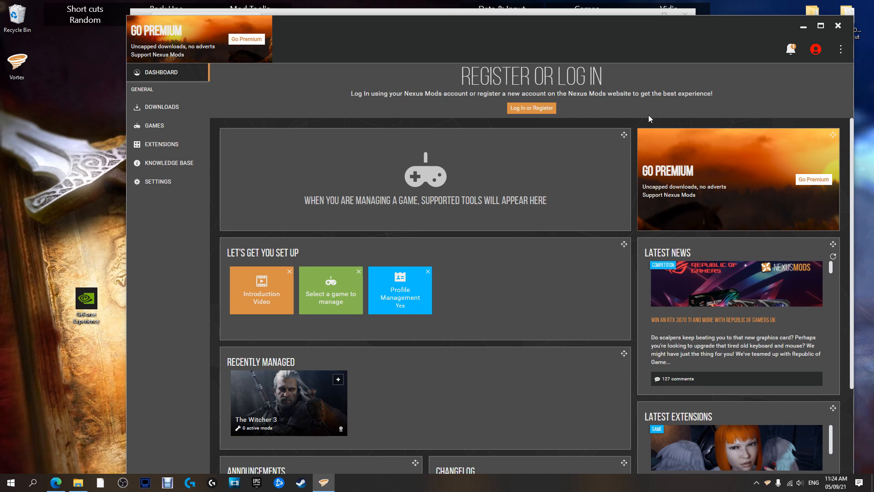
mouse_move(815, 49)
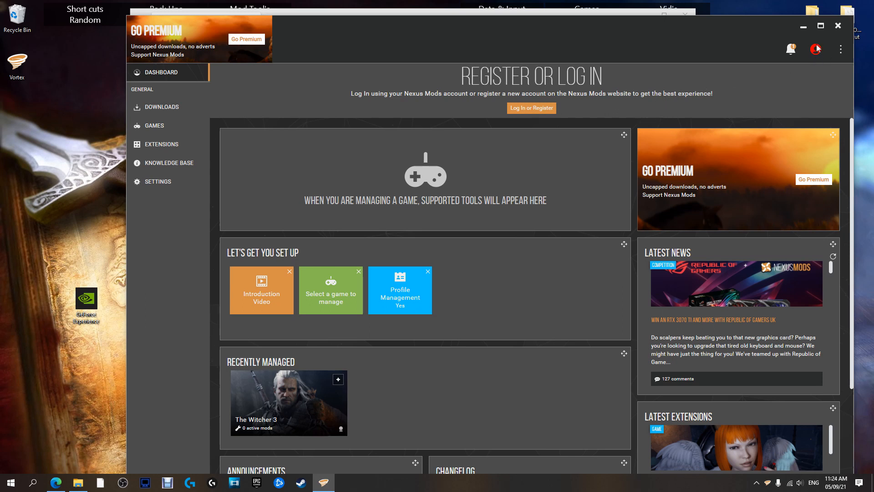
mouse_move(817, 53)
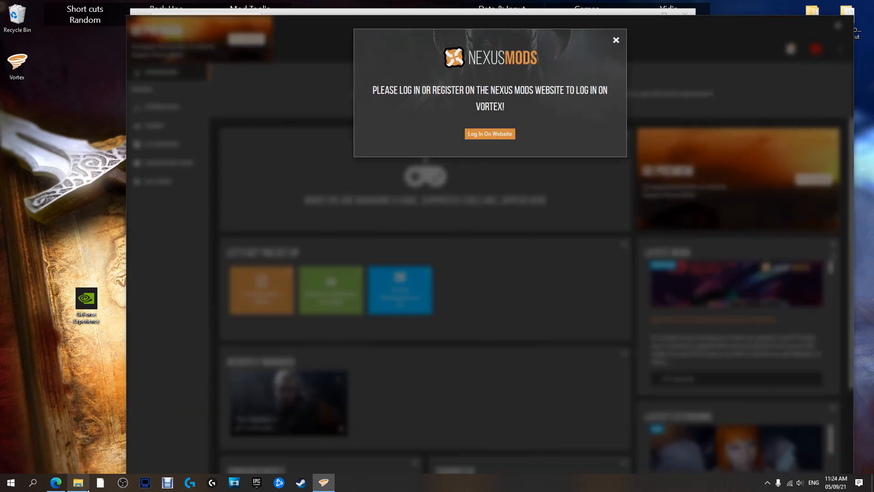
Log in to Nexus Mods on the website and authorise Vortex to access the account
click(55, 482)
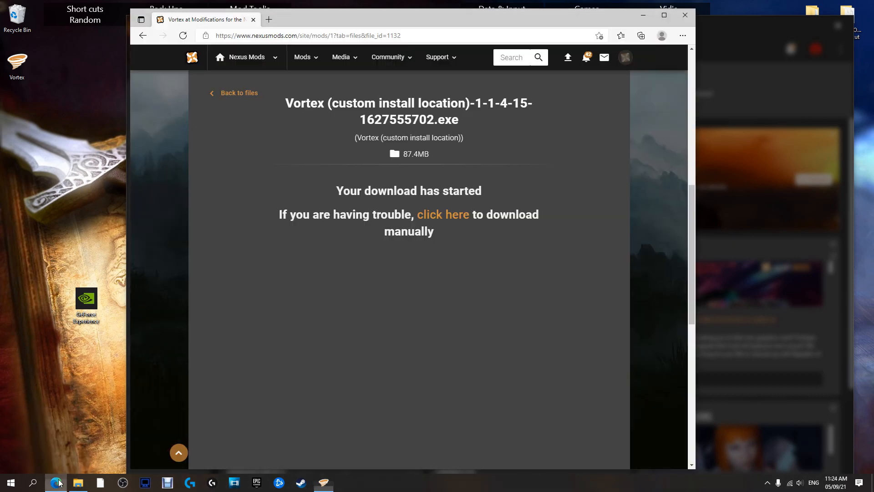
click(323, 482)
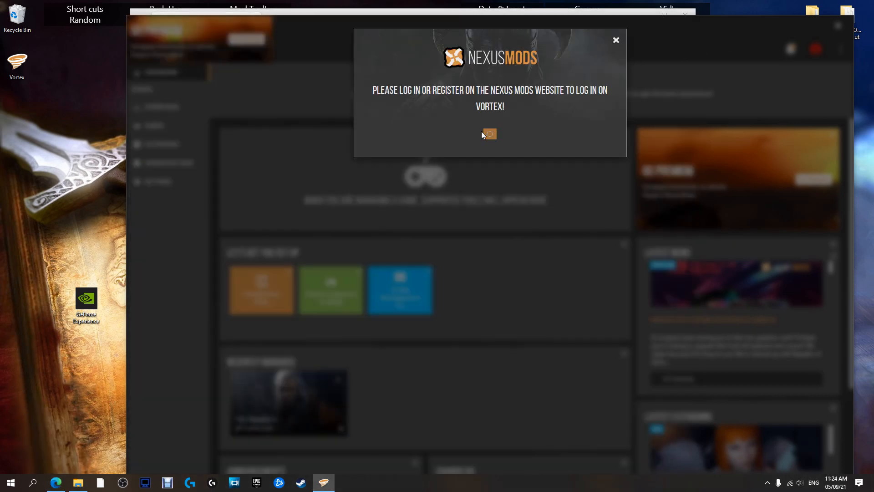
click(489, 134)
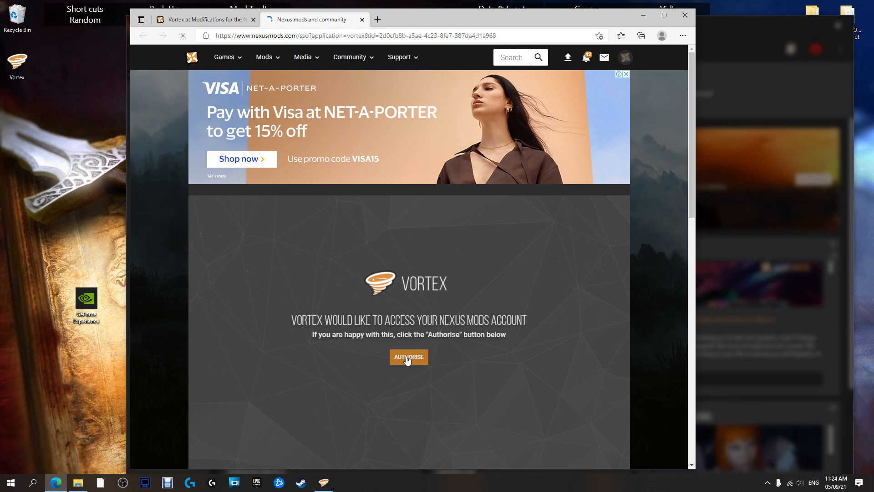
click(409, 357)
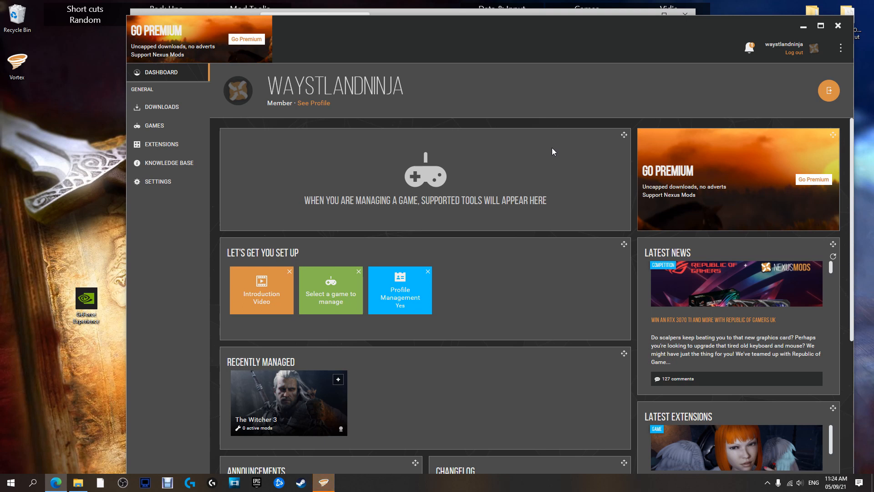
mouse_move(431, 350)
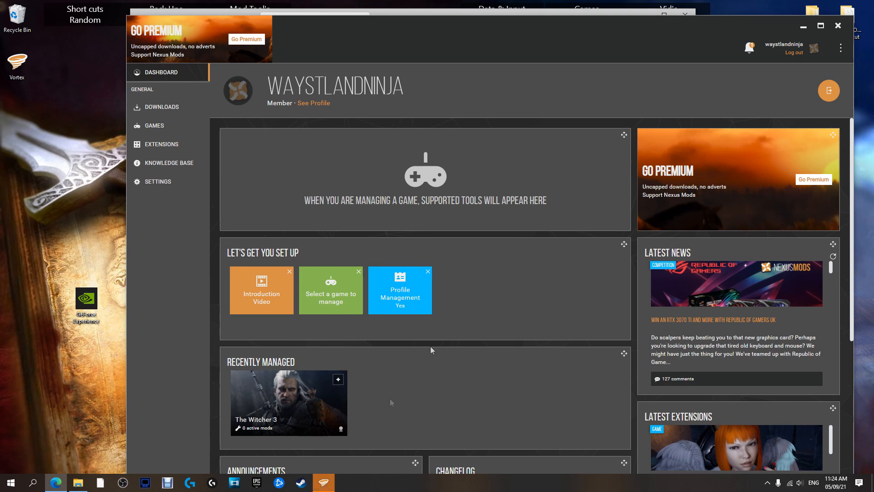
mouse_move(323, 482)
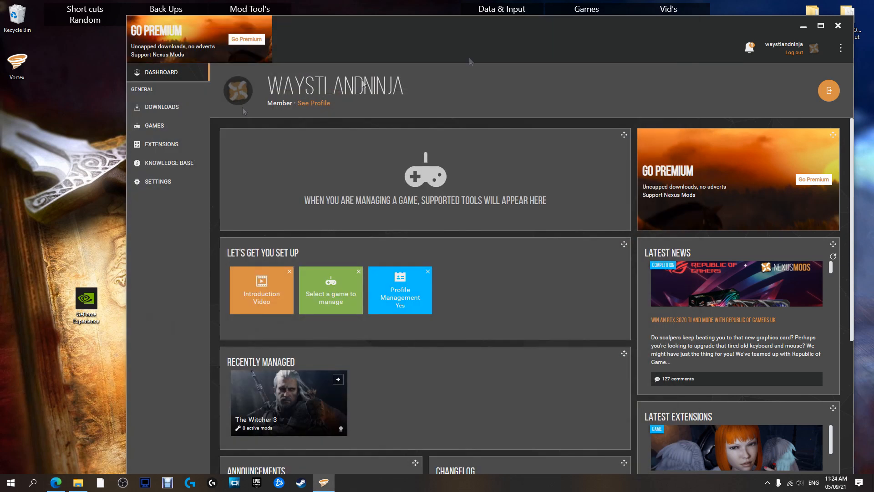
mouse_move(157, 84)
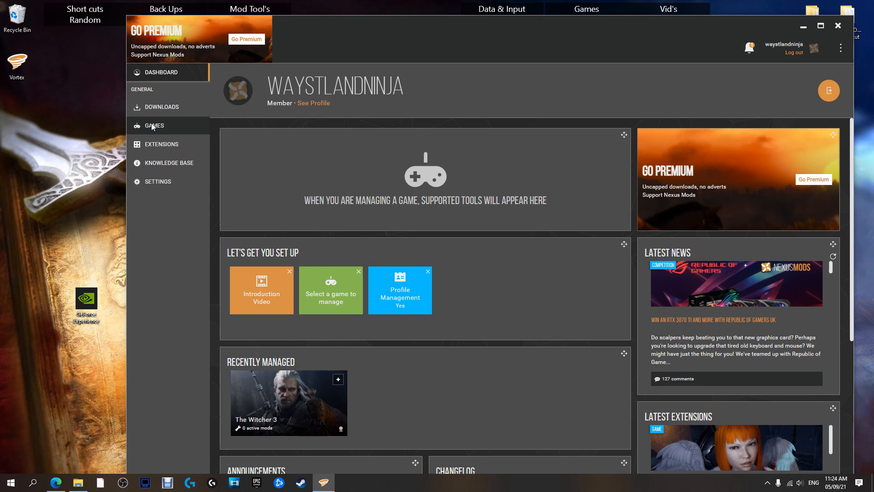
Show Vortex's games list with The Witcher 3 managed and the unmanaged games
click(155, 126)
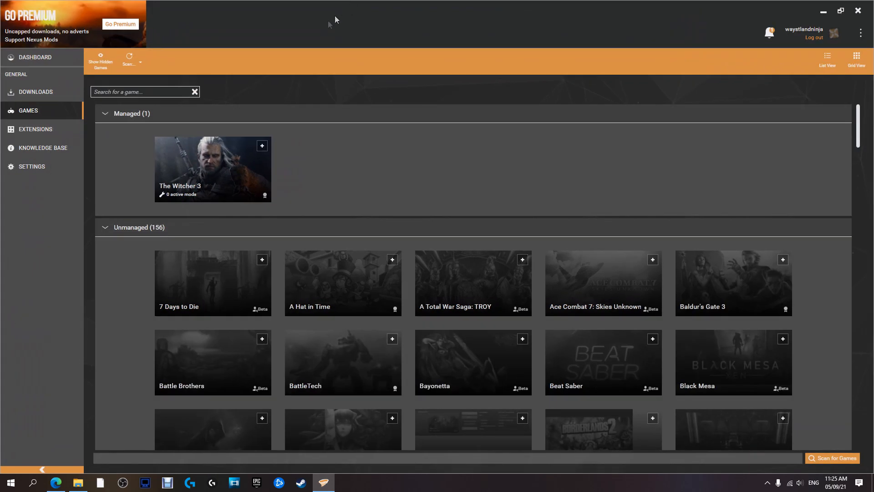
mouse_move(28, 110)
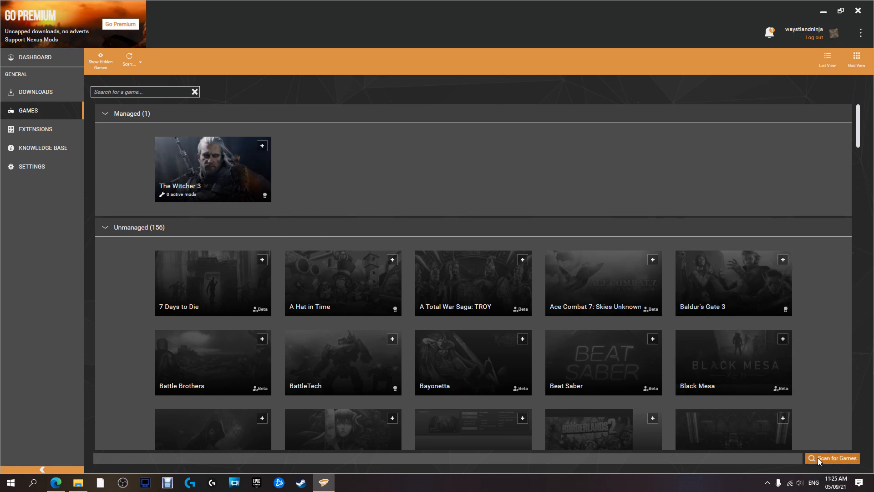
mouse_move(832, 458)
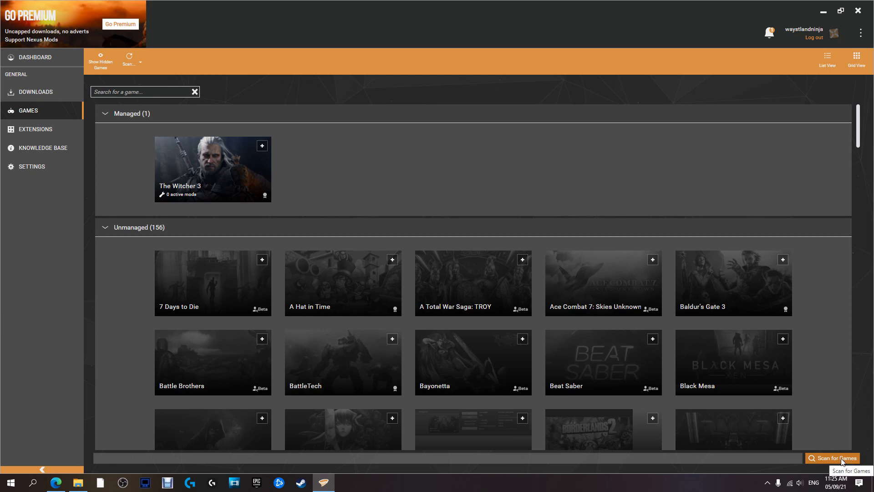
Start a games scan with D:\ as the search path in the Select Directories to Scan dialog
click(832, 457)
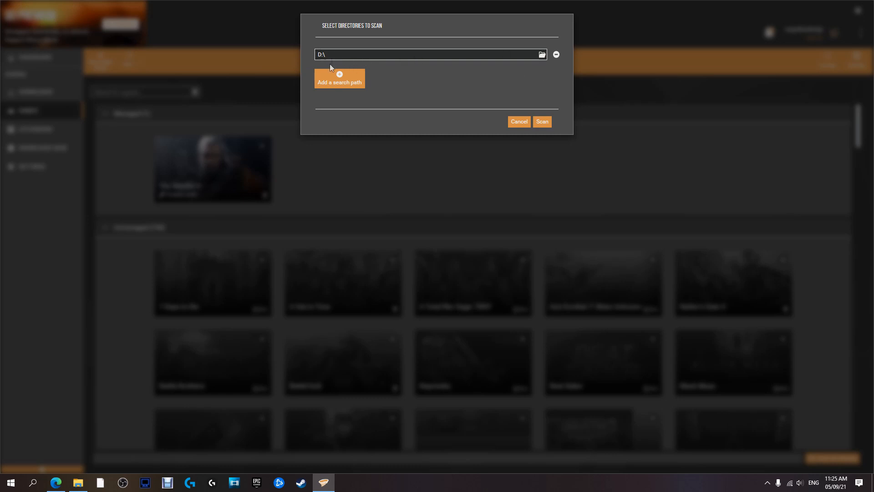
click(340, 78)
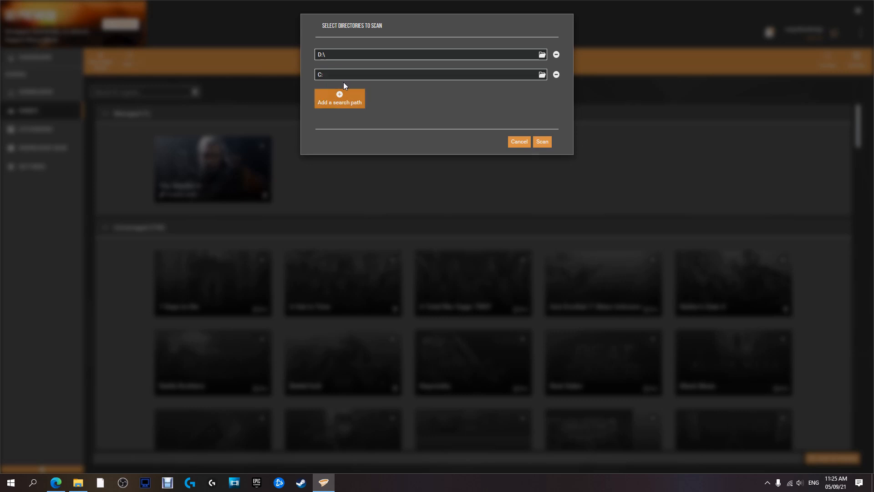
click(429, 74)
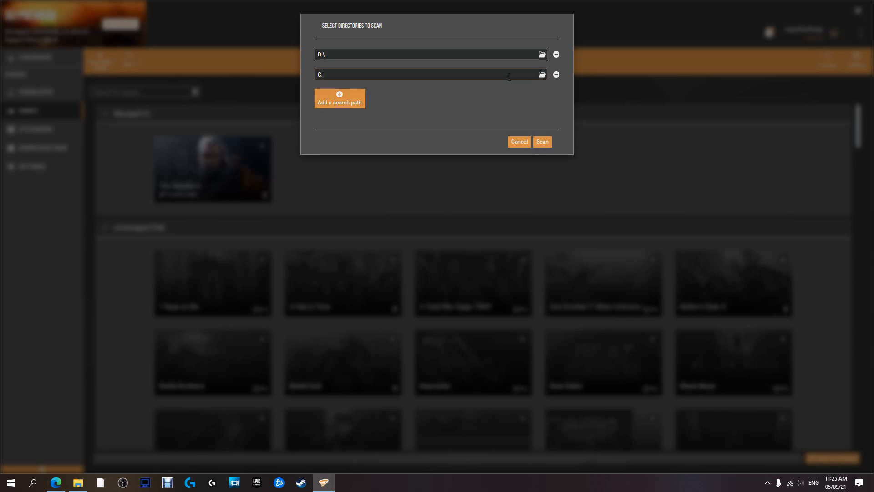
click(340, 98)
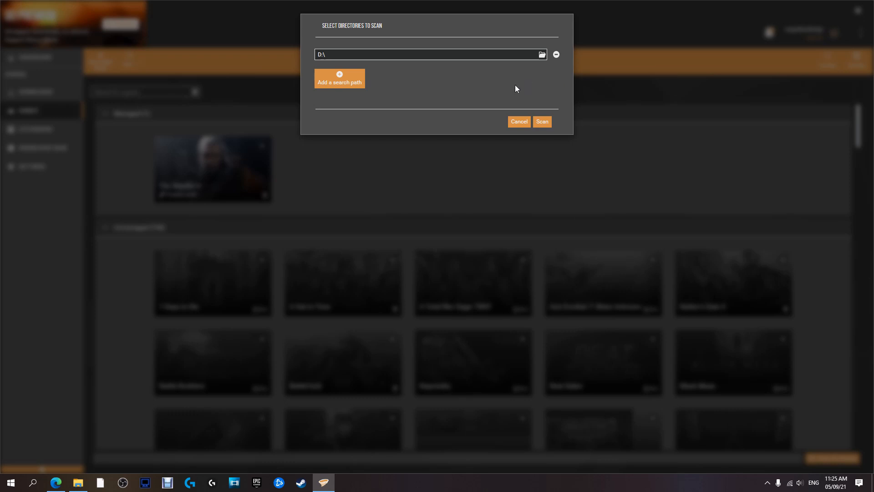
mouse_move(306, 65)
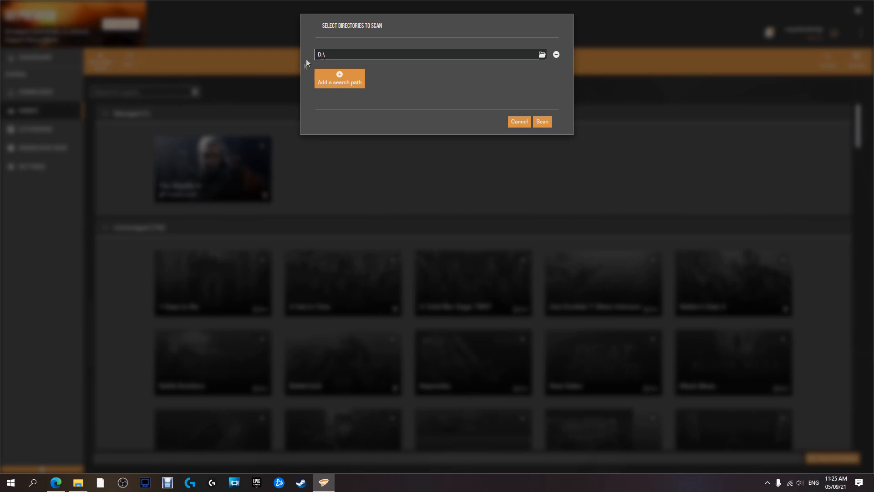
mouse_move(487, 106)
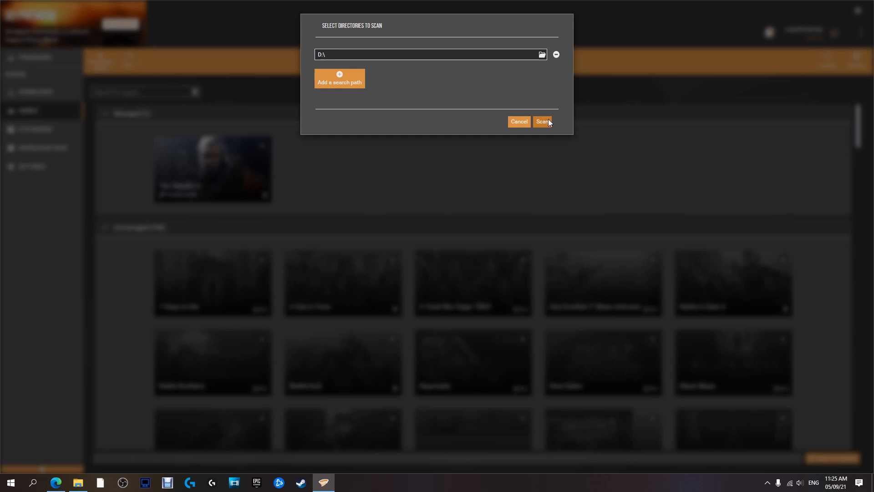
click(542, 121)
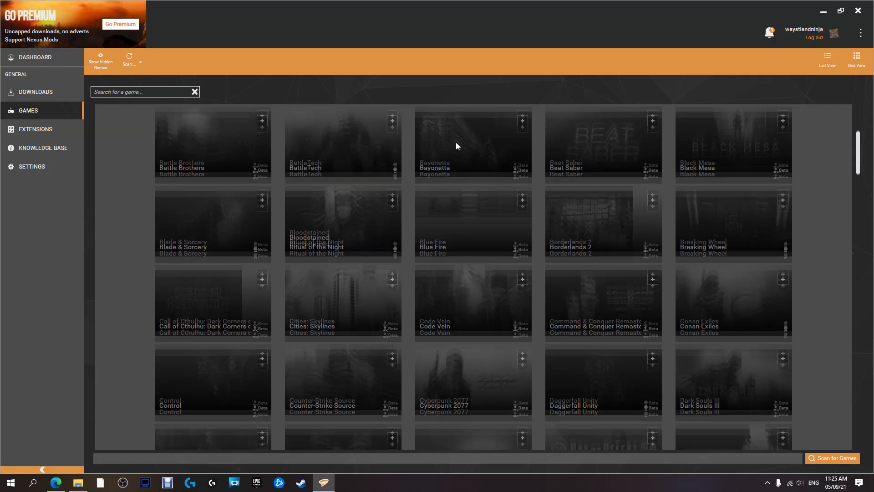
Find Skyrim Special Edition in the unmanaged games grid and start managing it
scroll(down, 3)
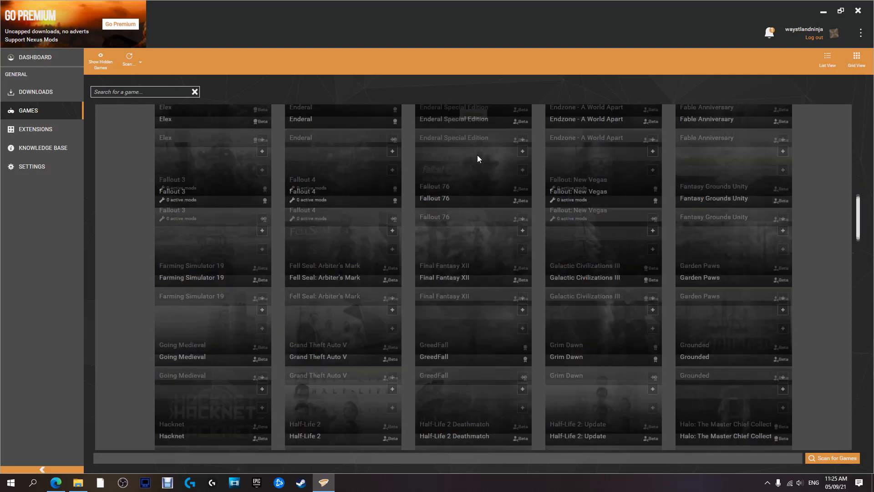
scroll(down, 3)
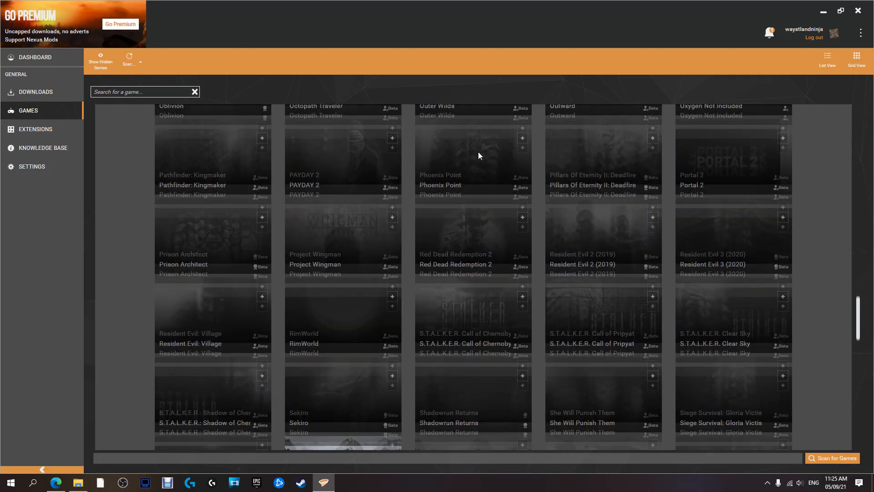
scroll(down, 3)
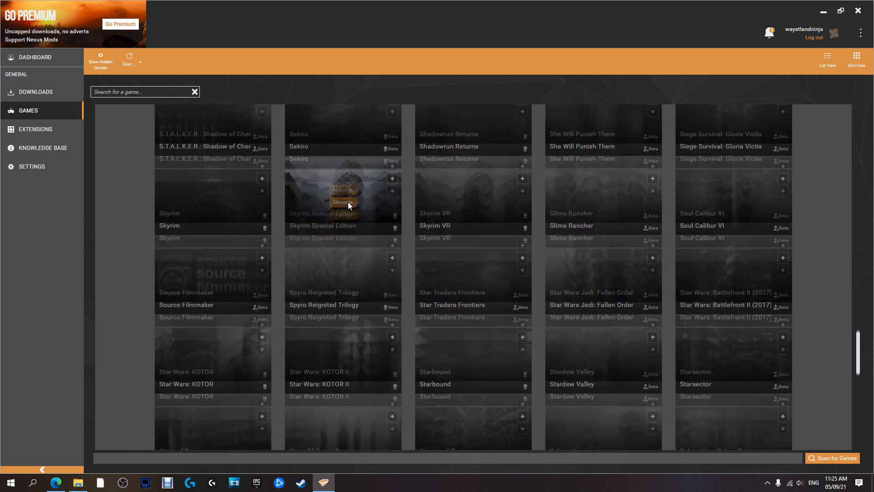
scroll(down, 3)
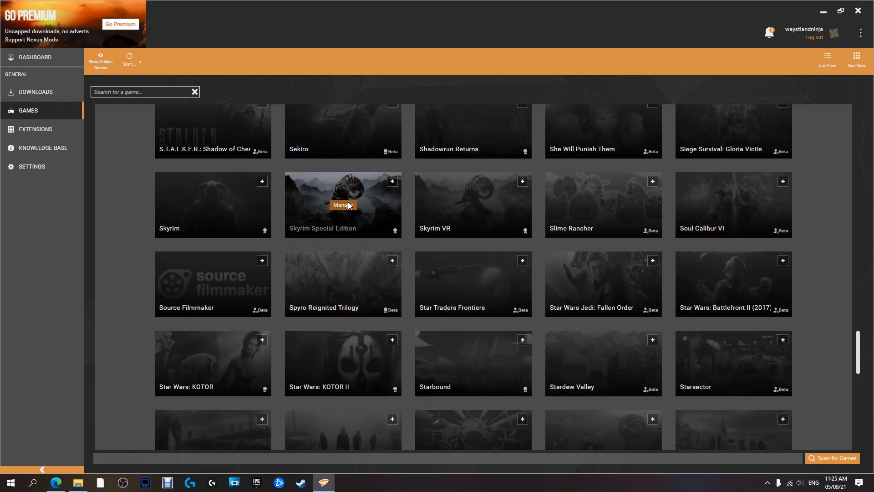
scroll(down, 3)
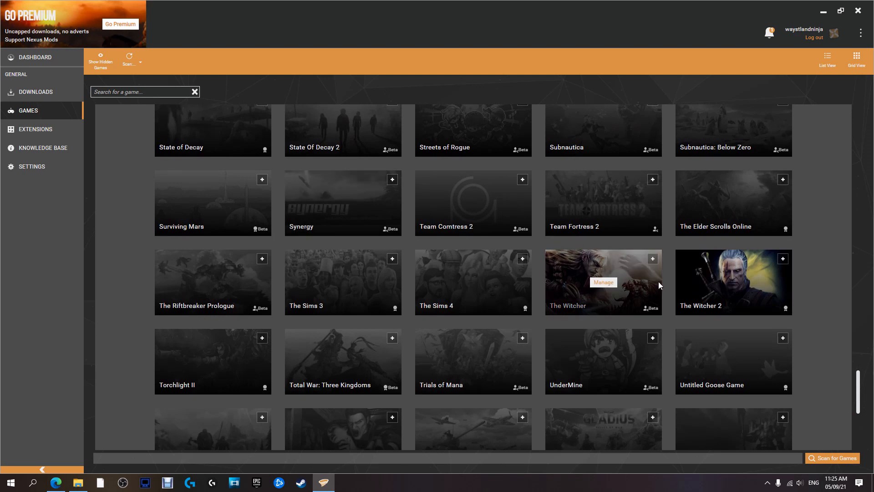
scroll(down, 3)
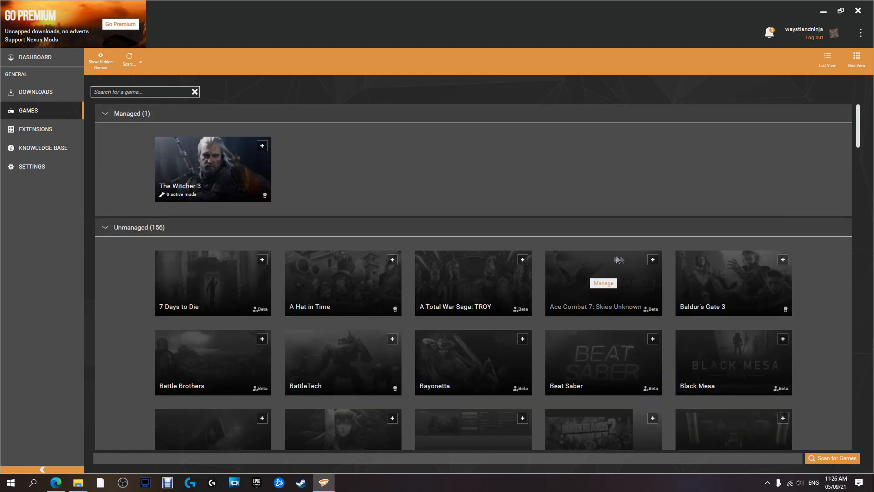
scroll(down, 3)
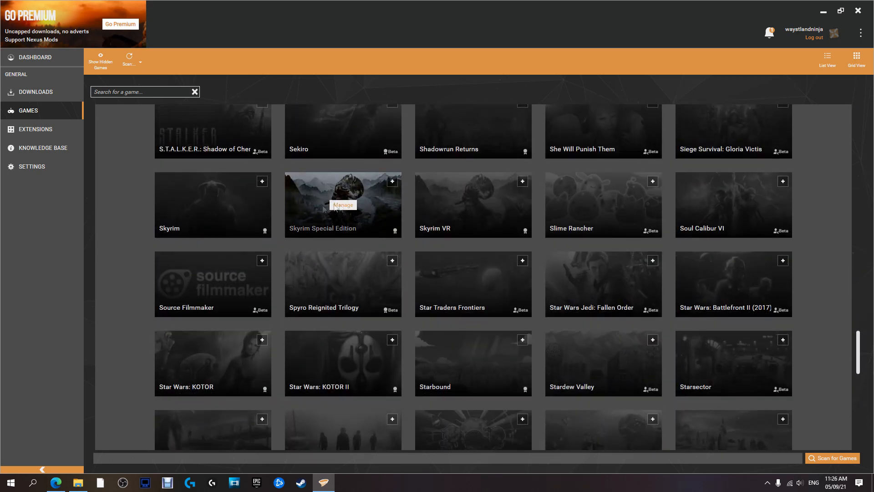
click(343, 204)
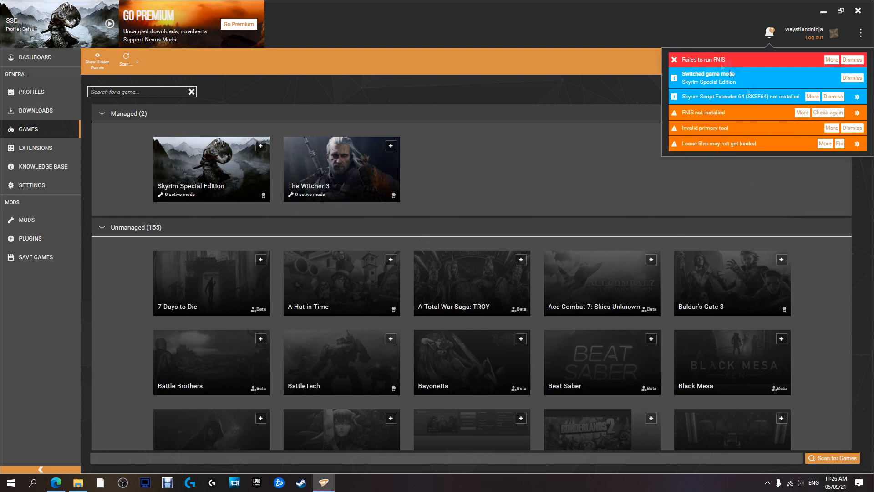
Dismiss the Switched game mode and script extender missing notices, keeping the FNIS and tool warnings
click(852, 77)
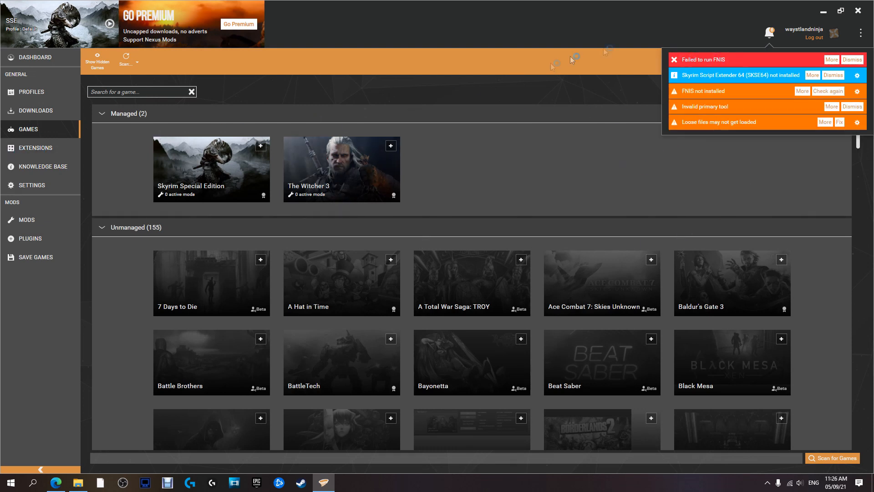
mouse_move(631, 62)
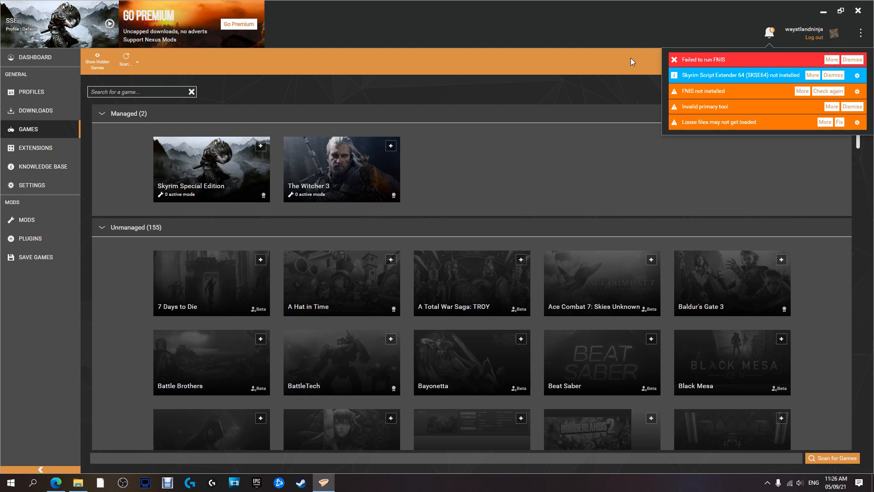
mouse_move(642, 77)
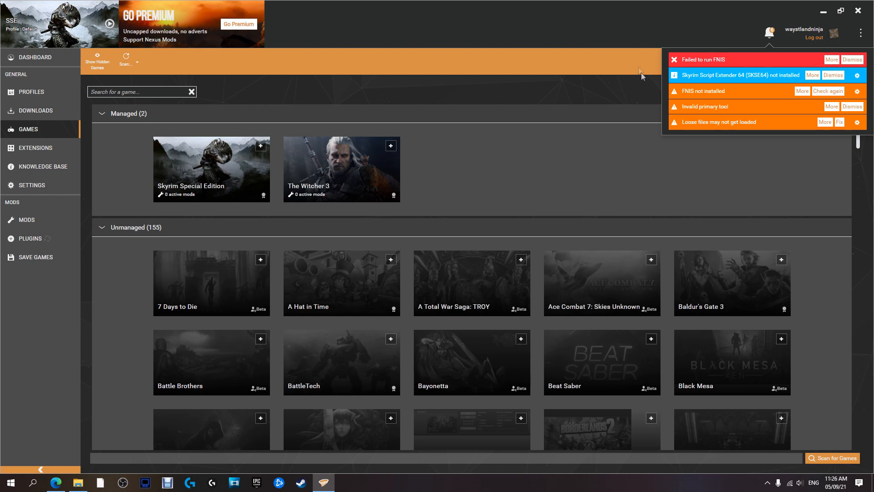
click(832, 74)
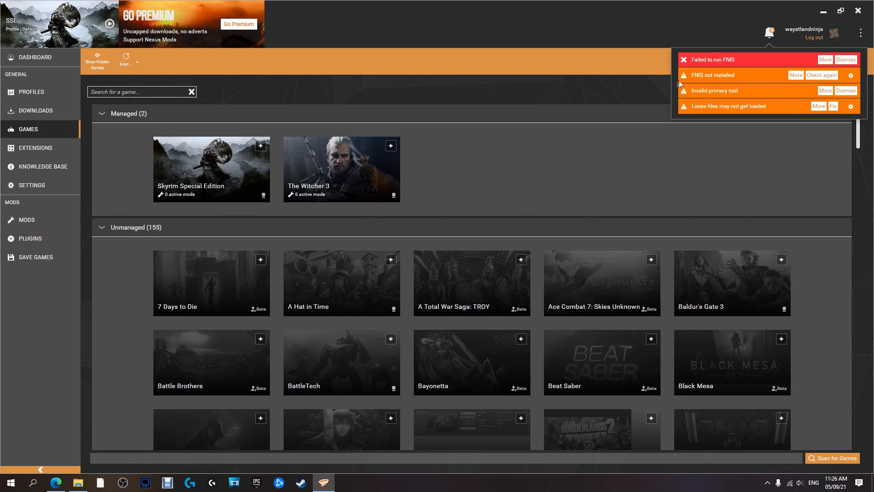
mouse_move(691, 104)
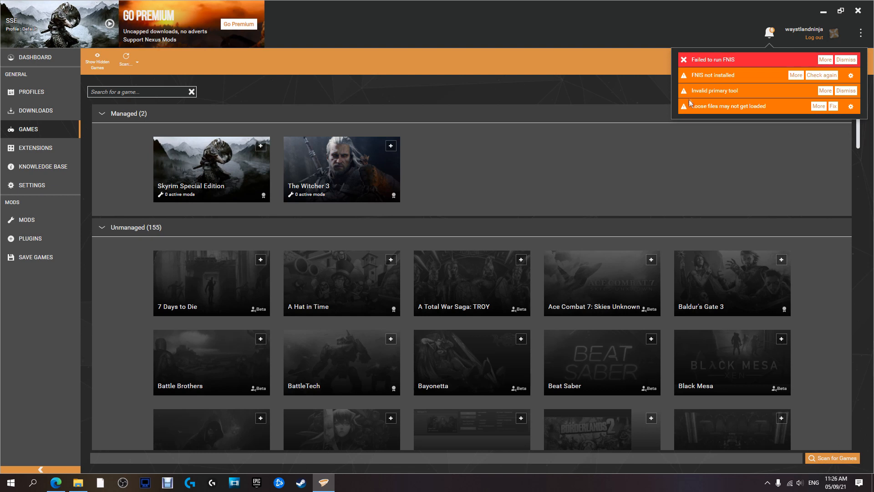
mouse_move(694, 97)
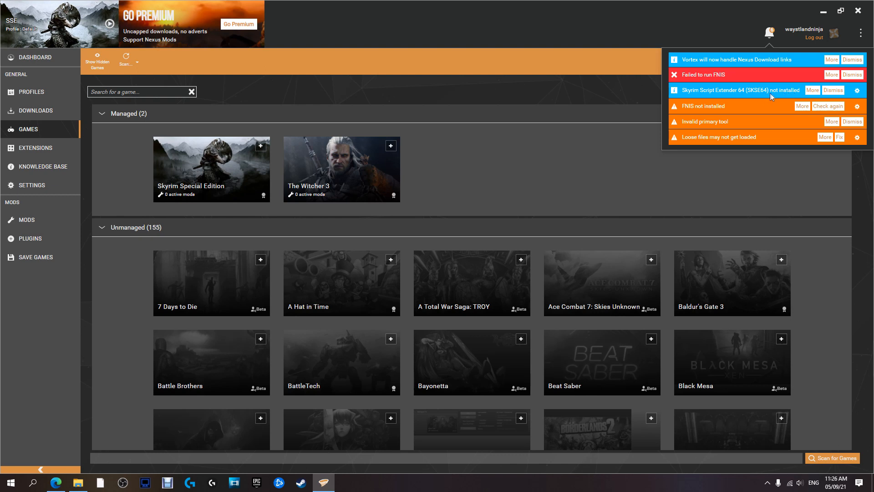
mouse_move(812, 90)
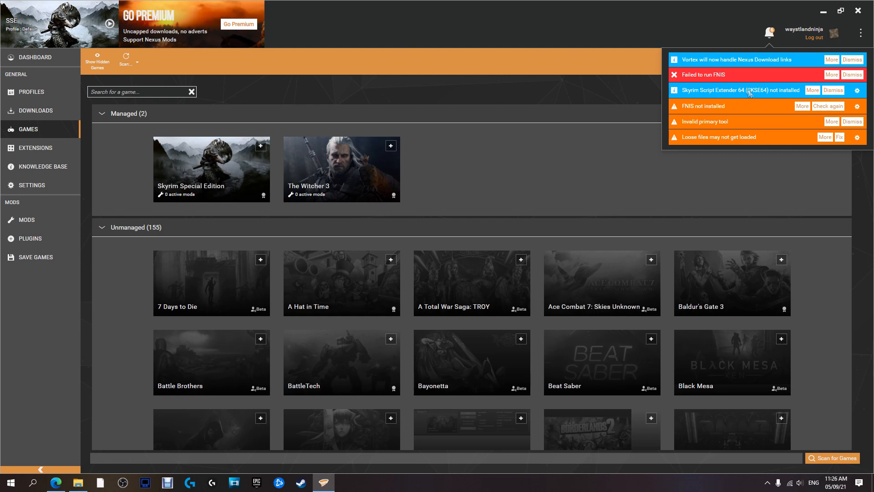
mouse_move(757, 94)
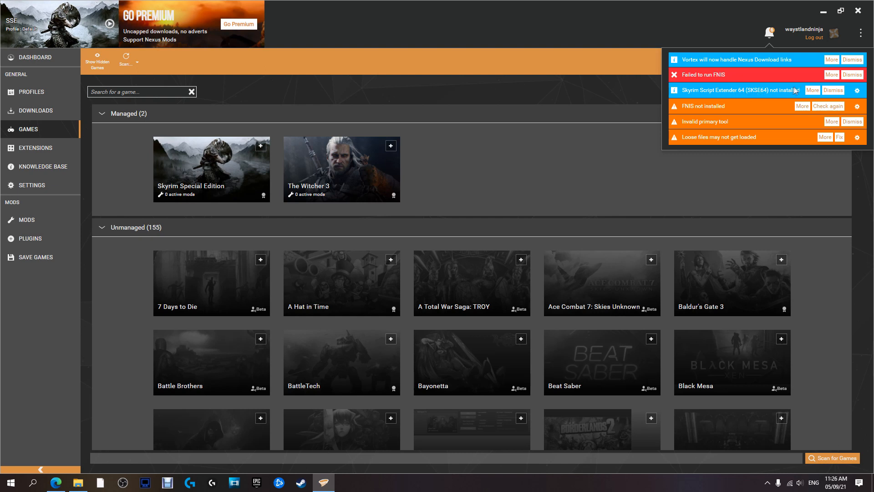
mouse_move(759, 96)
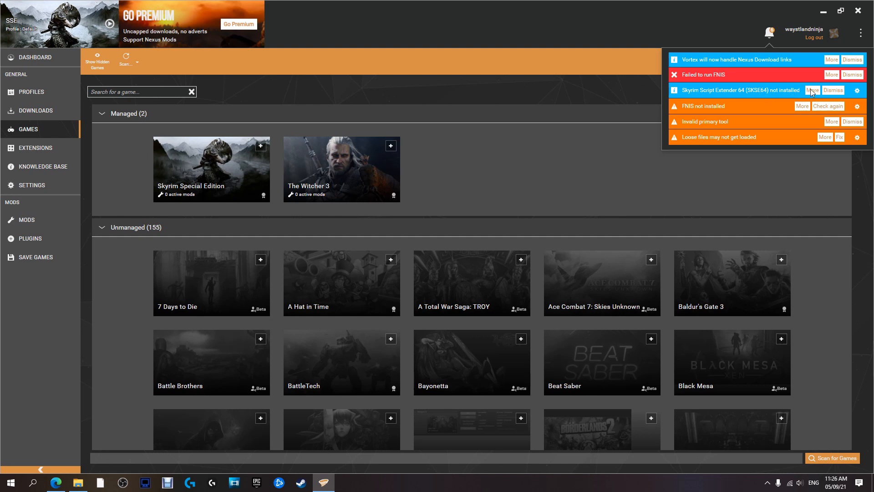
Read the SKSE64 not-installed details and open skse.silverlock.org inside Vortex from the Not Found dialog
click(812, 90)
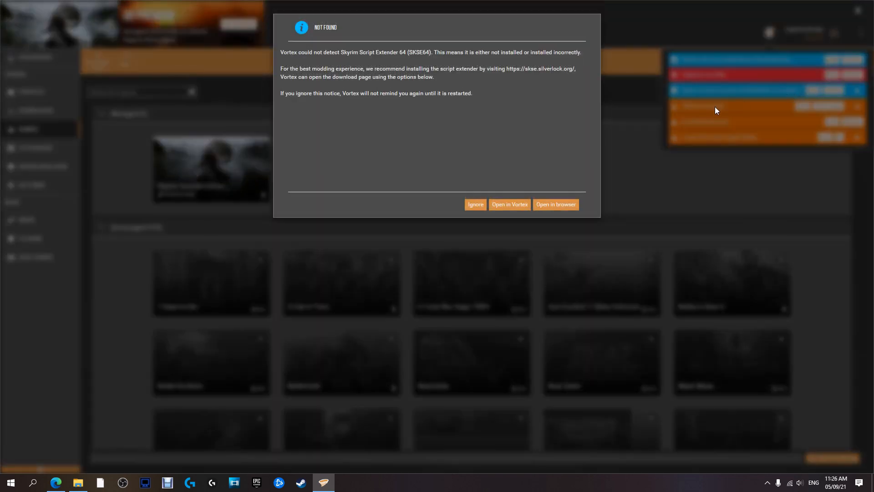
mouse_move(418, 127)
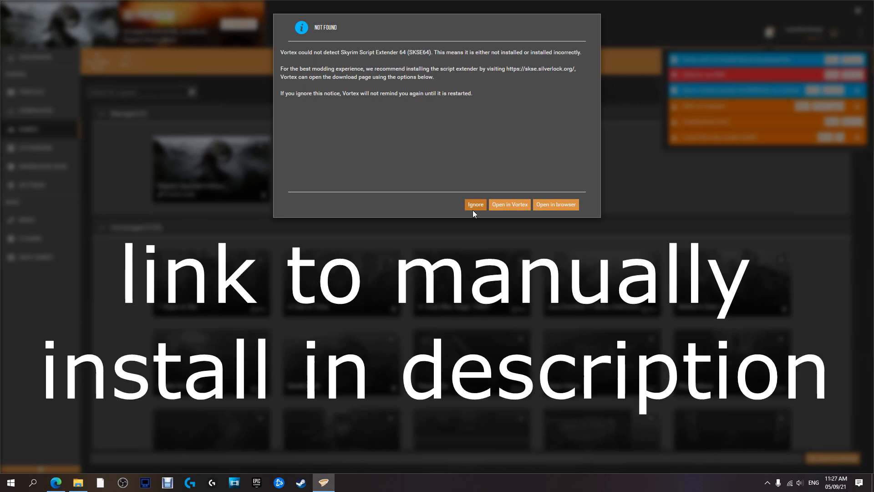
mouse_move(507, 202)
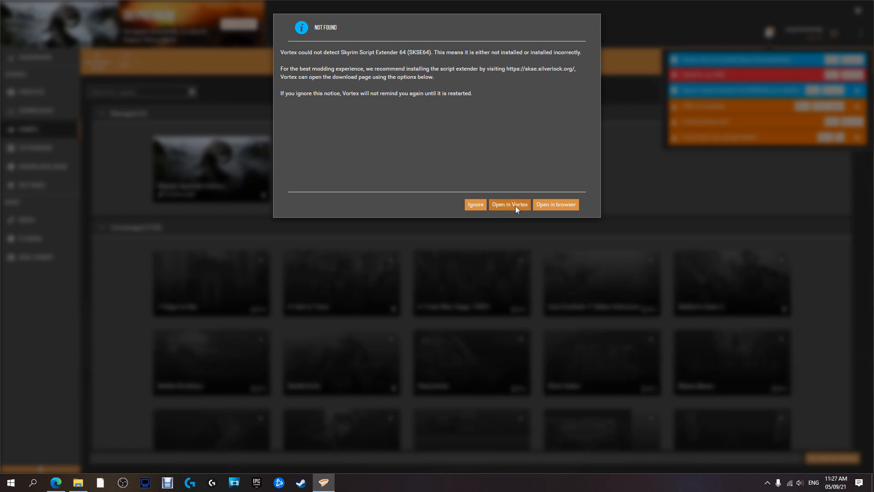
click(509, 205)
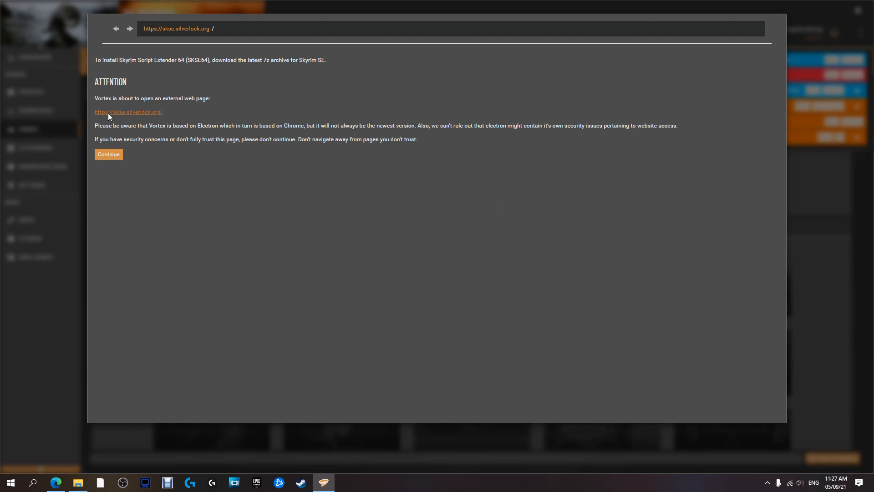
mouse_move(137, 115)
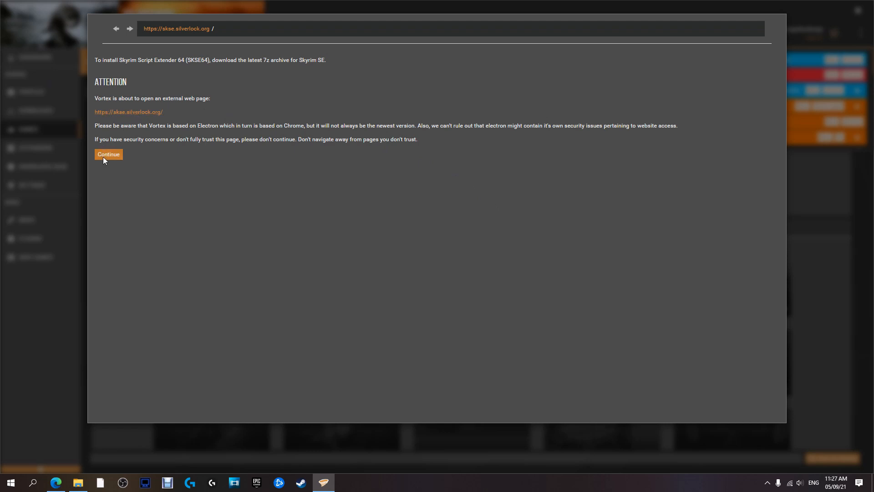
Load the external skse.silverlock.org page in Vortex's browser and highlight the current build text
click(108, 154)
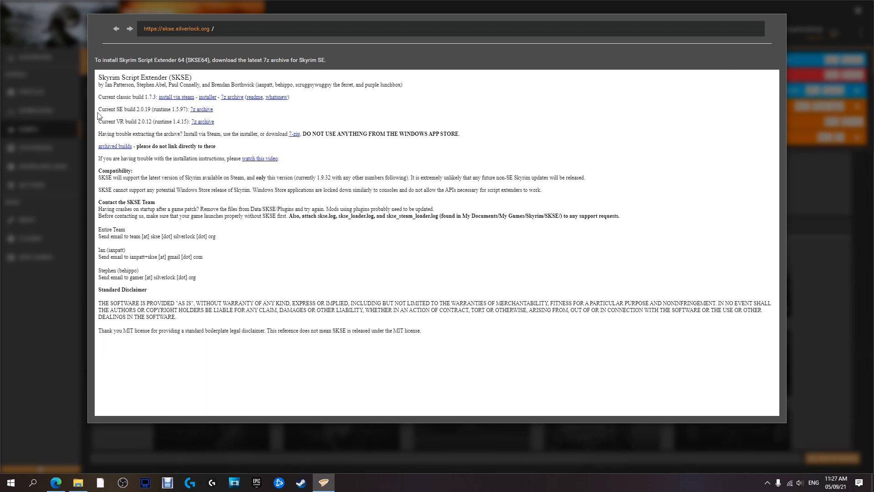
mouse_move(119, 110)
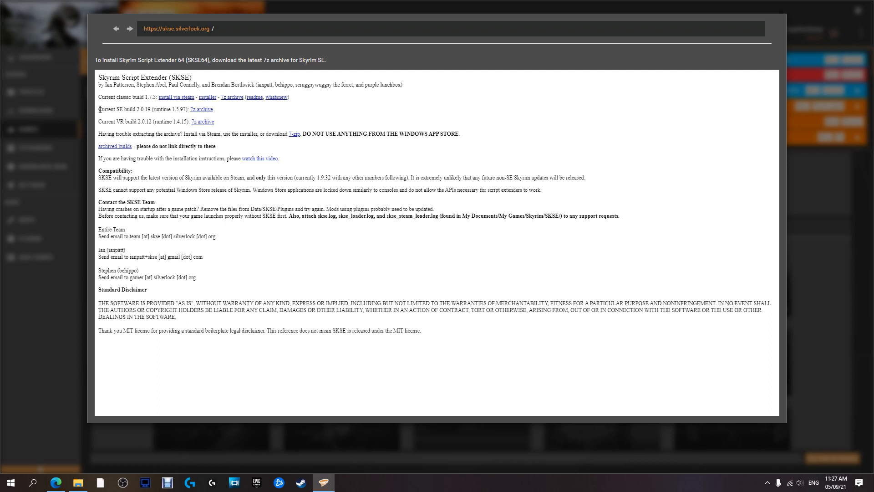
drag(98, 109, 181, 109)
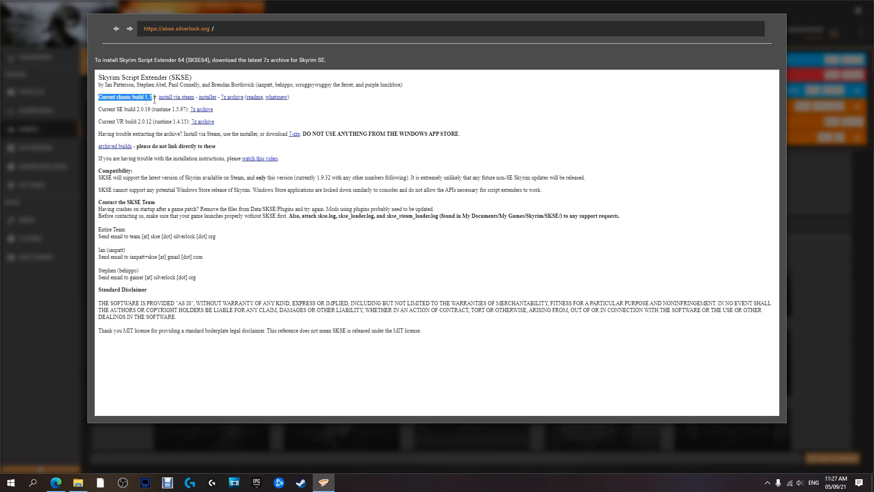
mouse_move(209, 102)
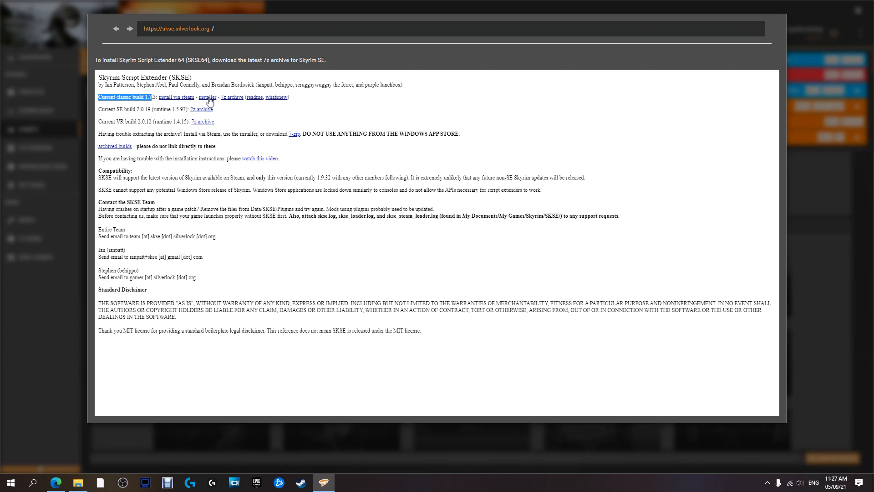
mouse_move(227, 104)
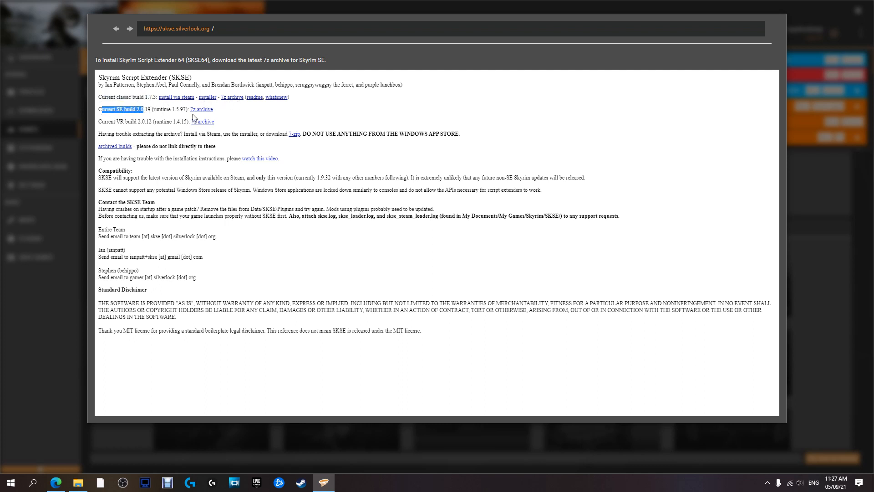
mouse_move(116, 123)
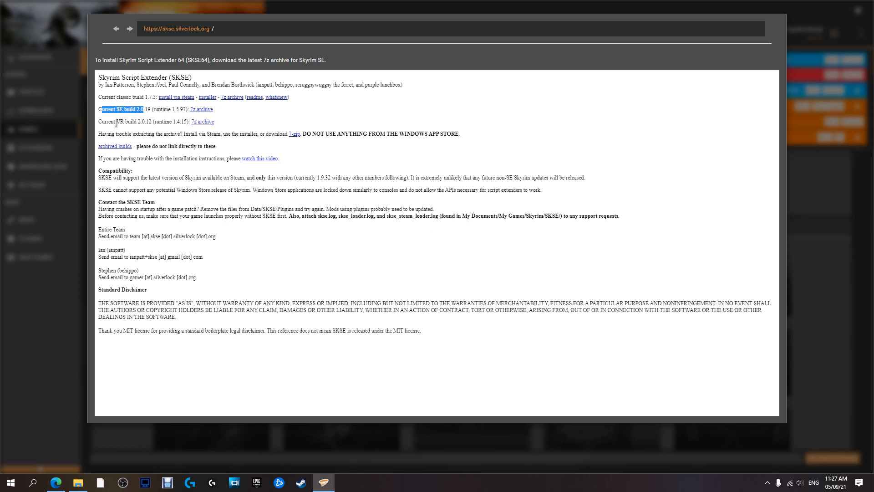
mouse_move(200, 128)
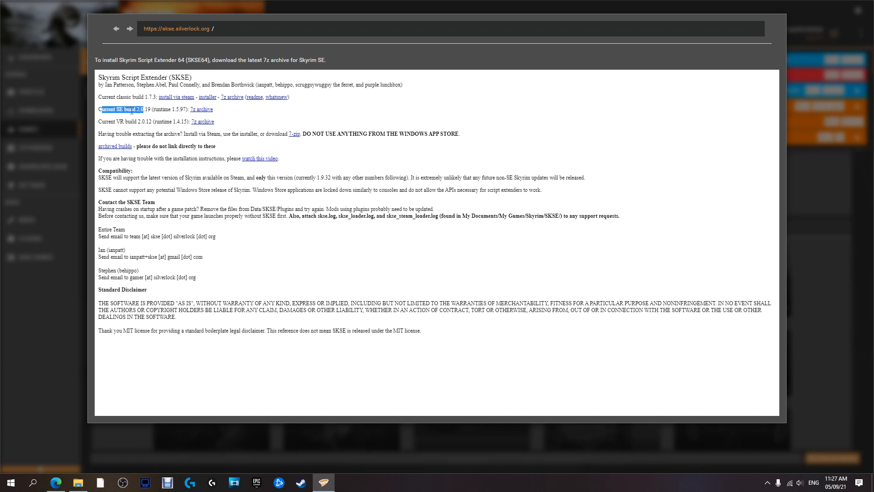
mouse_move(206, 113)
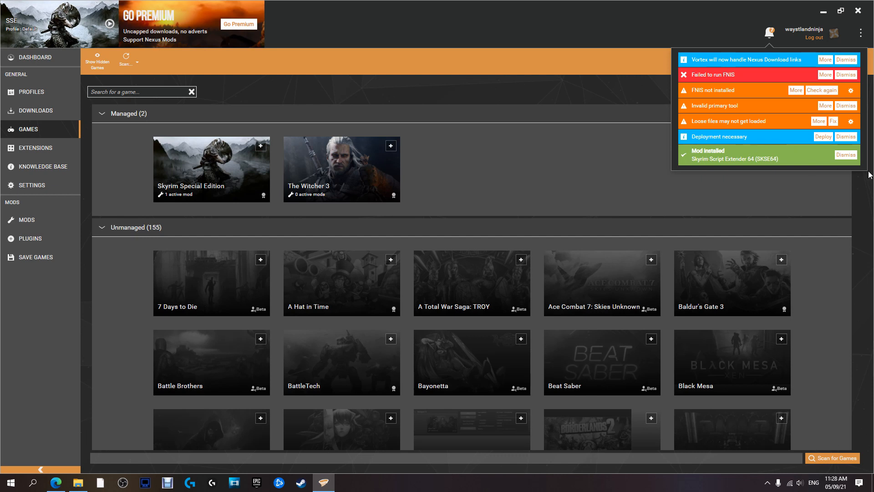
Dismiss the 'Mod installed Skyrim Script Extender 64' notification
click(845, 154)
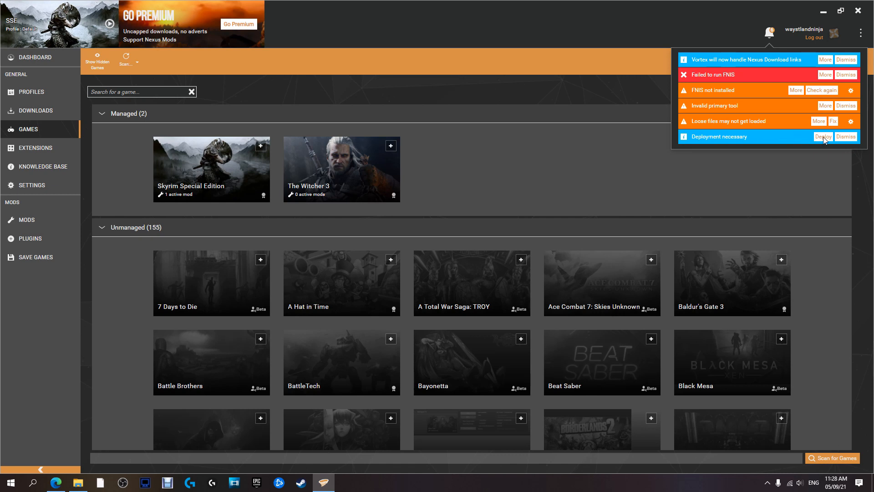
mouse_move(26, 219)
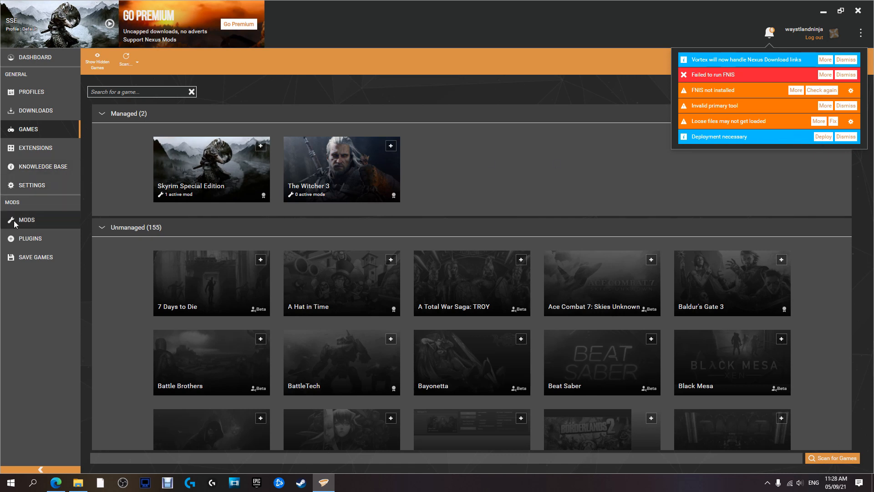
Show the mods list with SKSE64 2.0.19 enabled and dismiss the Deploying and Invalid primary tool notices
click(27, 219)
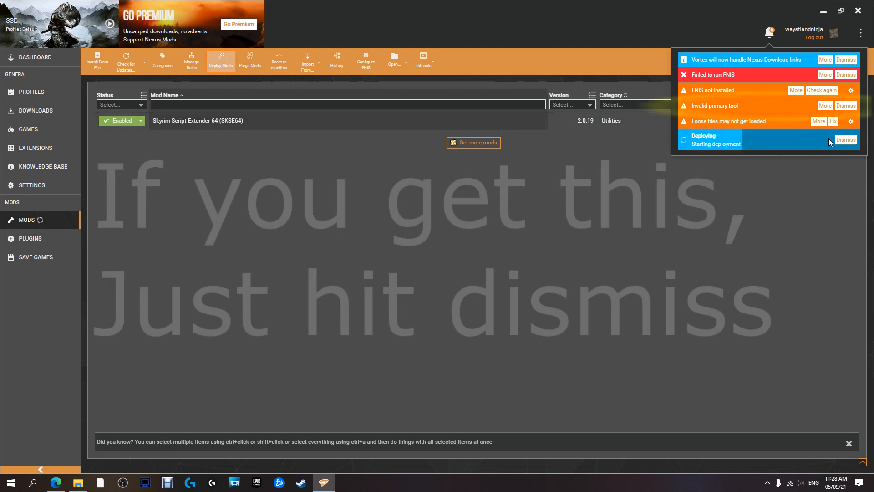
click(846, 140)
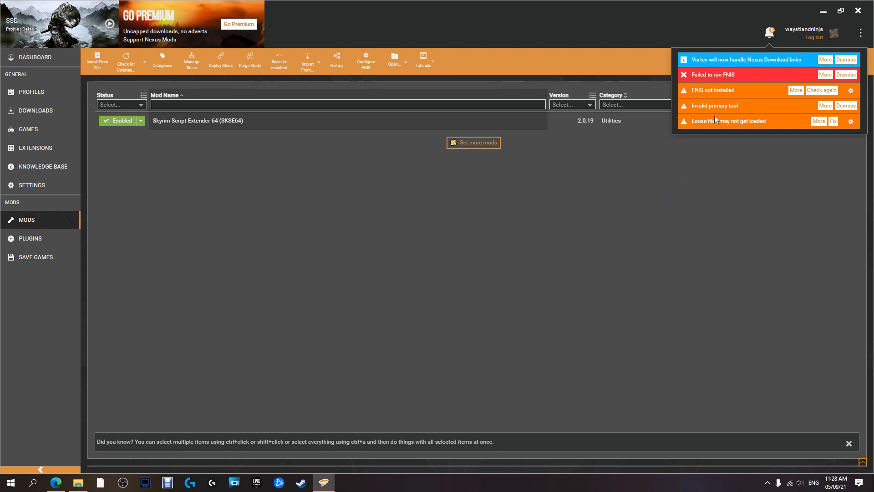
click(845, 105)
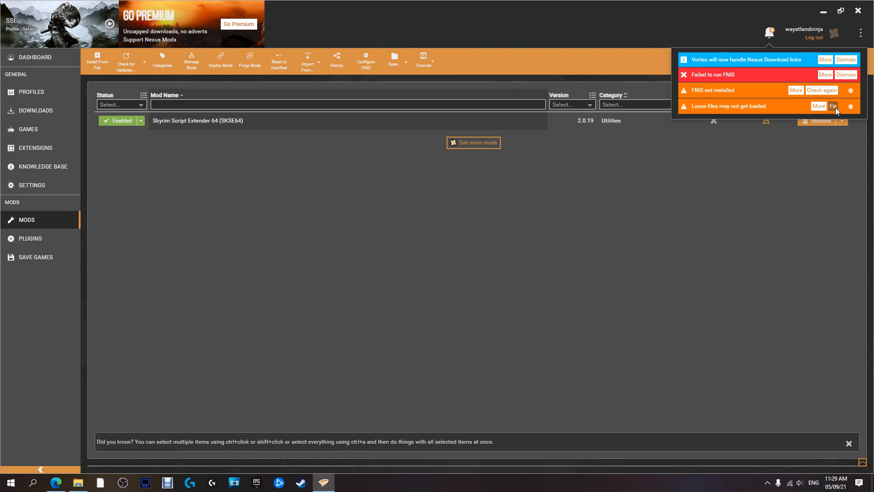
Fix the 'Loose files may not get loaded' warning and open the FNIS not installed Check Failed details
click(832, 107)
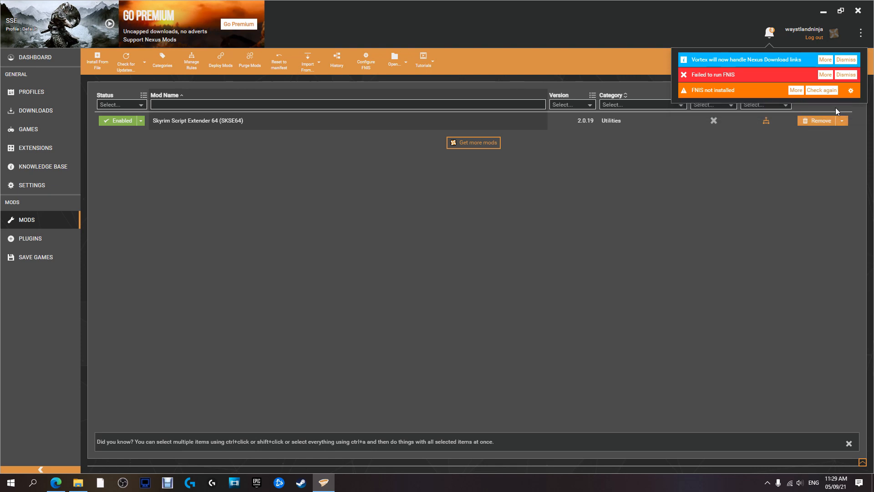
mouse_move(809, 104)
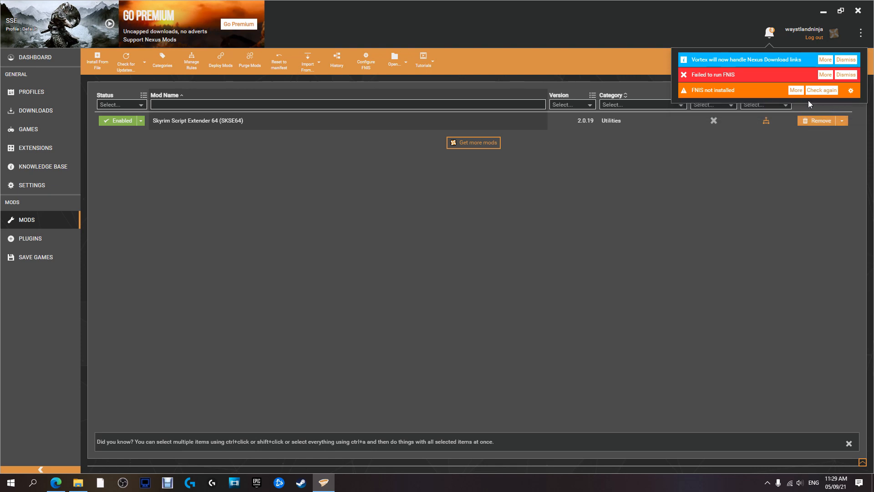
mouse_move(800, 96)
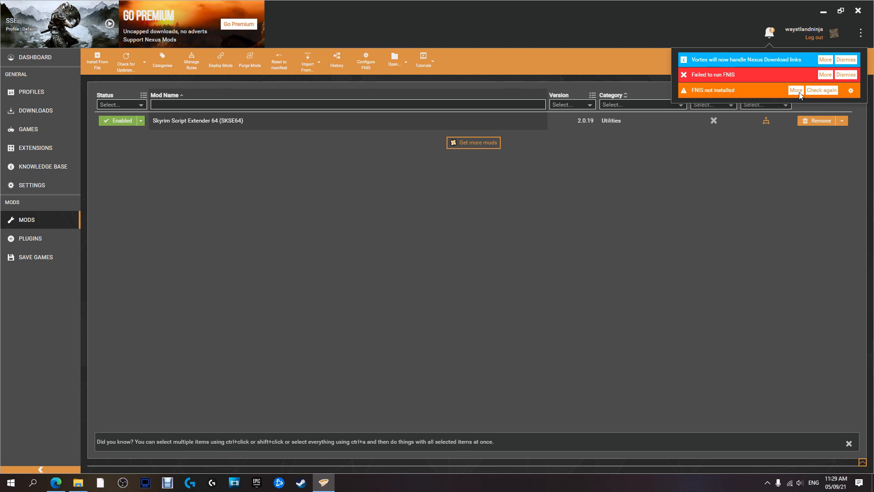
click(795, 90)
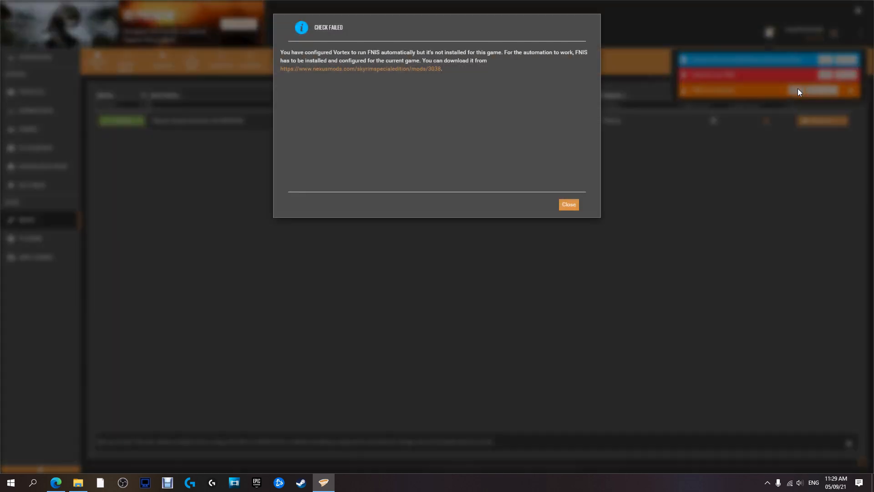
mouse_move(361, 69)
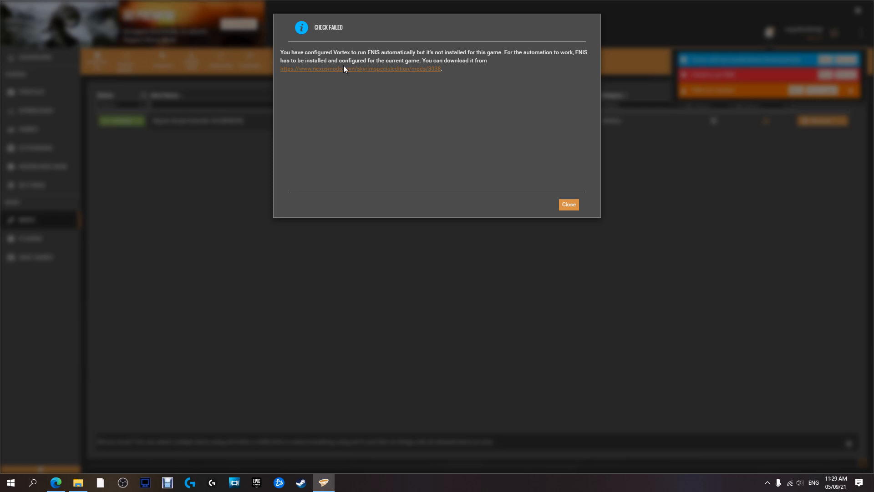
mouse_move(343, 69)
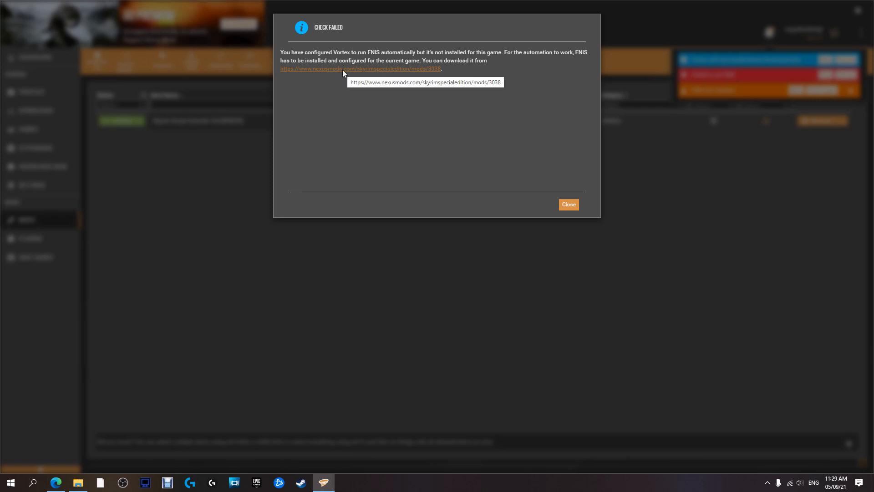
Go to the FNIS mod page on Nexus Mods and show its Files list
click(362, 69)
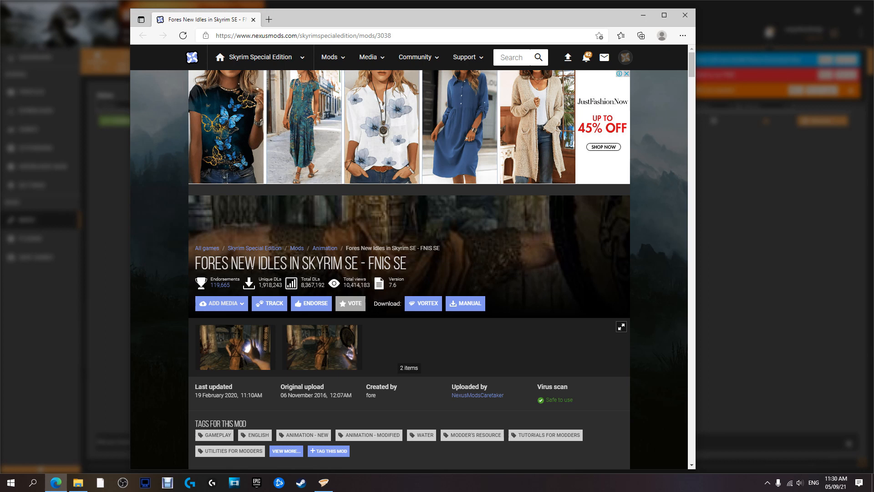
scroll(down, 3)
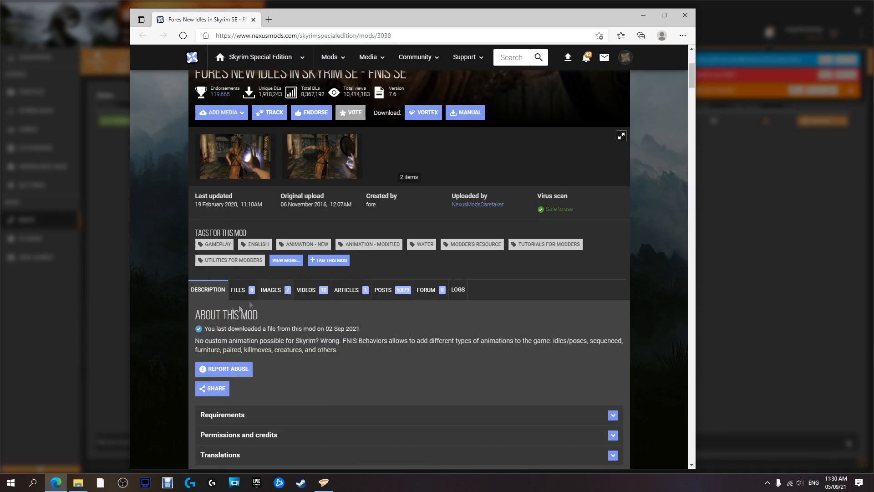
mouse_move(345, 241)
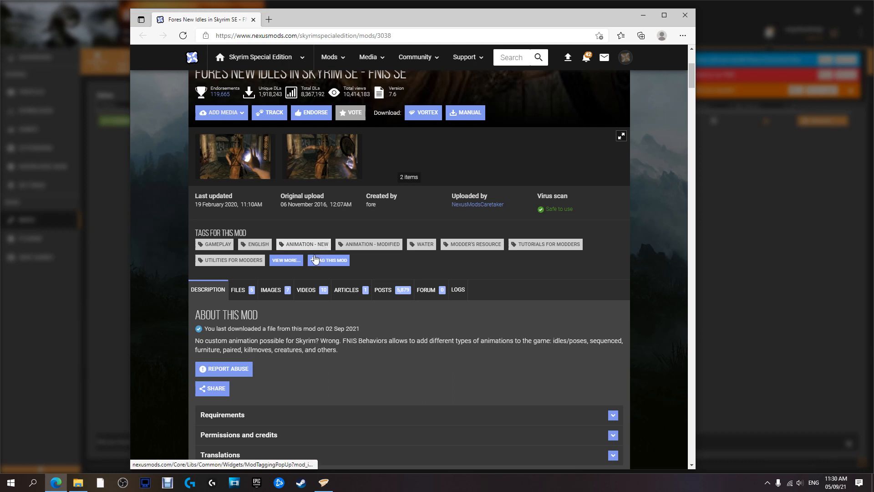
scroll(down, 3)
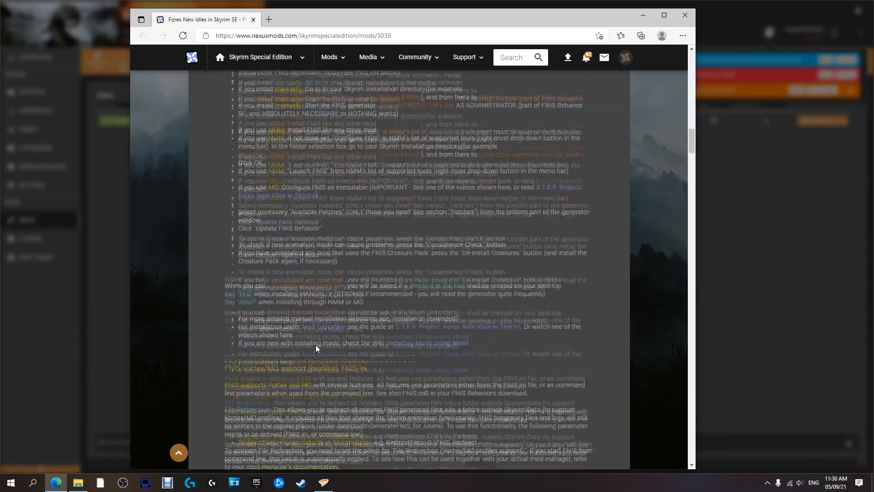
scroll(down, 3)
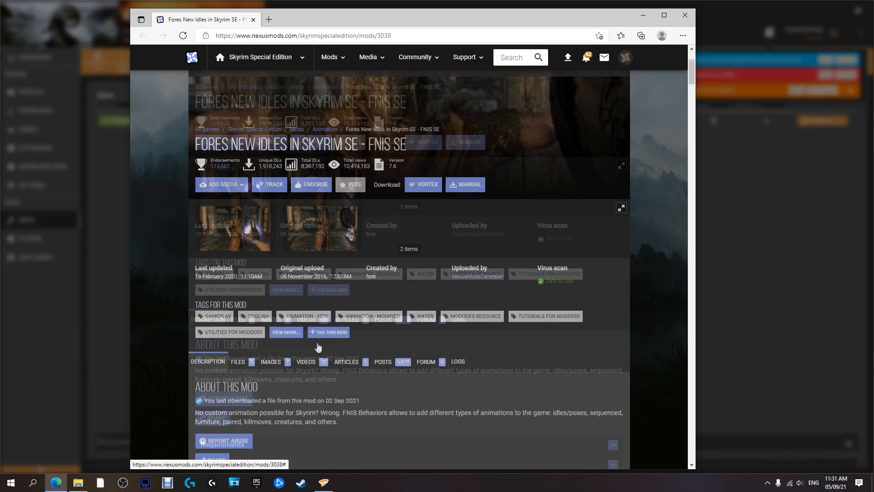
scroll(down, 3)
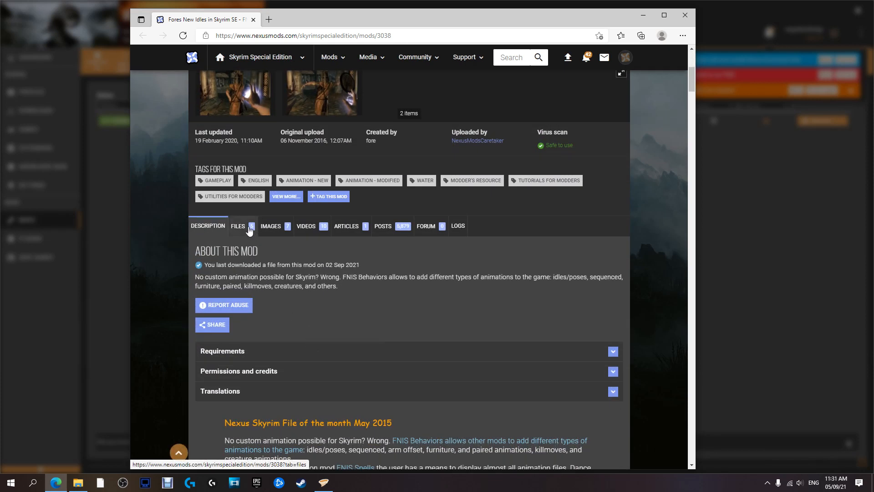
click(238, 226)
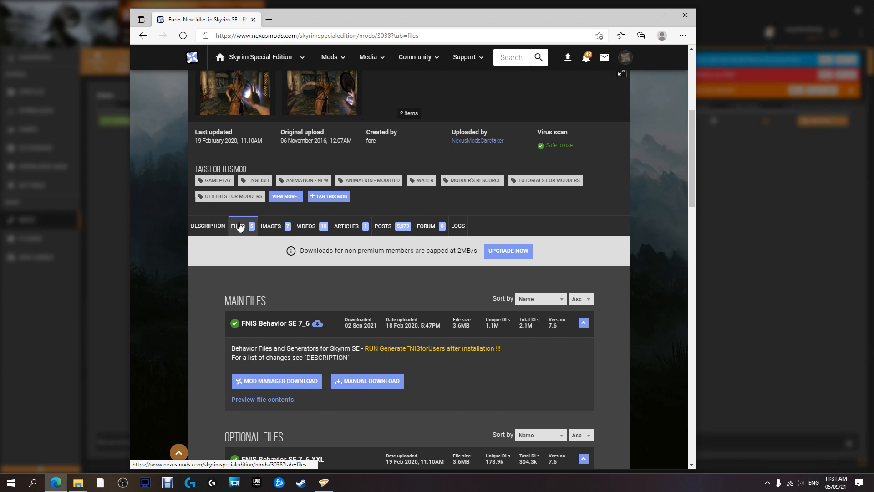
Send the main FNIS Behavior SE 7_6 file to Vortex via Mod Manager Download
scroll(down, 3)
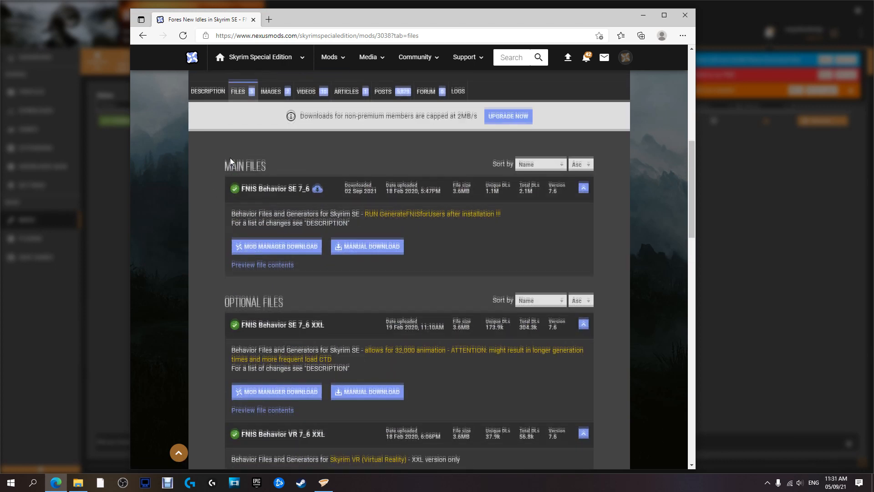
scroll(down, 3)
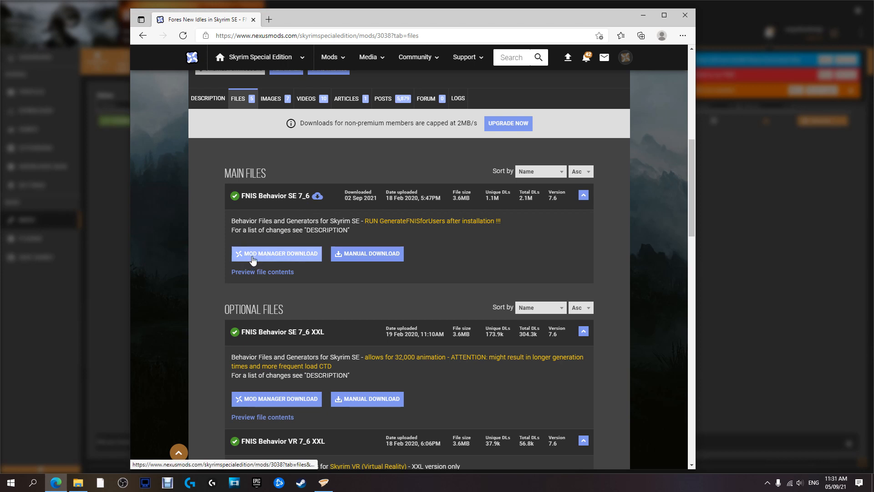
click(276, 254)
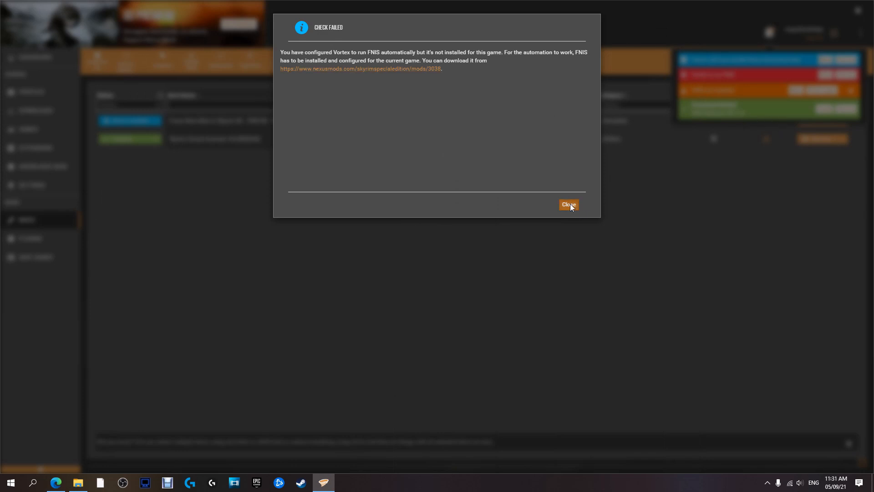
Close the FNIS check-failed message, install the FNIS Behavior SE 7_6 download and enable it
click(568, 205)
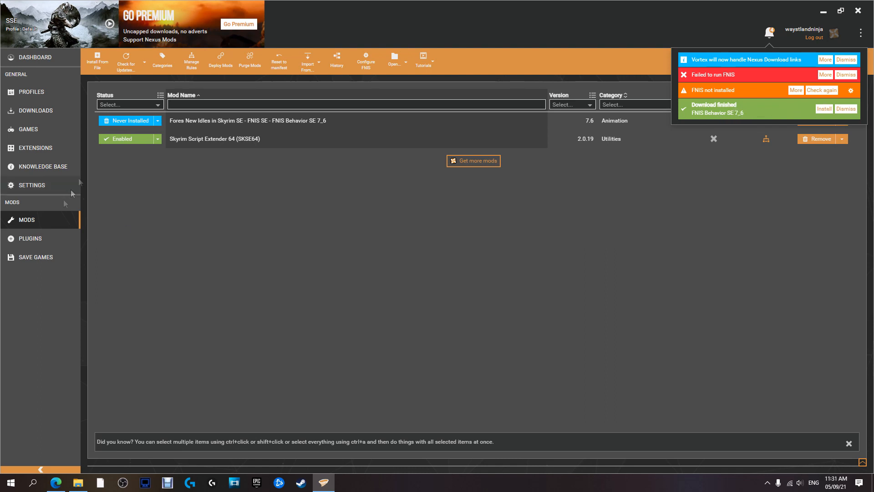
click(823, 108)
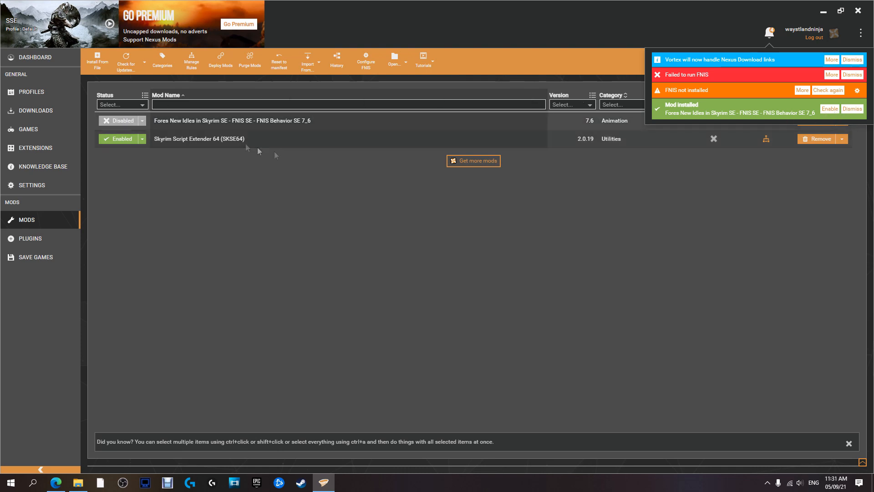
click(121, 121)
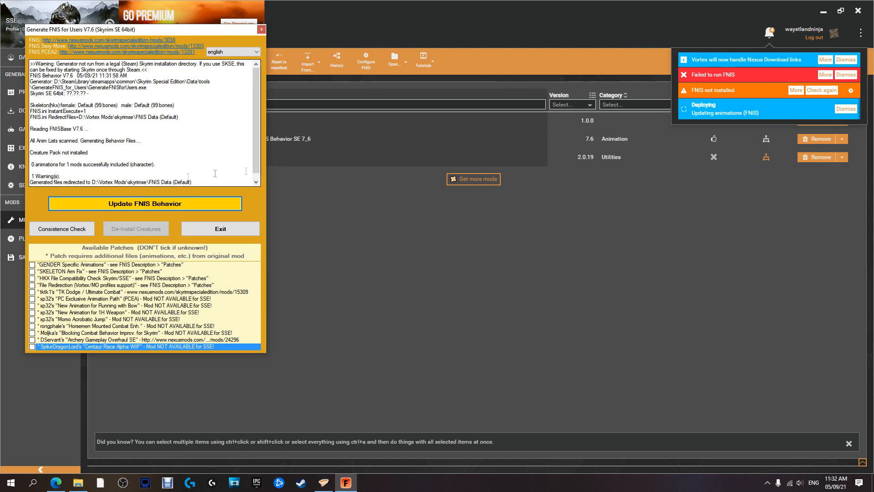
mouse_move(447, 242)
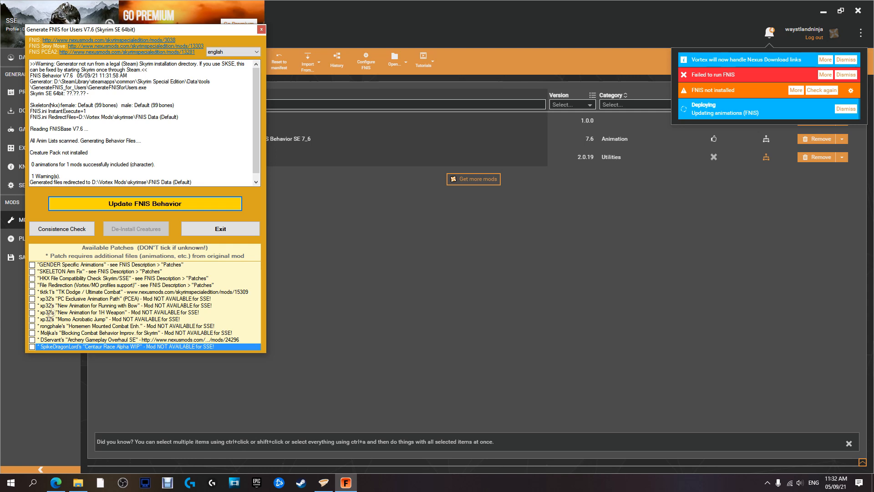
Regenerate FNIS behaviour files with GENDER Specific Animations and SKELETON Arm Fix ticked
click(32, 264)
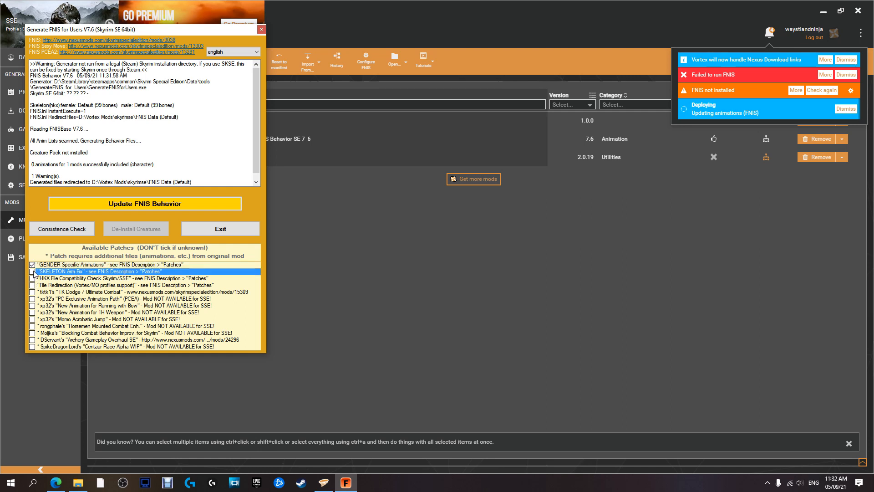
click(31, 272)
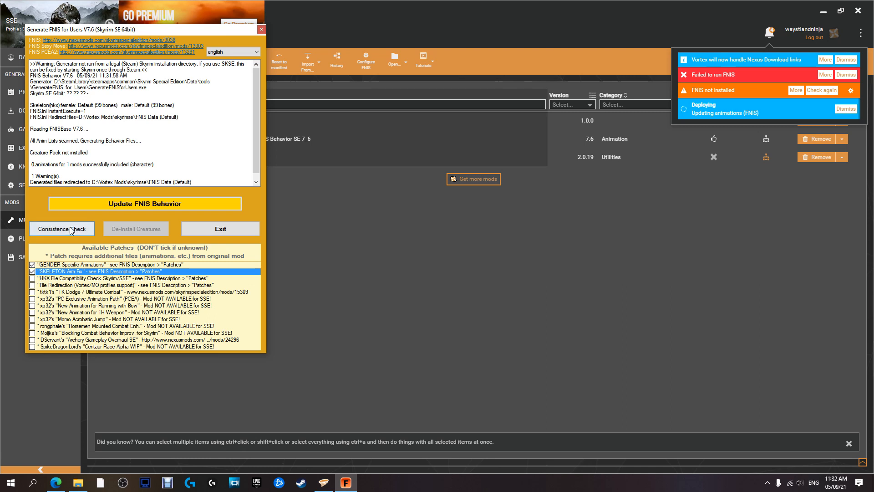
click(144, 203)
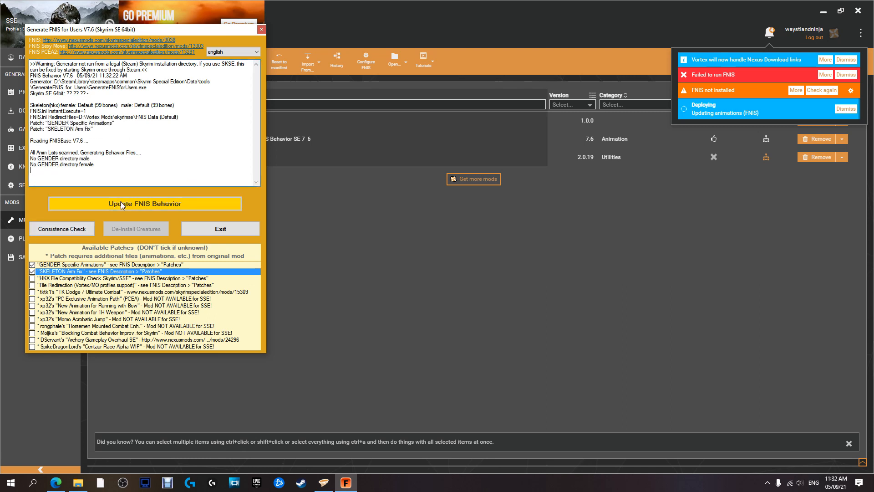
click(144, 203)
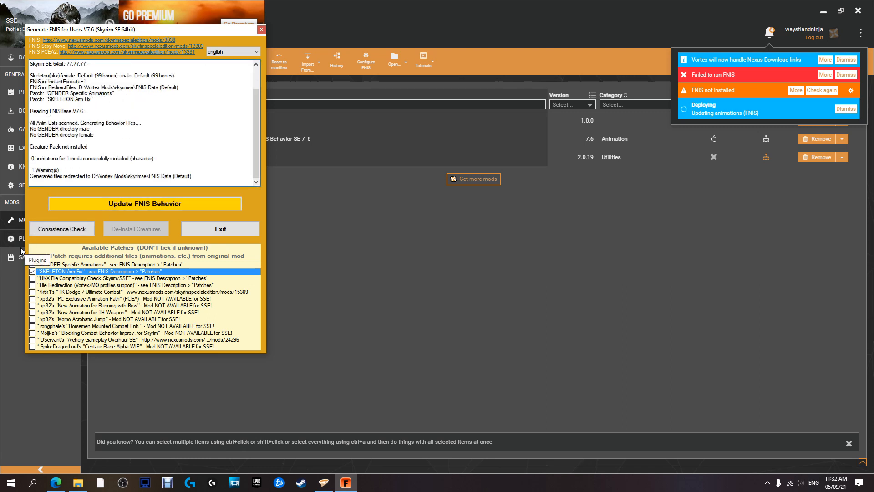
Run the consistence check showing 0 issues, rerun the update and exit the FNIS generator
click(62, 228)
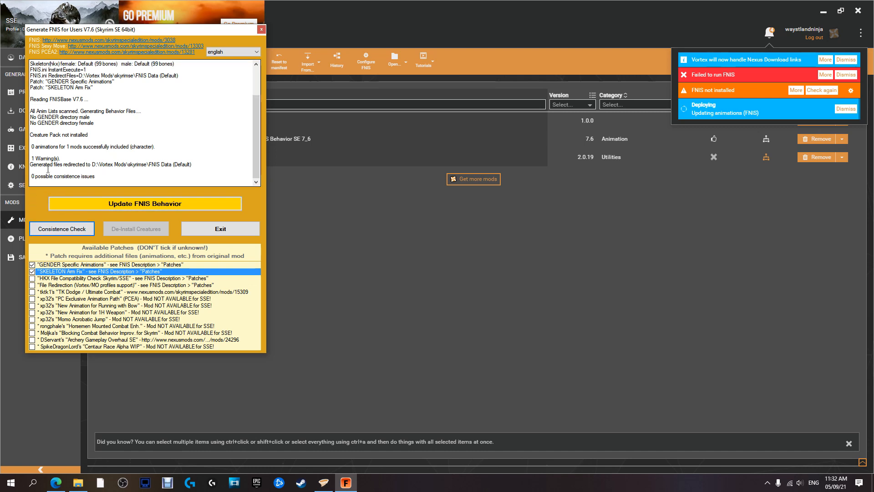
click(144, 203)
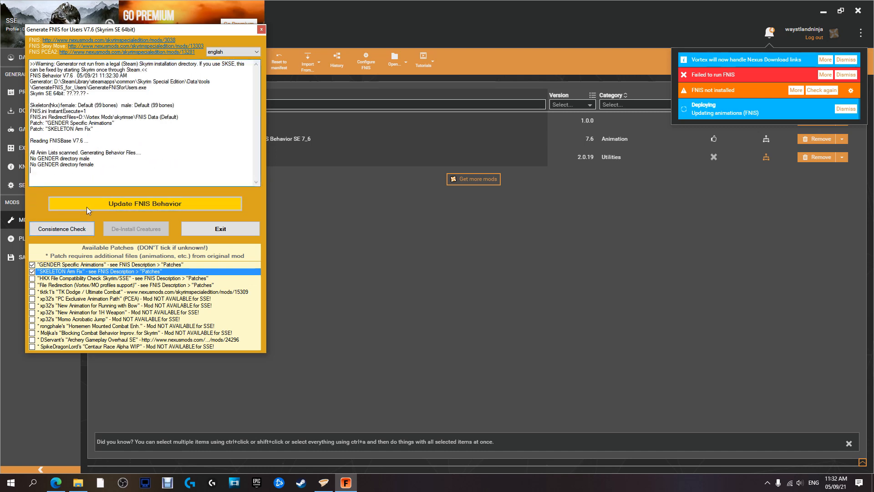
click(145, 203)
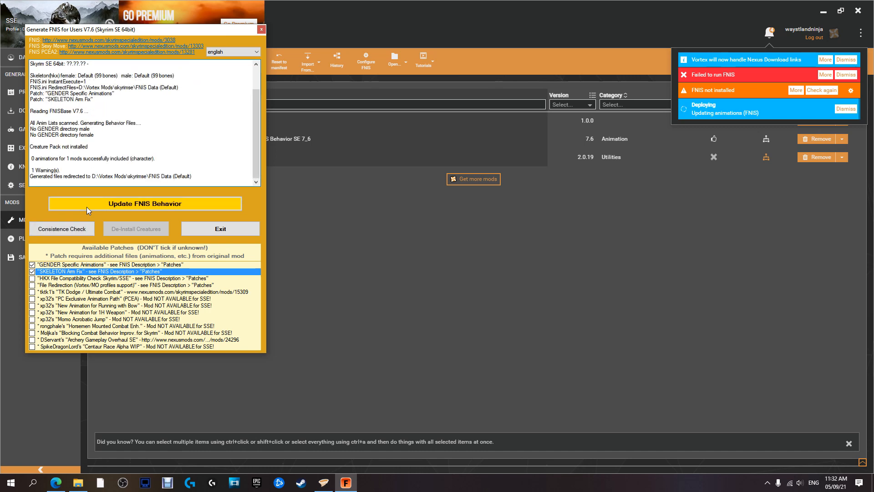
mouse_move(220, 229)
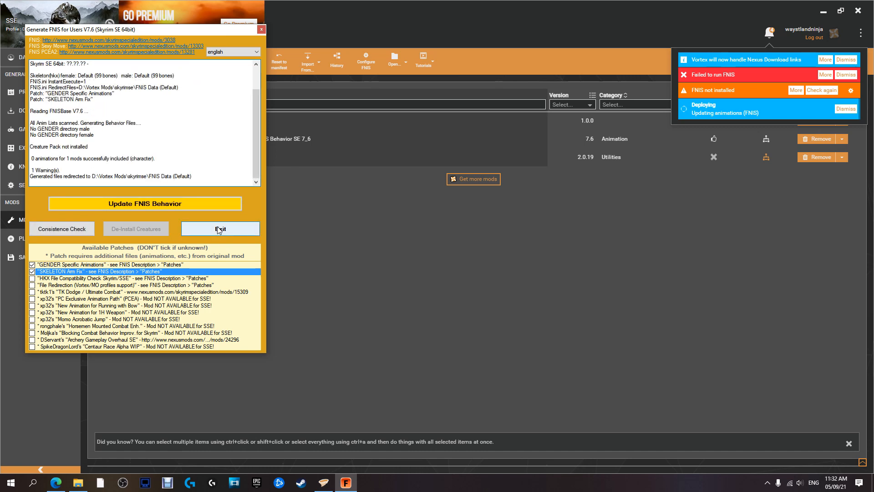
click(220, 228)
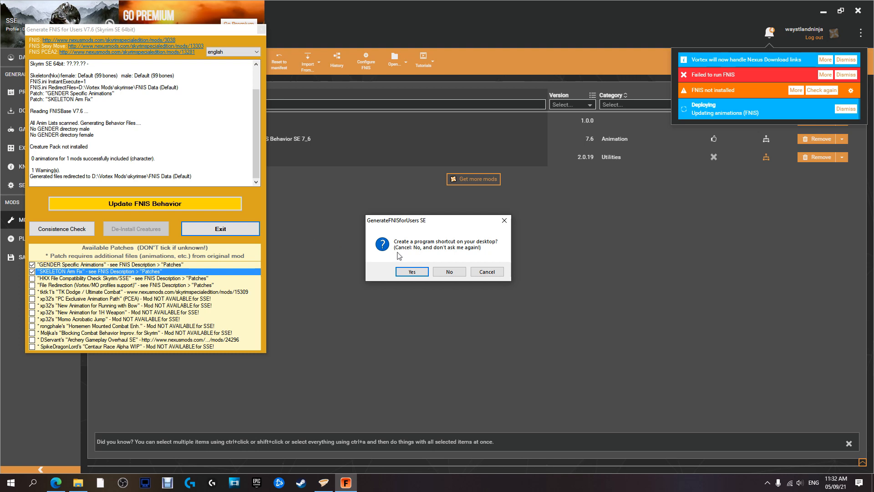
mouse_move(472, 247)
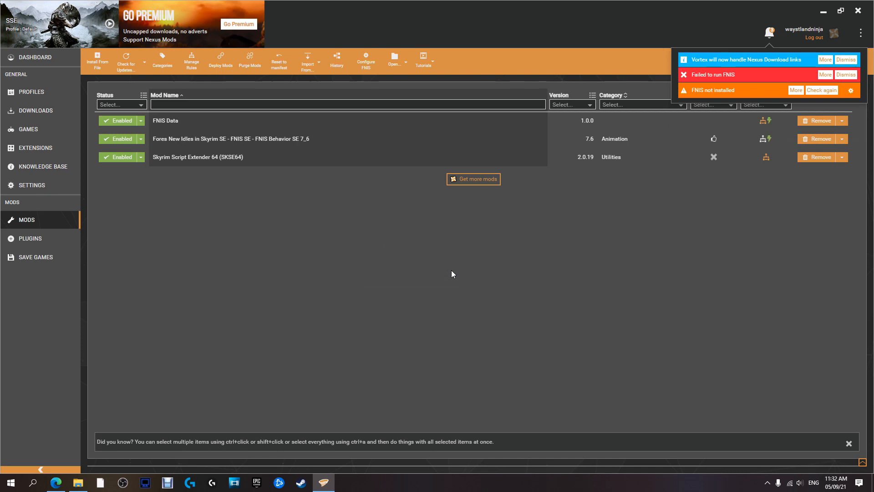
mouse_move(383, 258)
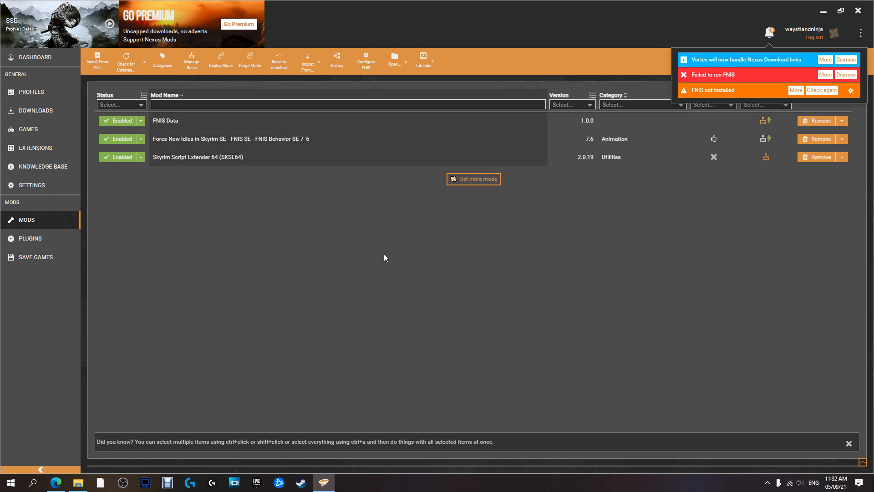
mouse_move(828, 97)
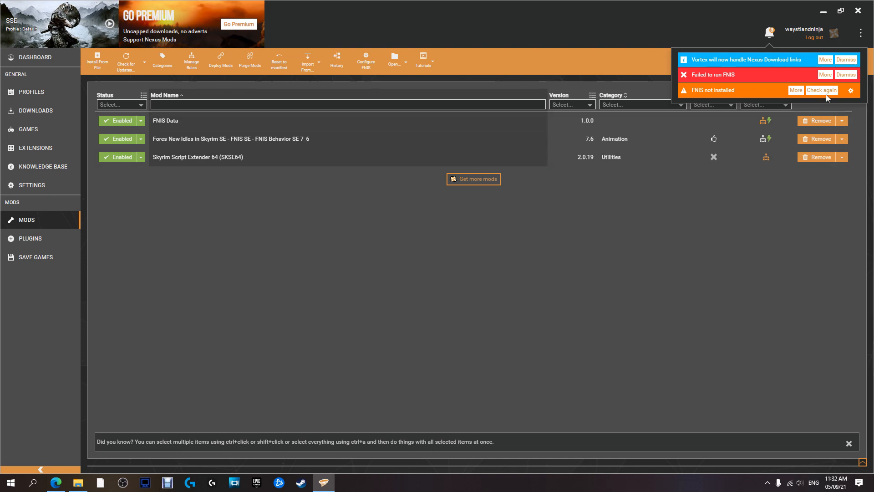
Recheck the FNIS-not-installed warning, dismiss the failed-to-run error and close the download-link notice
click(846, 89)
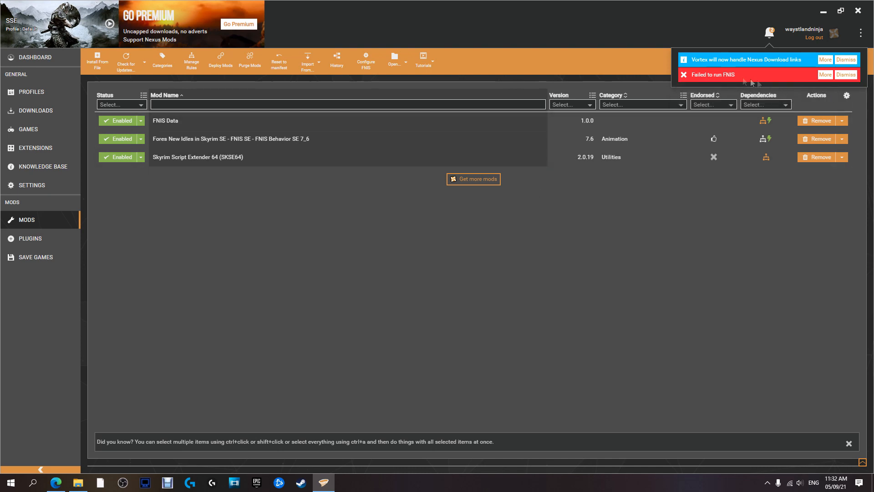
mouse_move(816, 81)
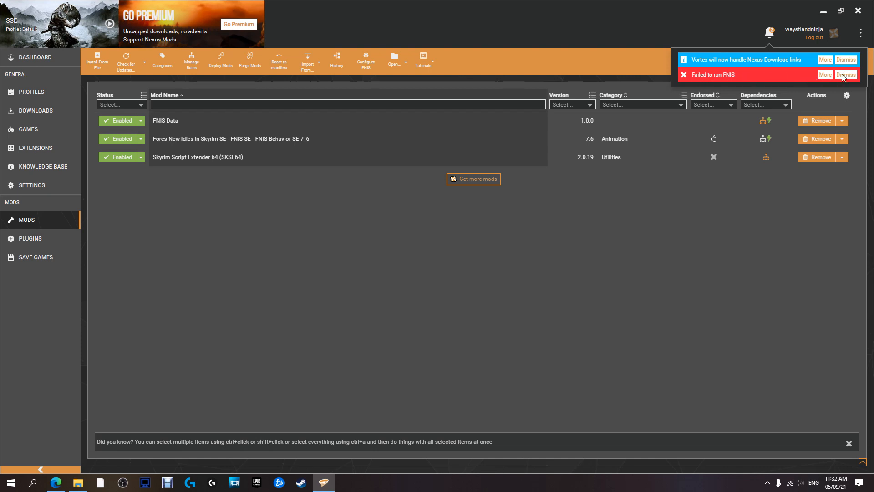
click(845, 74)
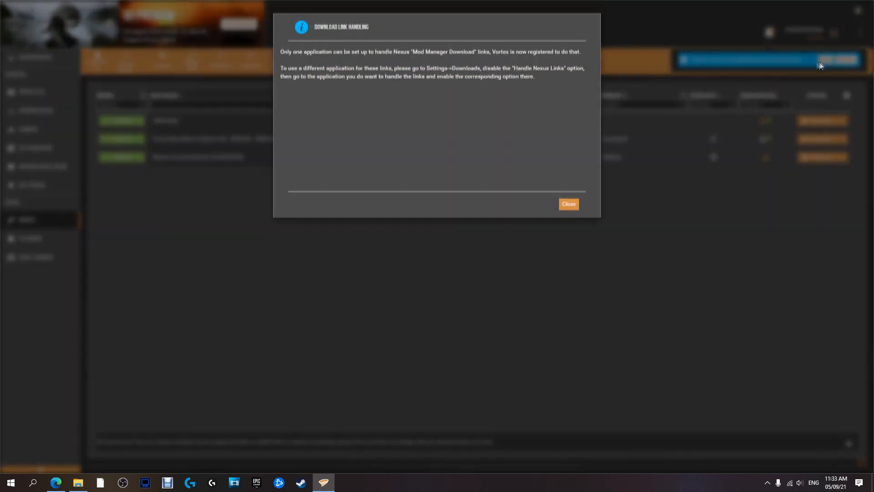
click(568, 204)
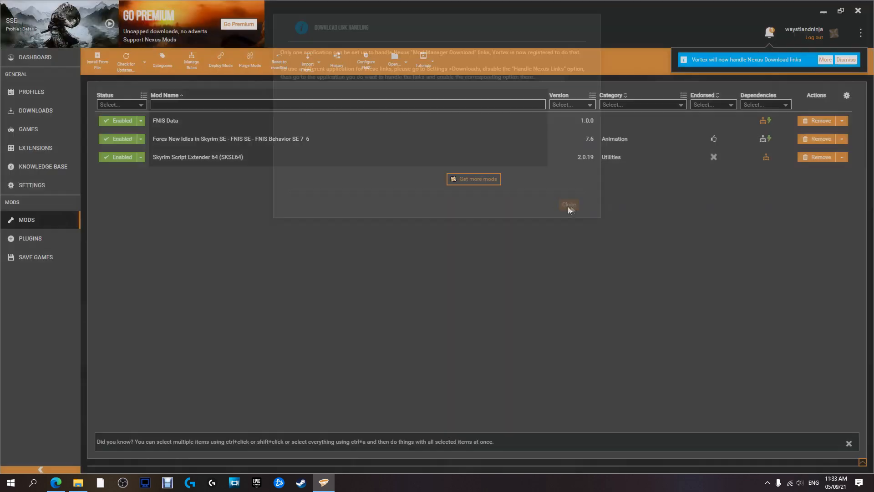
click(569, 205)
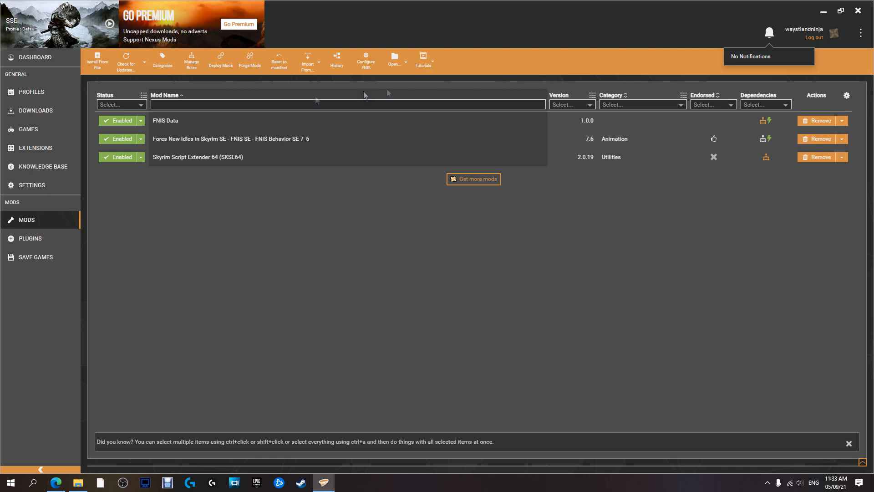
mouse_move(807, 21)
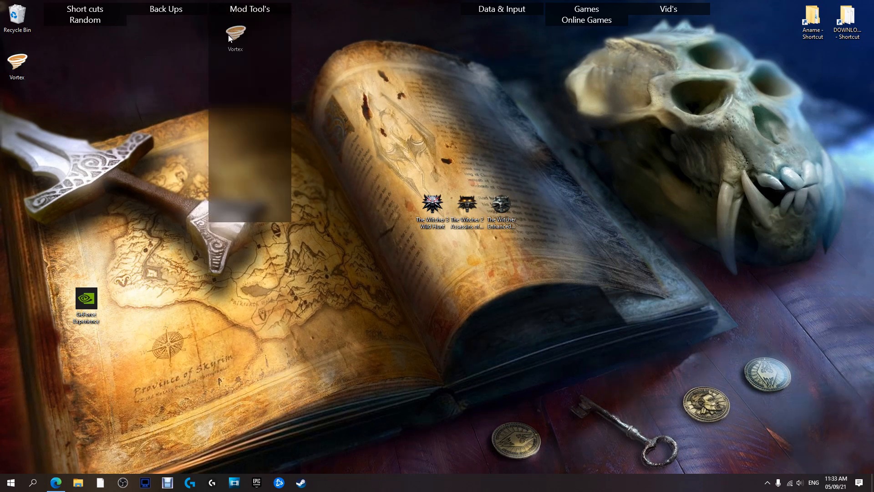
Launch Vortex from its desktop shortcut in the Mod Tool's group
click(229, 31)
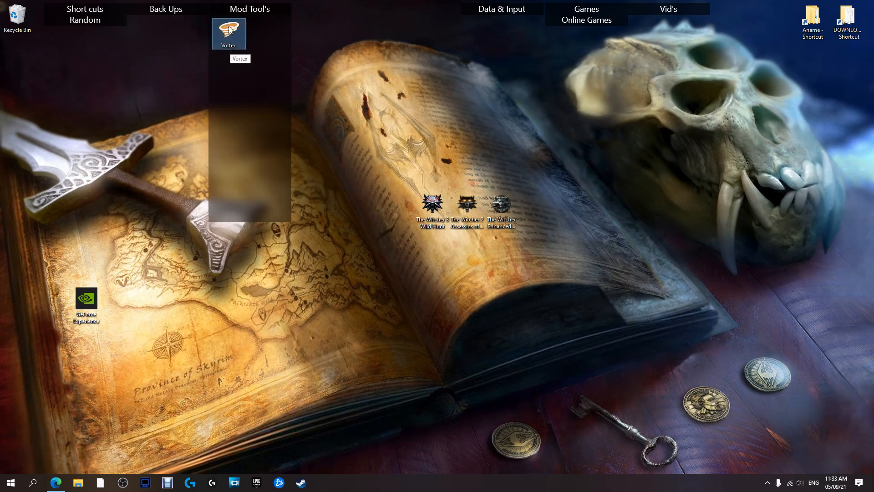
double_click(229, 33)
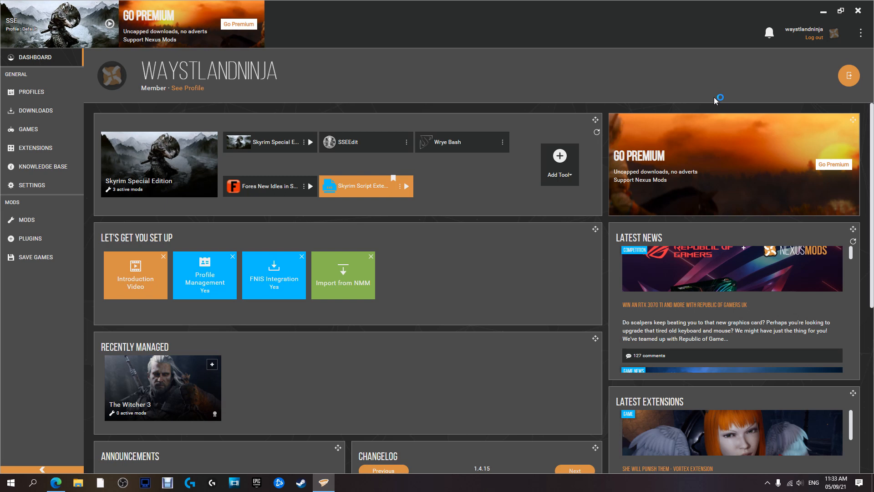
mouse_move(758, 55)
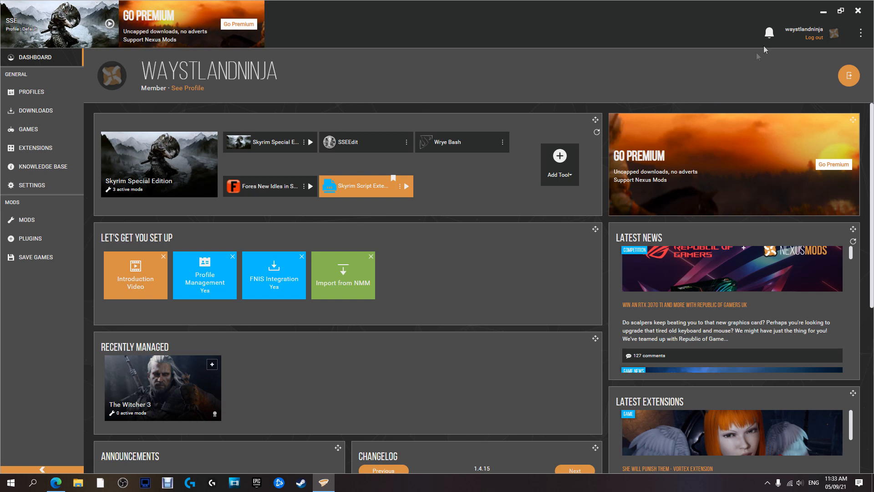
mouse_move(206, 214)
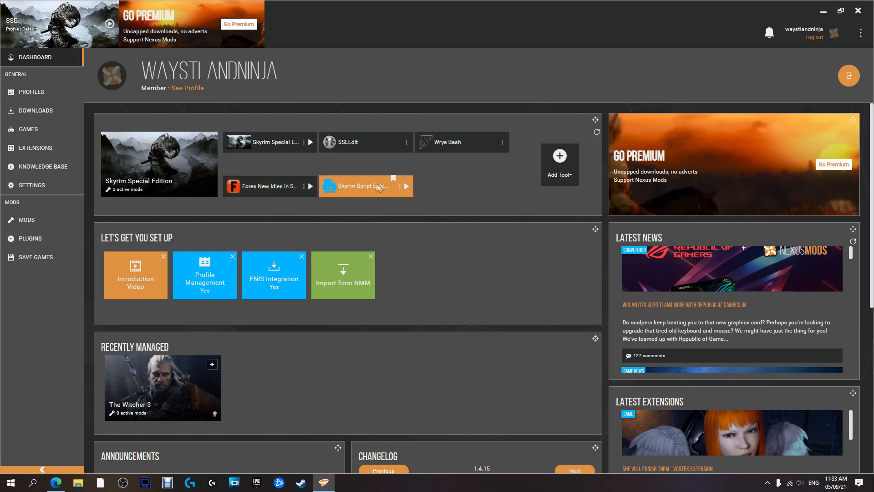
mouse_move(342, 188)
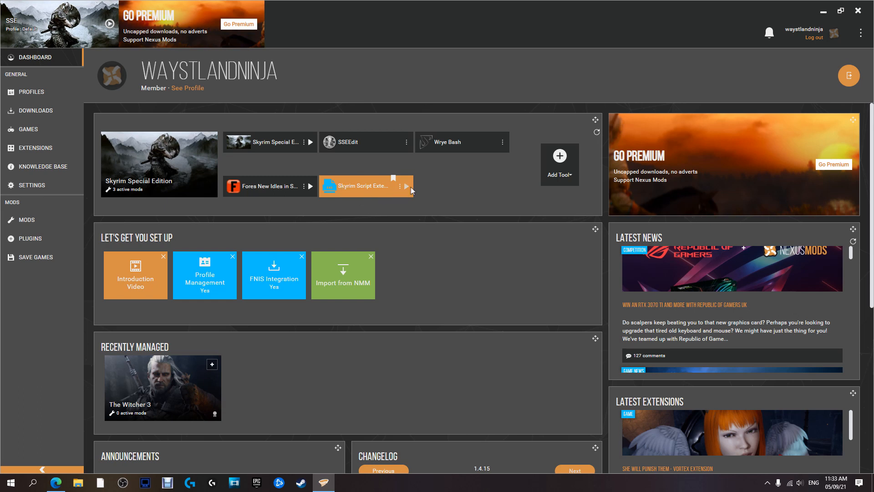
mouse_move(405, 187)
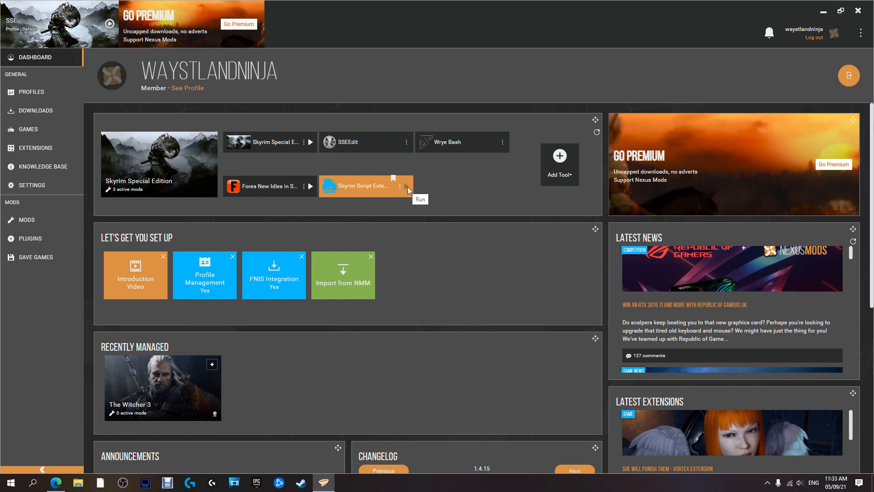
mouse_move(823, 15)
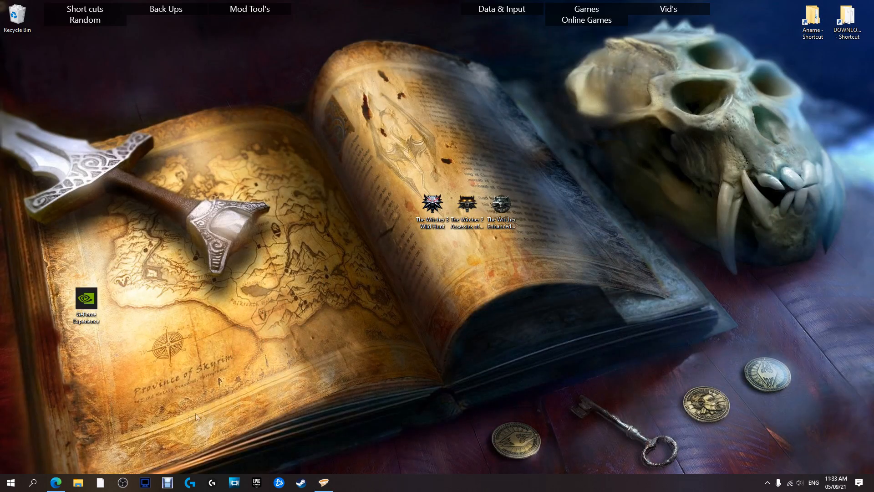
mouse_move(323, 482)
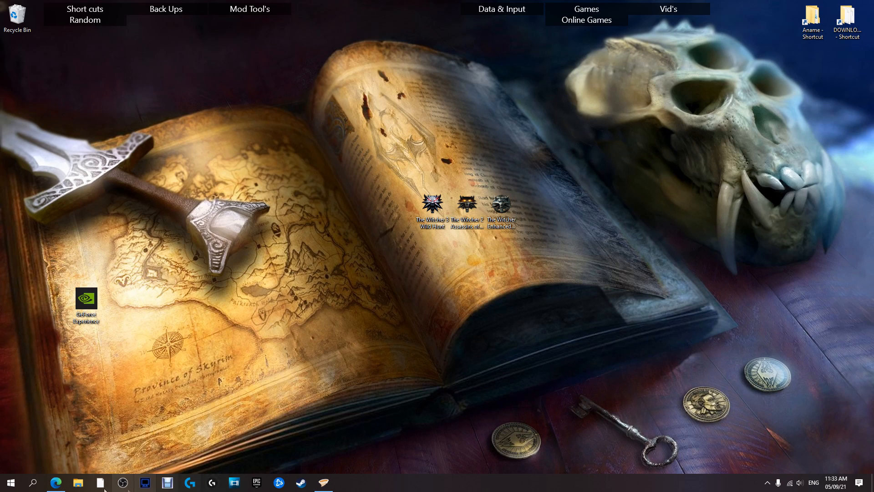
Bring up File Explorer on the Data (D:) drive listing SteamLibrary, Vortex and Vortex Mods
click(78, 483)
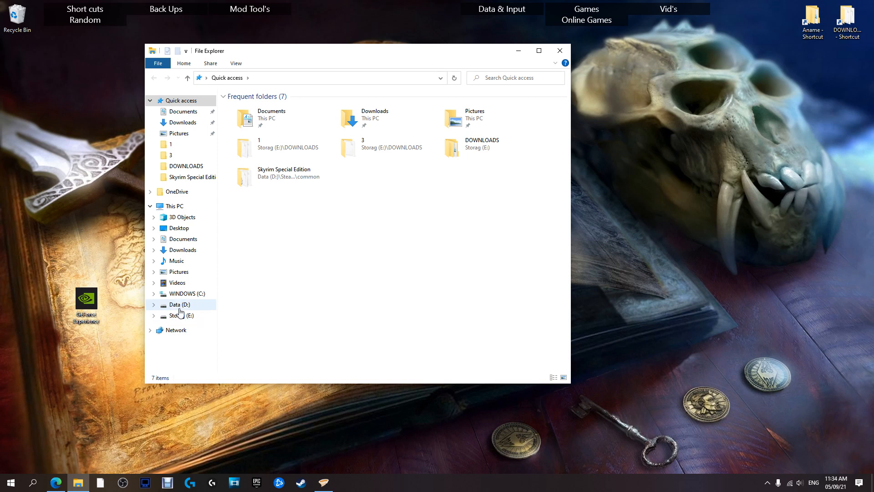
click(179, 305)
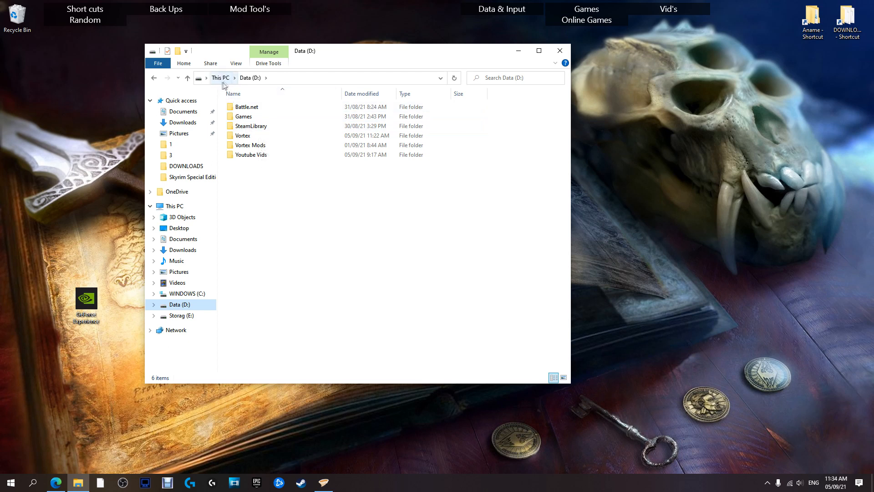
mouse_move(259, 127)
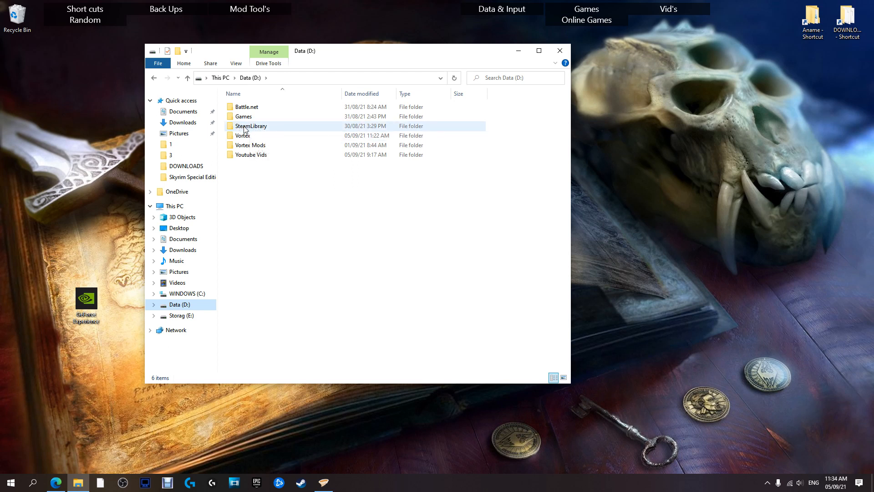
Navigate into D:\SteamLibrary\steamapps\common\Skyrim Special Edition
double_click(250, 125)
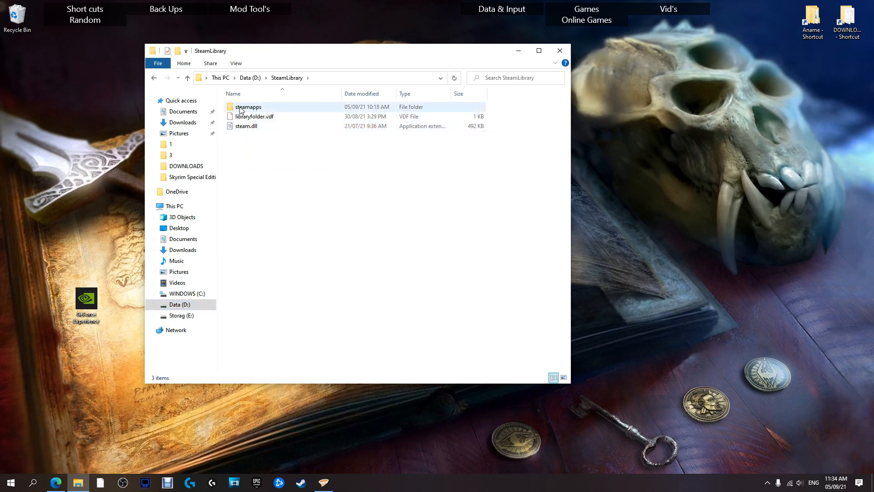
double_click(246, 106)
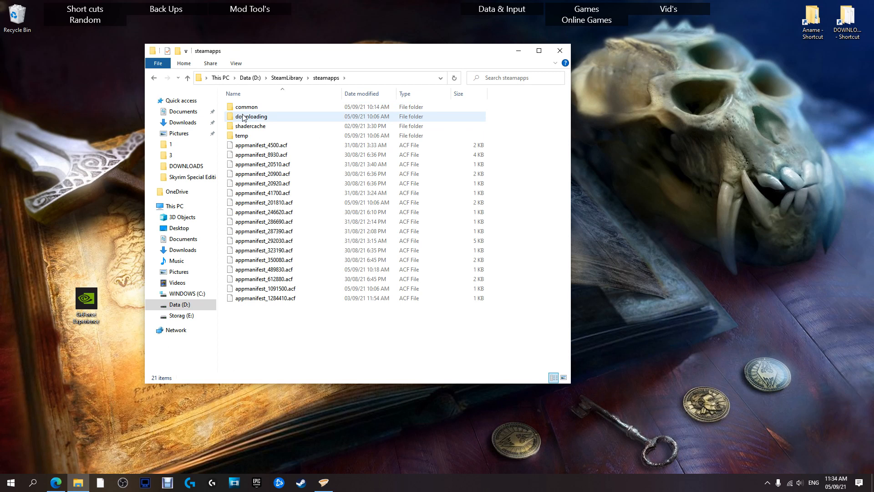
double_click(247, 106)
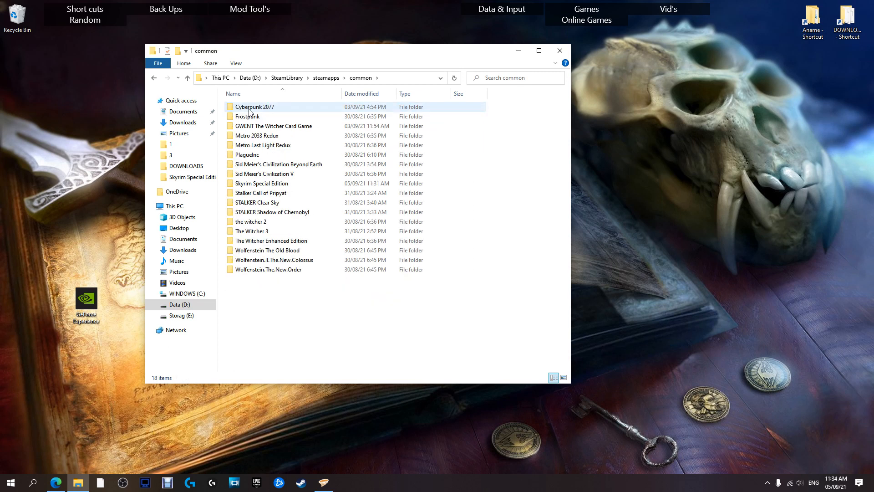
mouse_move(247, 117)
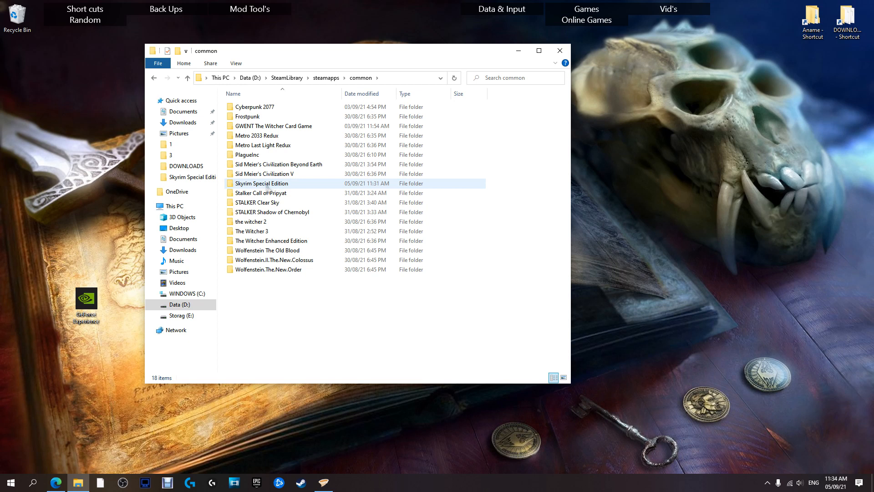
click(261, 183)
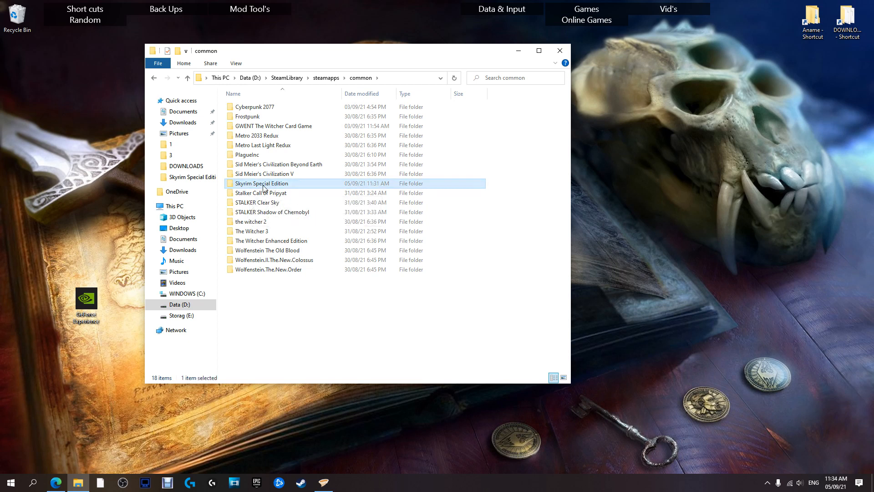
double_click(262, 183)
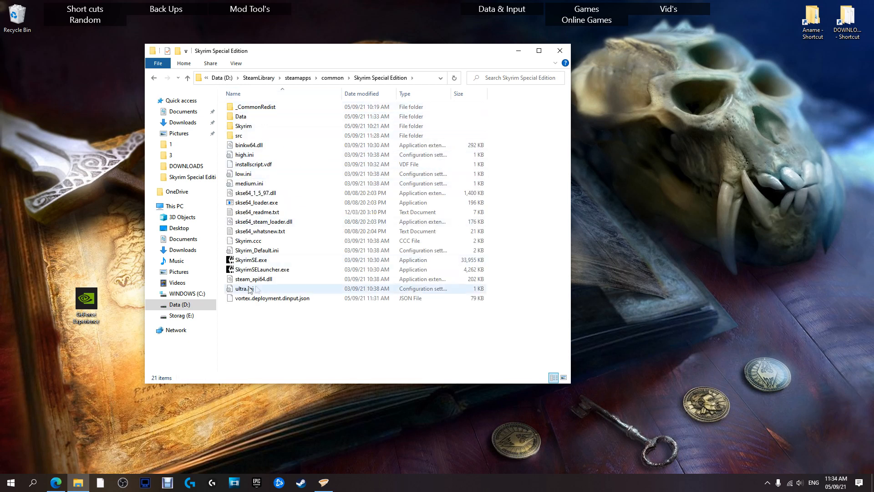
Select skse64_loader.exe among the game folder's files
click(250, 259)
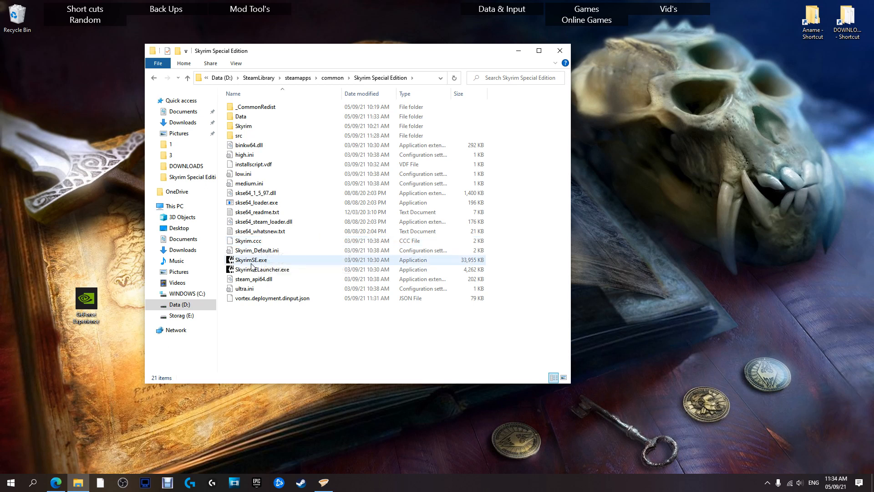
click(257, 202)
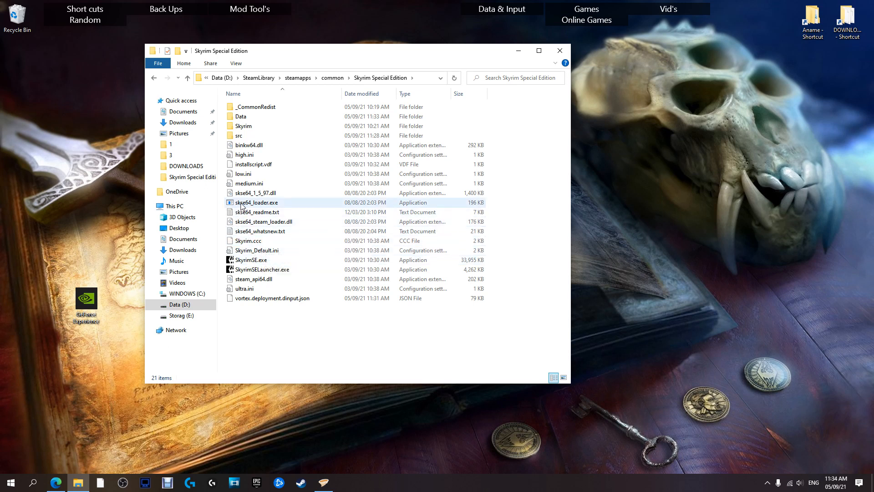
click(257, 202)
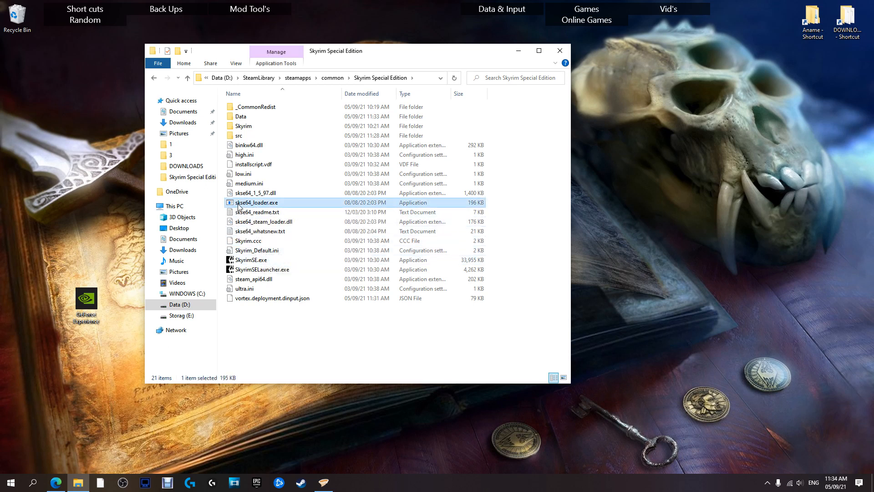
mouse_move(261, 209)
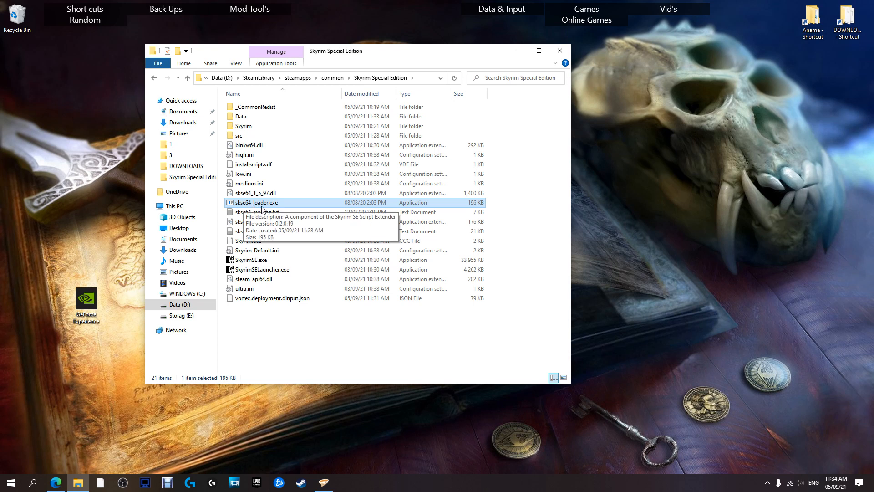
mouse_move(278, 206)
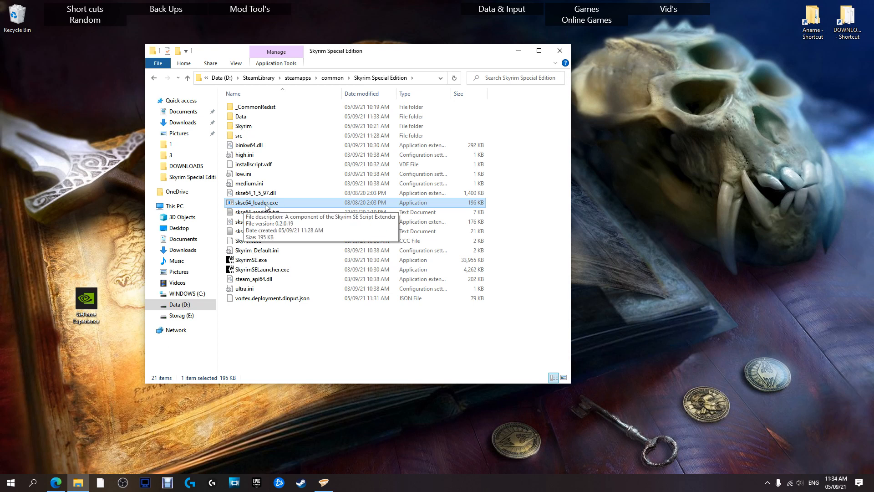
Send skse64_loader.exe to the desktop as a shortcut and close the Explorer window
right_click(257, 202)
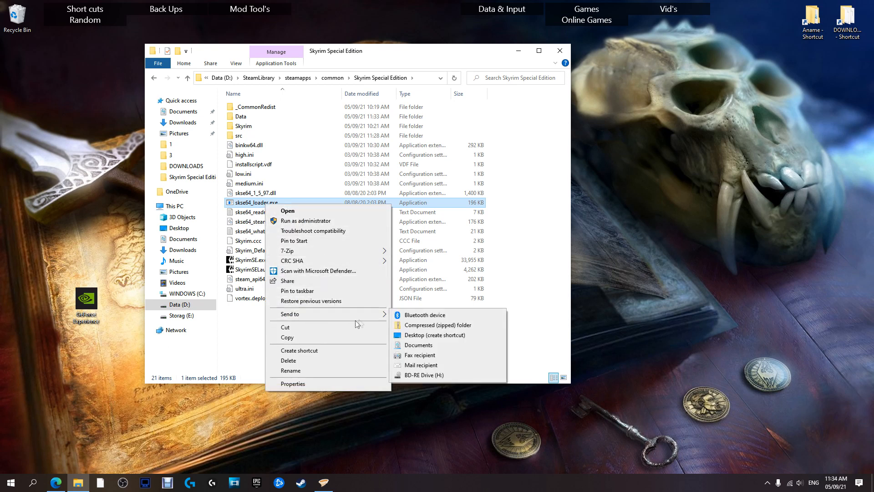
mouse_move(440, 324)
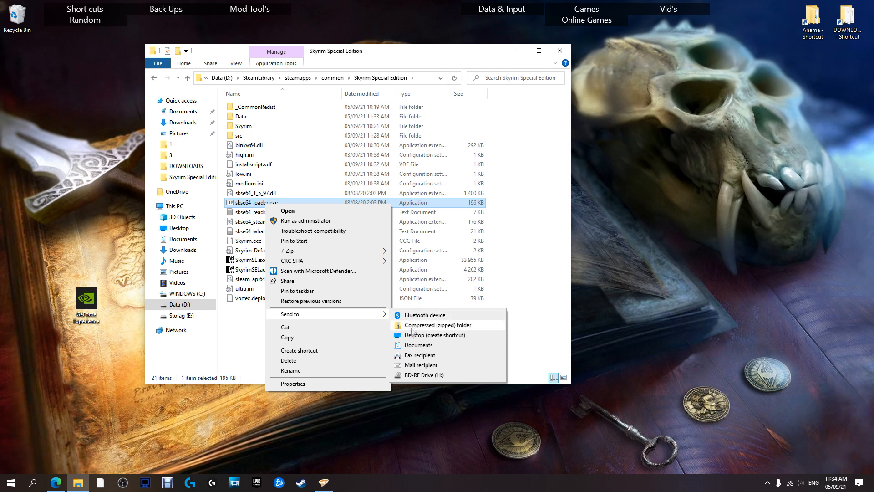
mouse_move(434, 335)
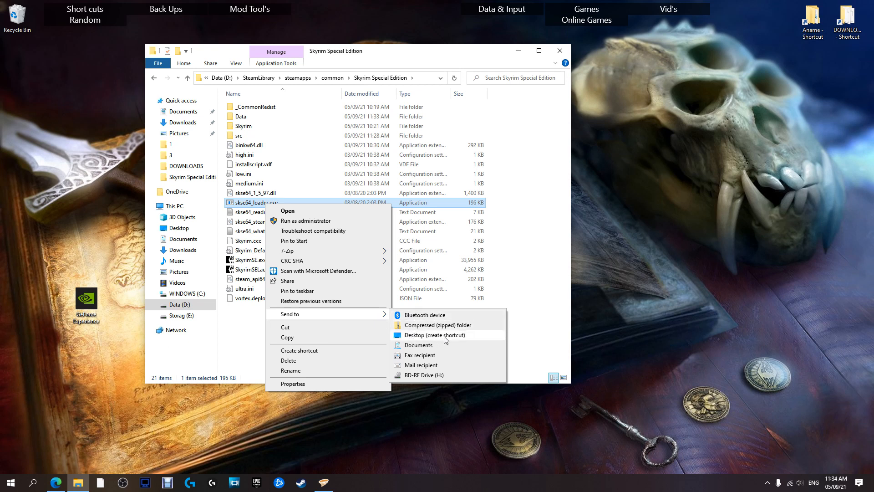
mouse_move(432, 340)
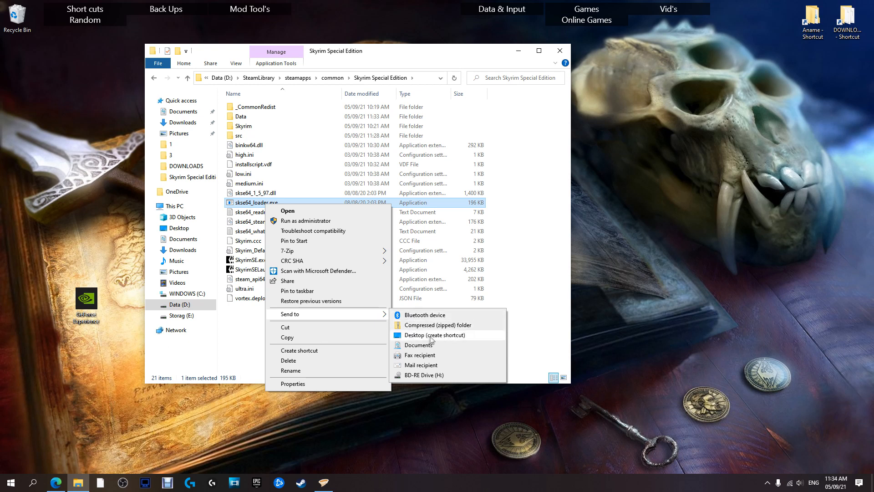
click(436, 335)
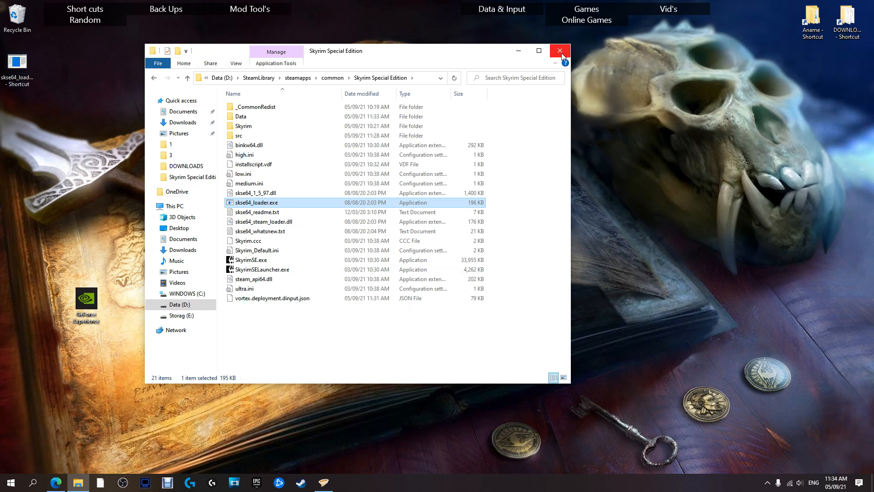
click(561, 51)
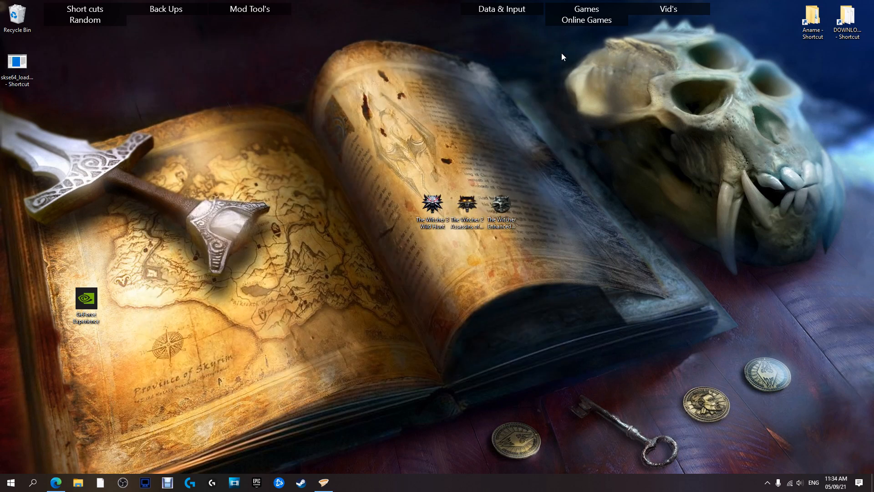
mouse_move(67, 75)
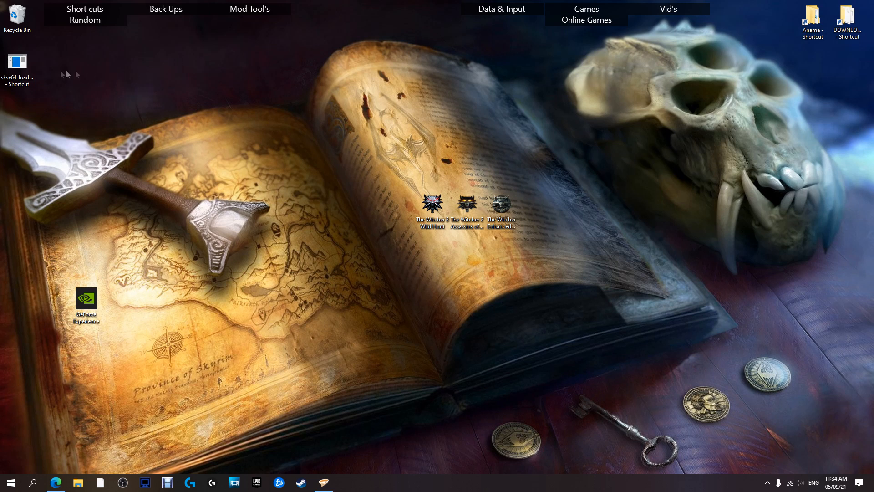
click(17, 62)
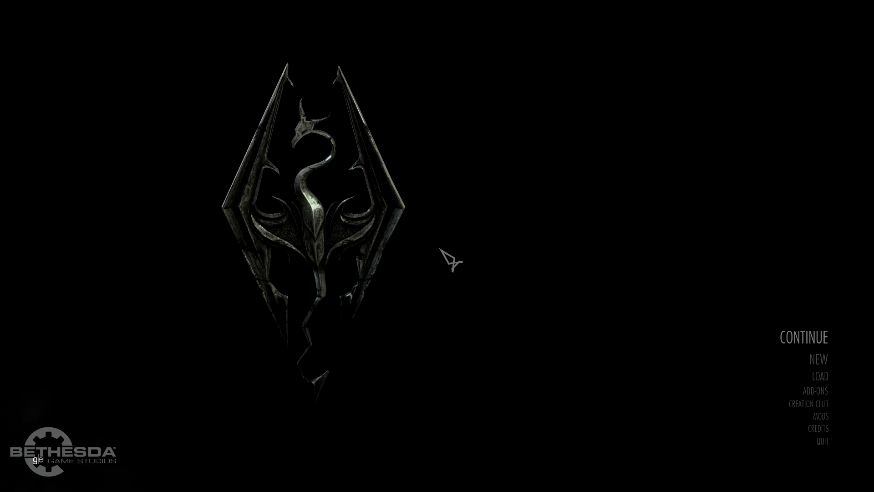
Run getskseversion in the console, which reports SKSE64 version 2.0.19
text(getskseversi)
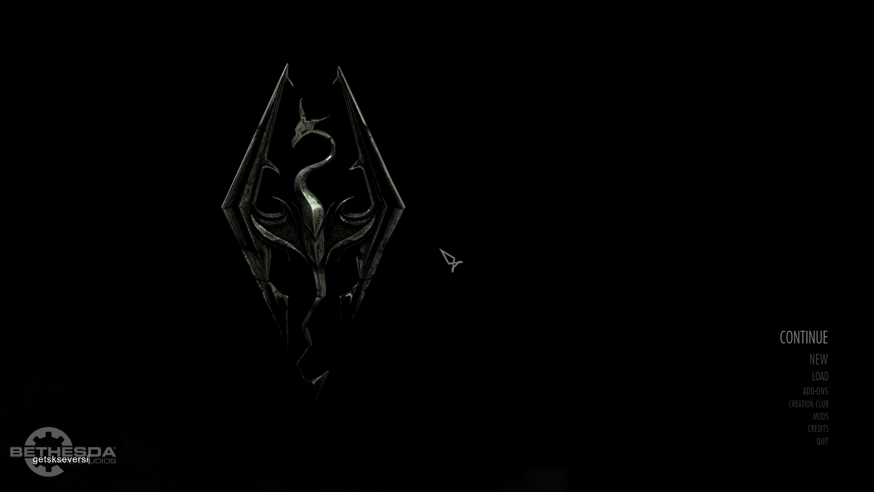
text(on)
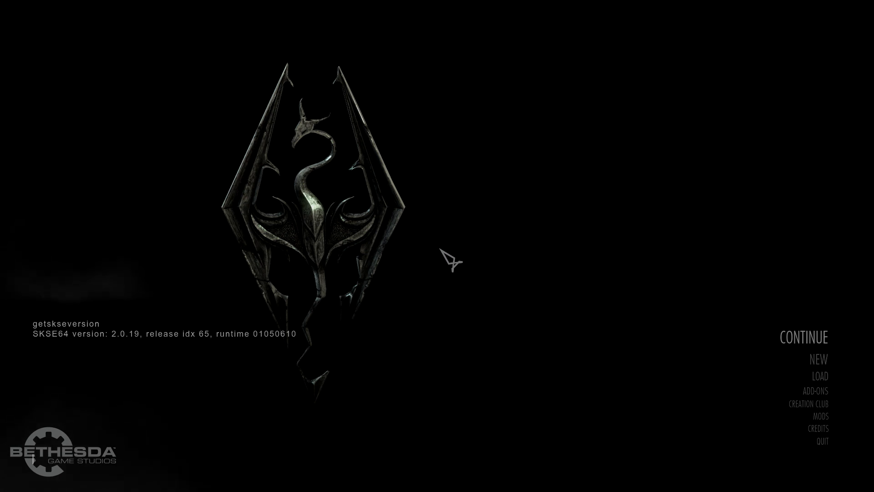
mouse_move(136, 354)
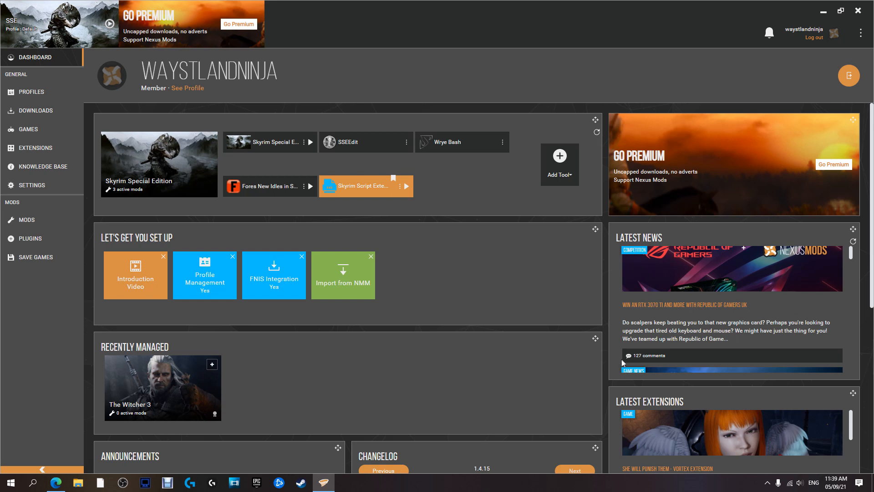
mouse_move(616, 362)
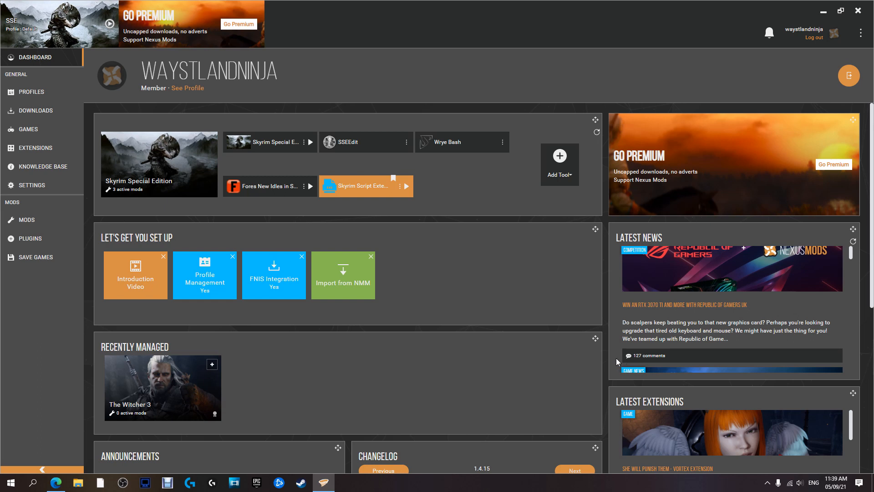
mouse_move(660, 318)
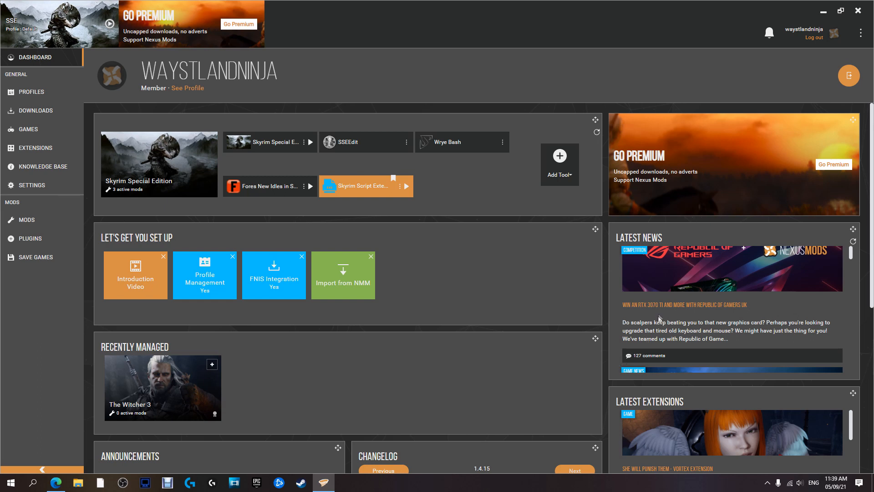
mouse_move(469, 320)
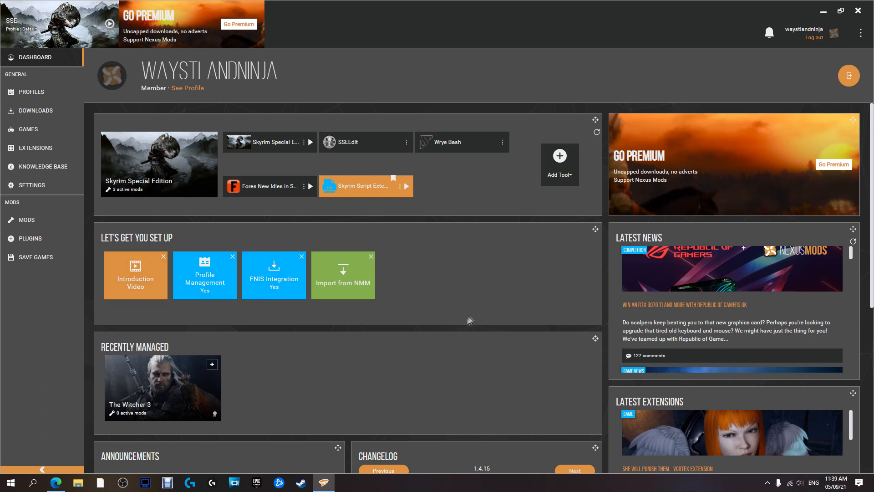
mouse_move(1, 60)
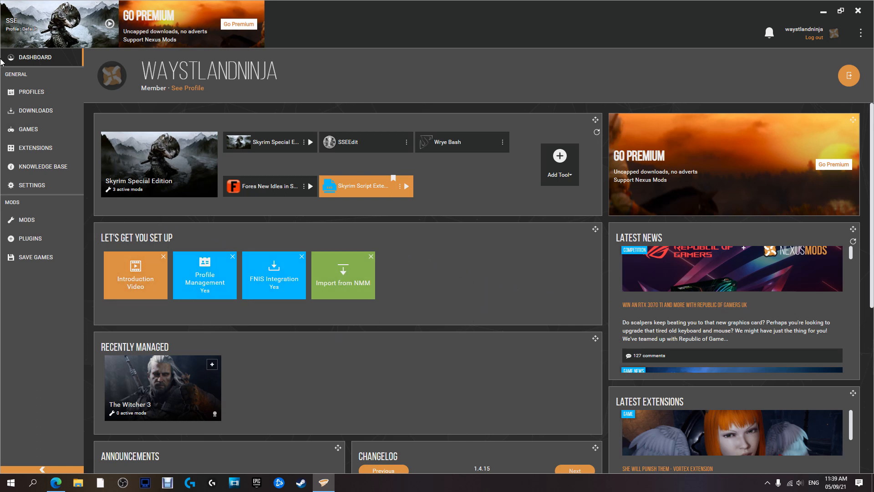
mouse_move(134, 246)
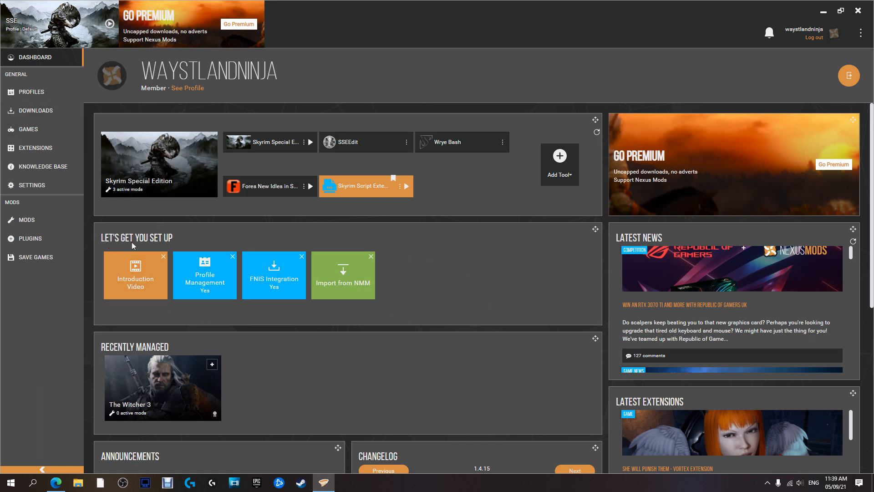
mouse_move(119, 288)
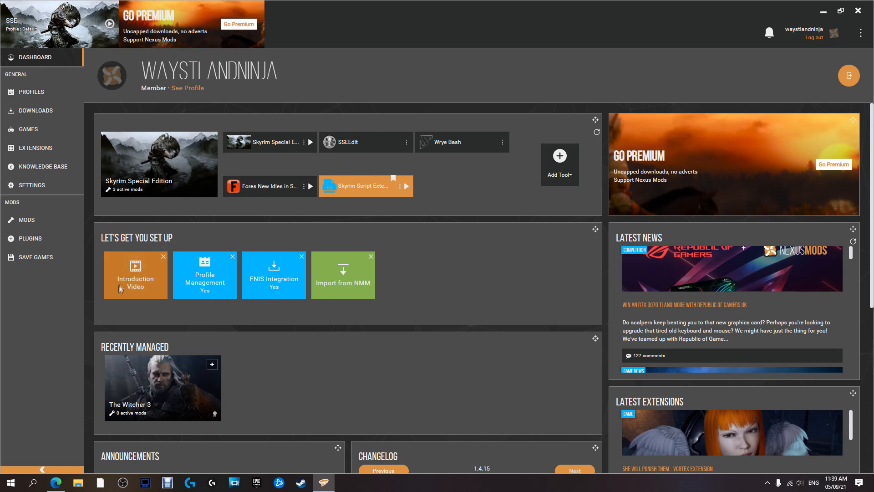
mouse_move(148, 278)
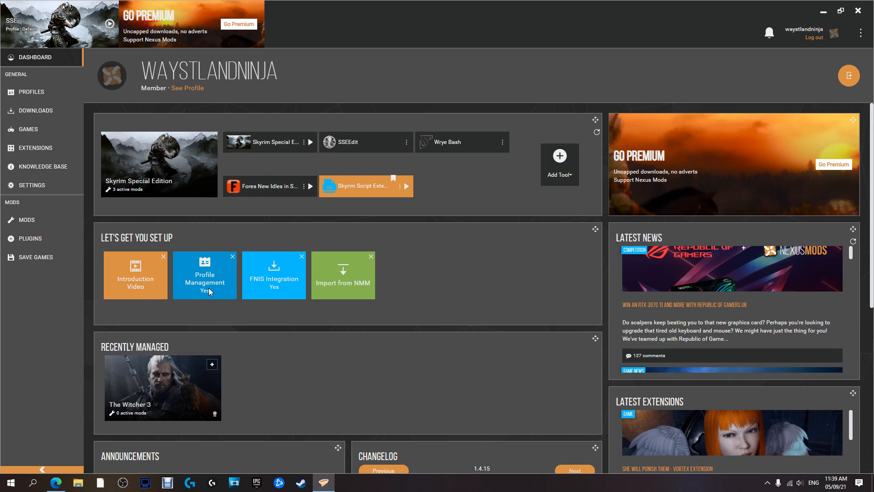
mouse_move(207, 296)
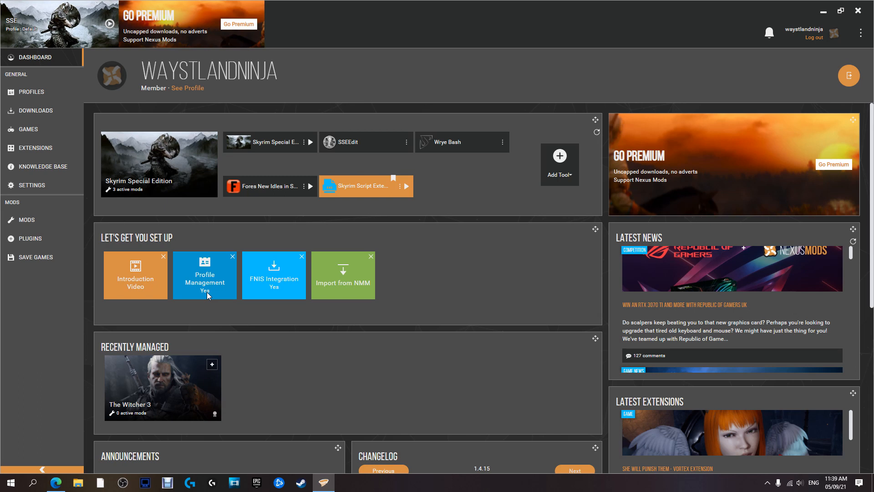
mouse_move(211, 293)
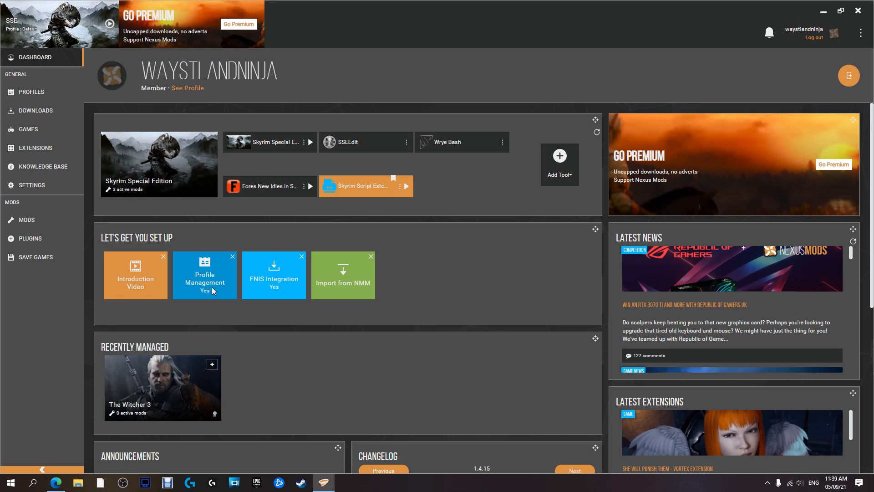
mouse_move(271, 280)
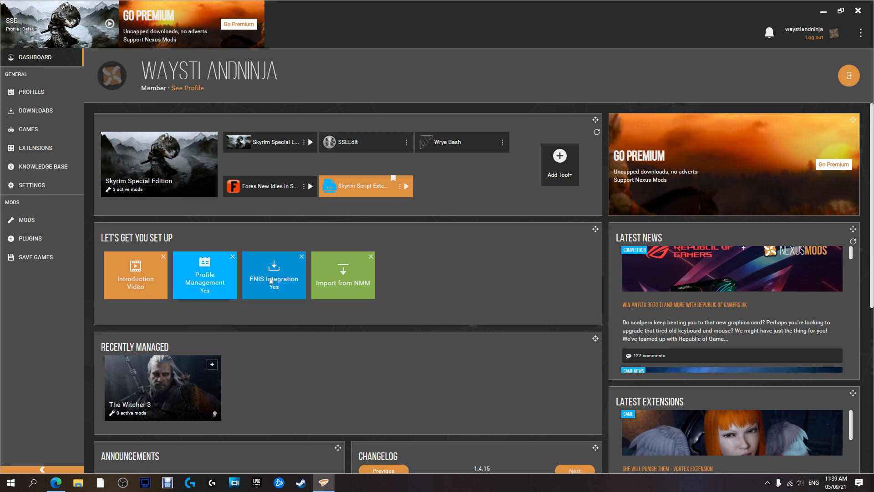
mouse_move(281, 287)
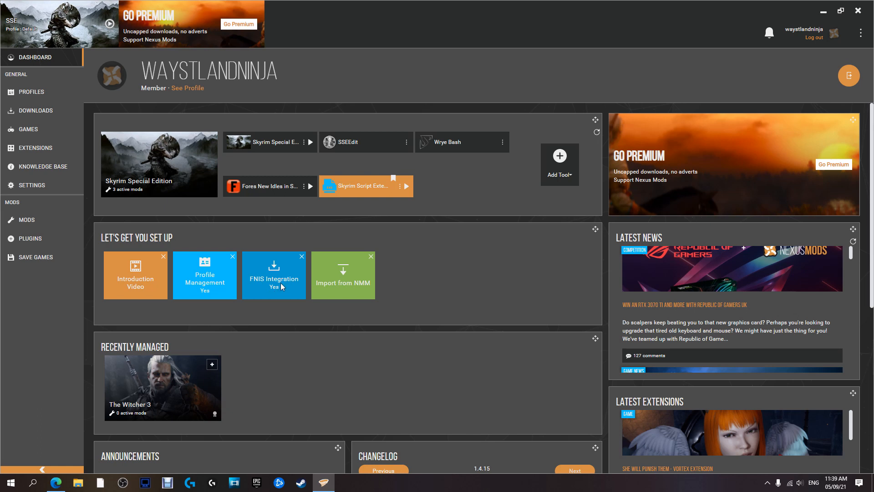
Dismiss the completed FNIS Integration setup card under Let's Get You Set Up
click(233, 256)
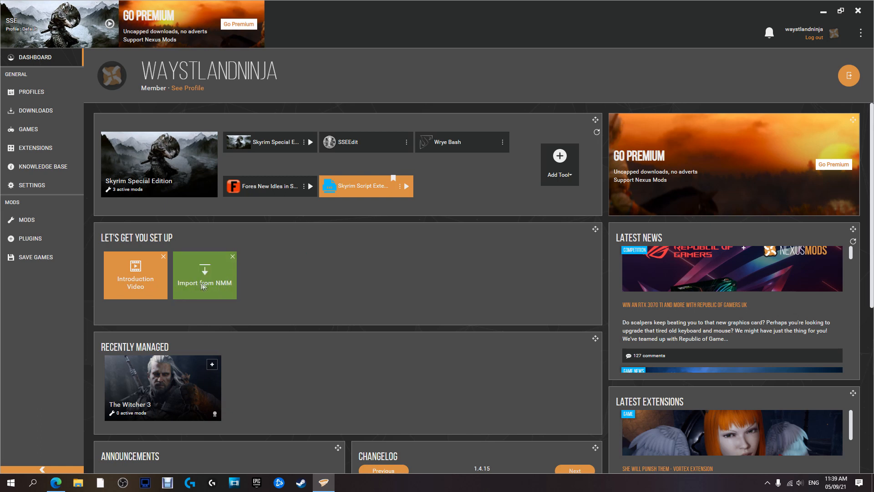
mouse_move(231, 288)
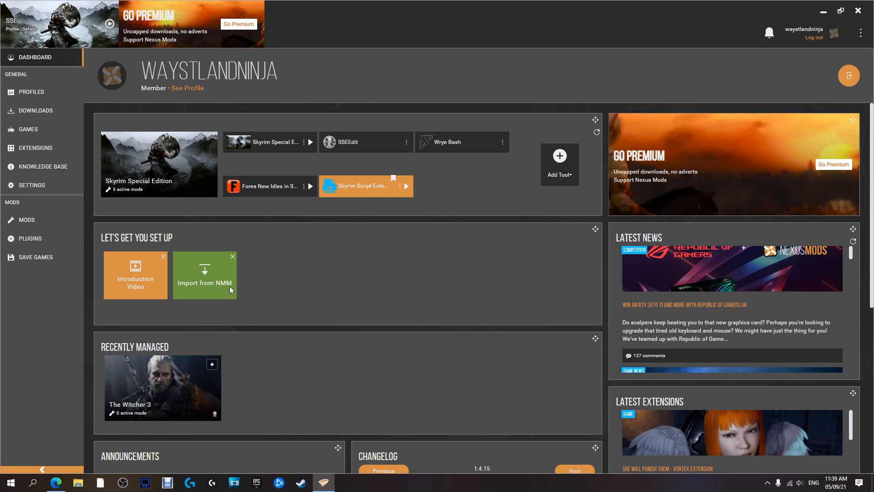
mouse_move(230, 285)
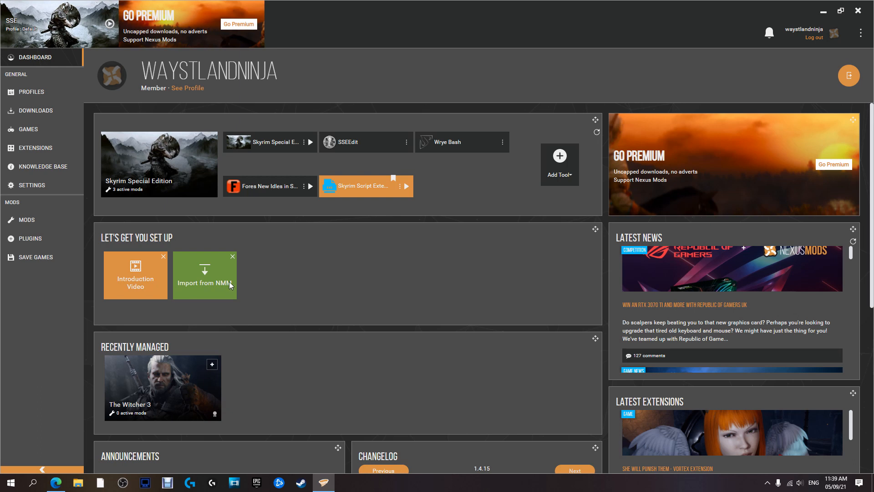